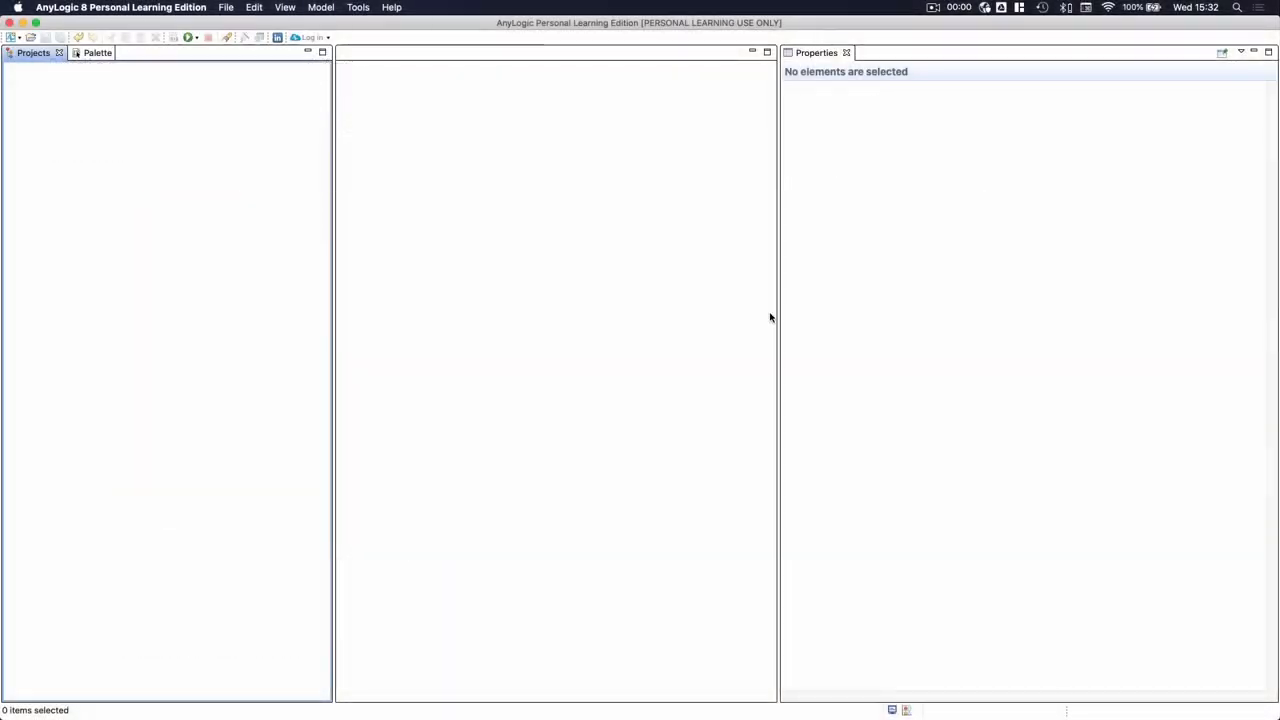
Create the SmallFactory model with minute time units, saved in buy321/Models/SmallFactory/v8.6.0.
type("SmallFactory")
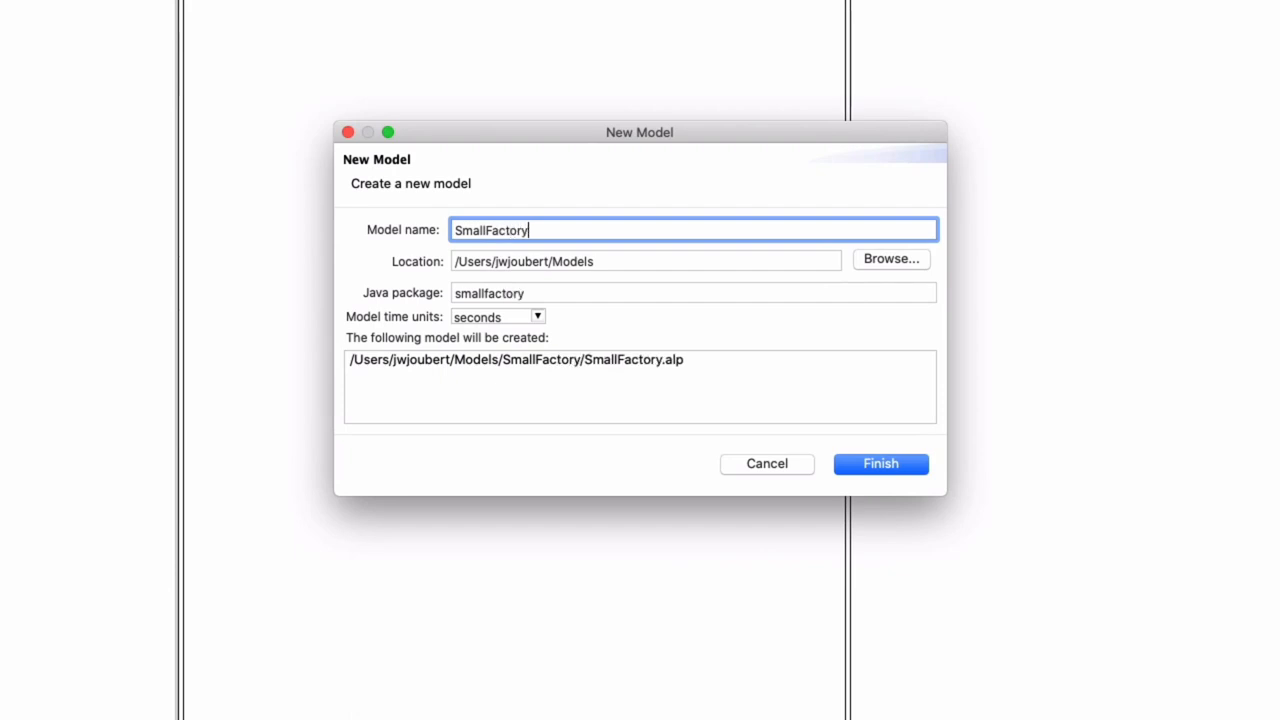
mouse_move(565, 335)
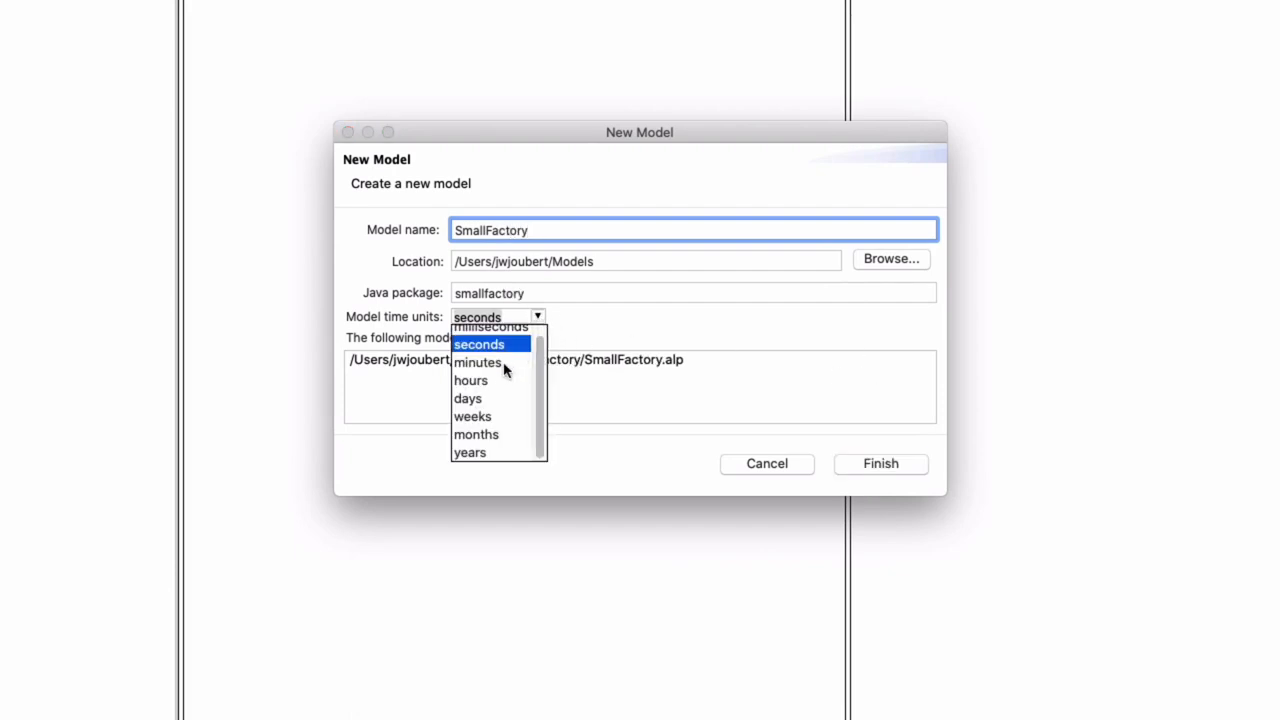
left_click(889, 259)
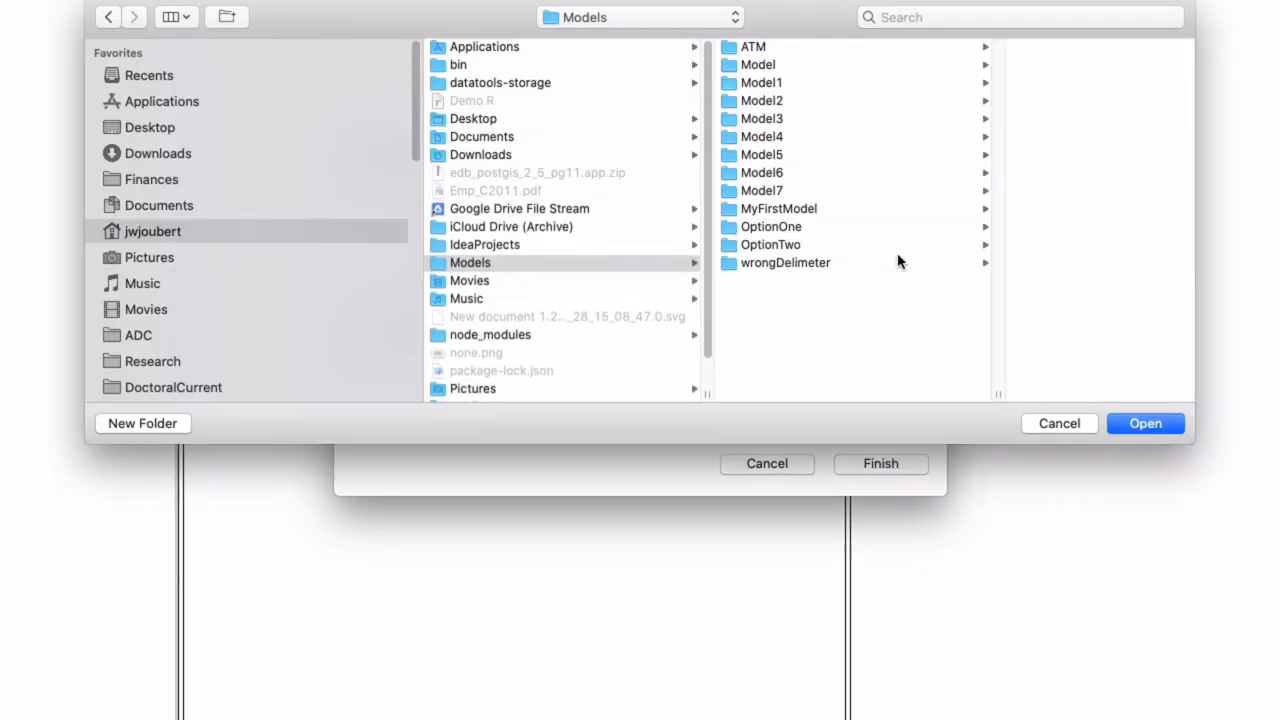
scroll("down", 3)
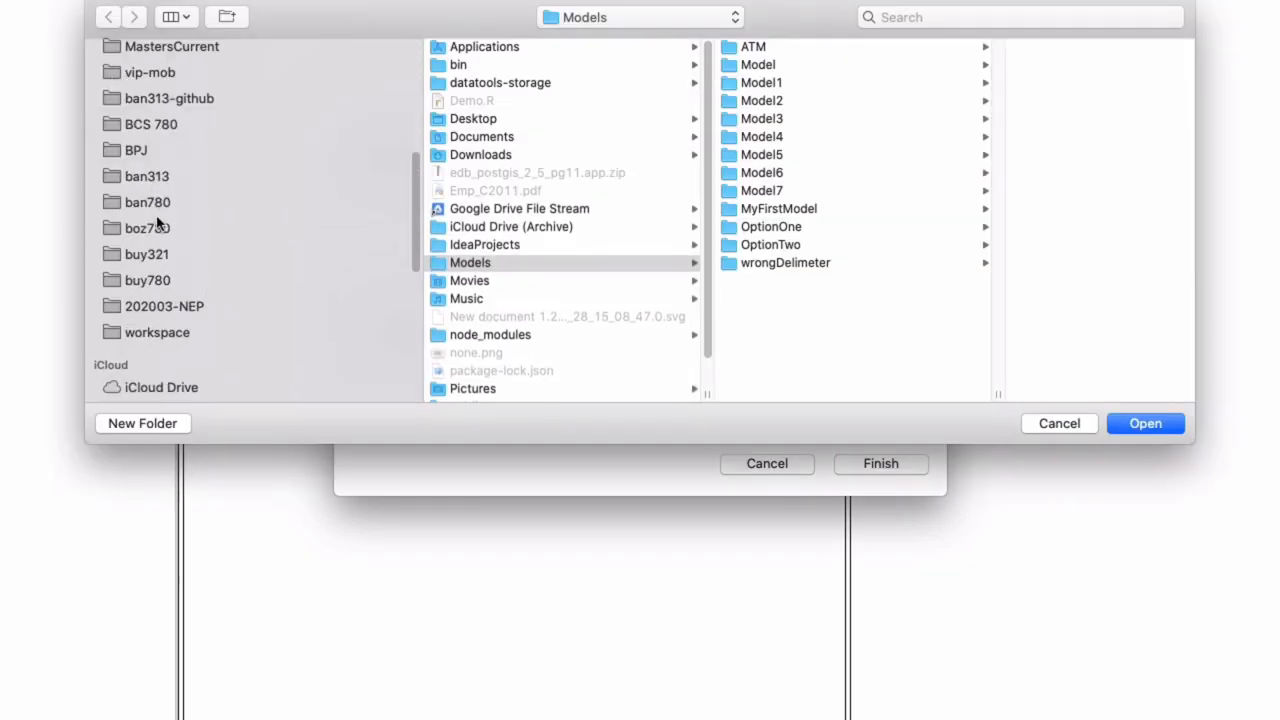
left_click(147, 254)
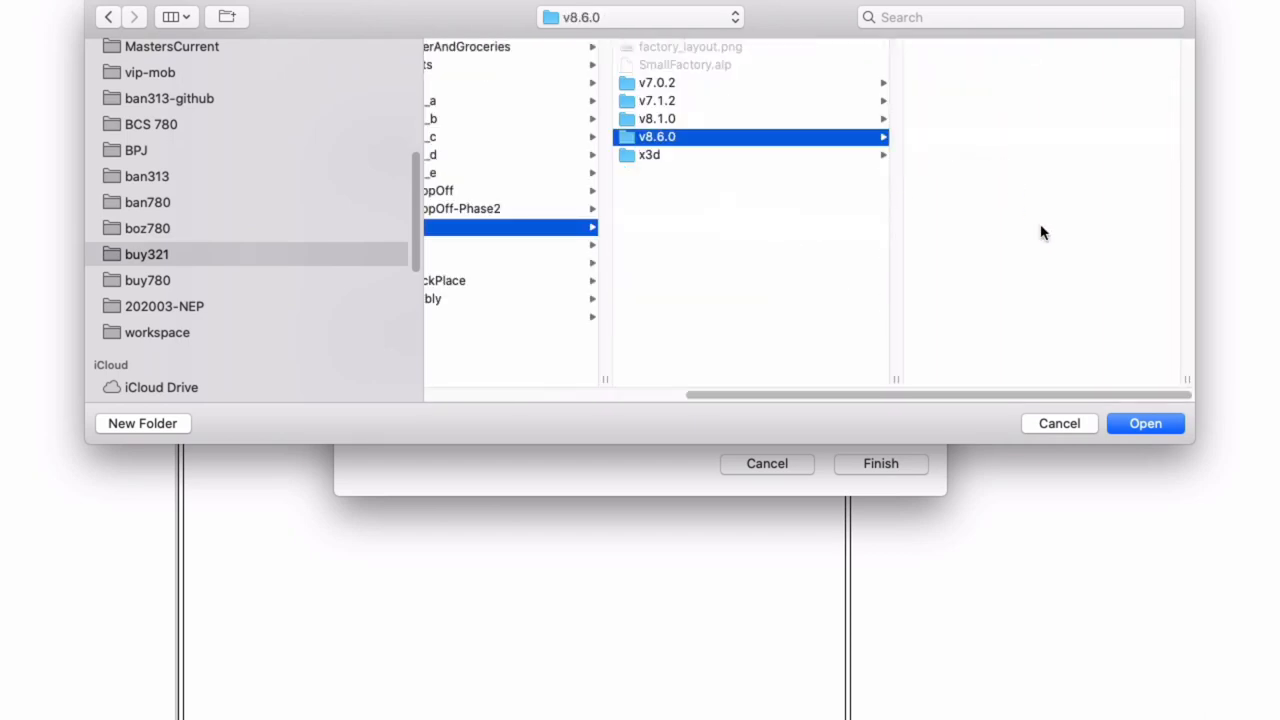
left_click(1145, 423)
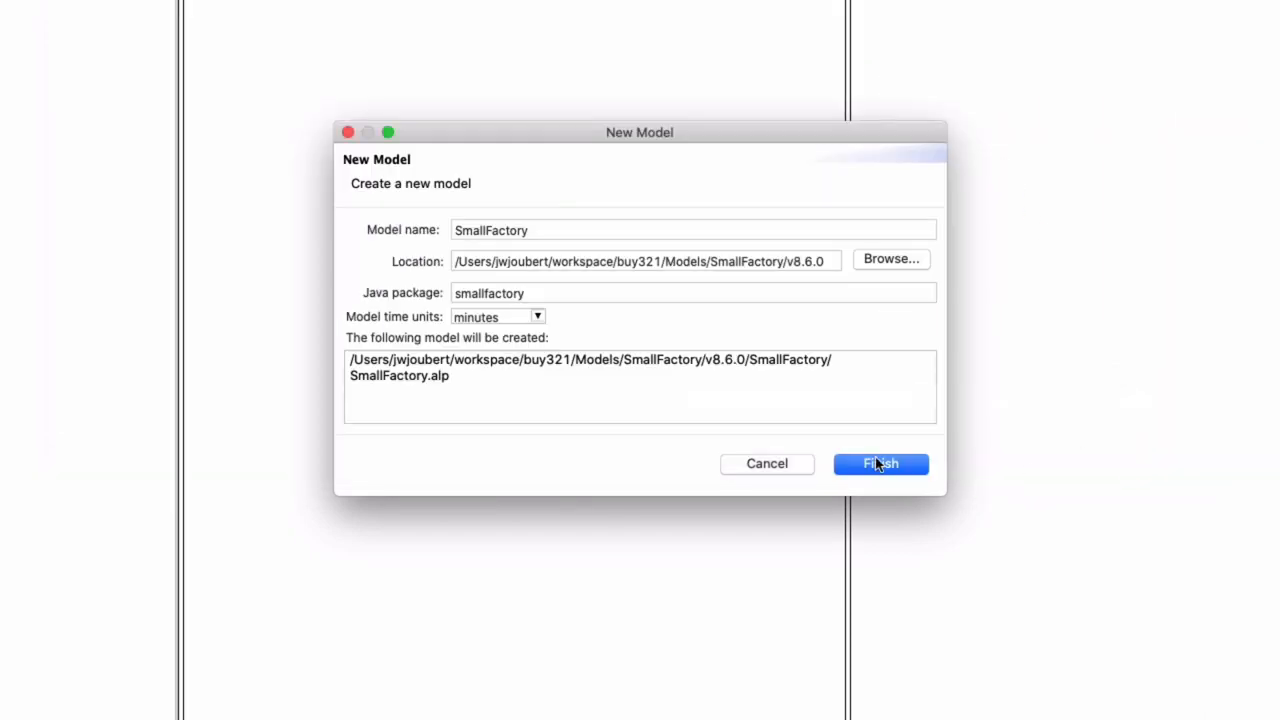
left_click(880, 463)
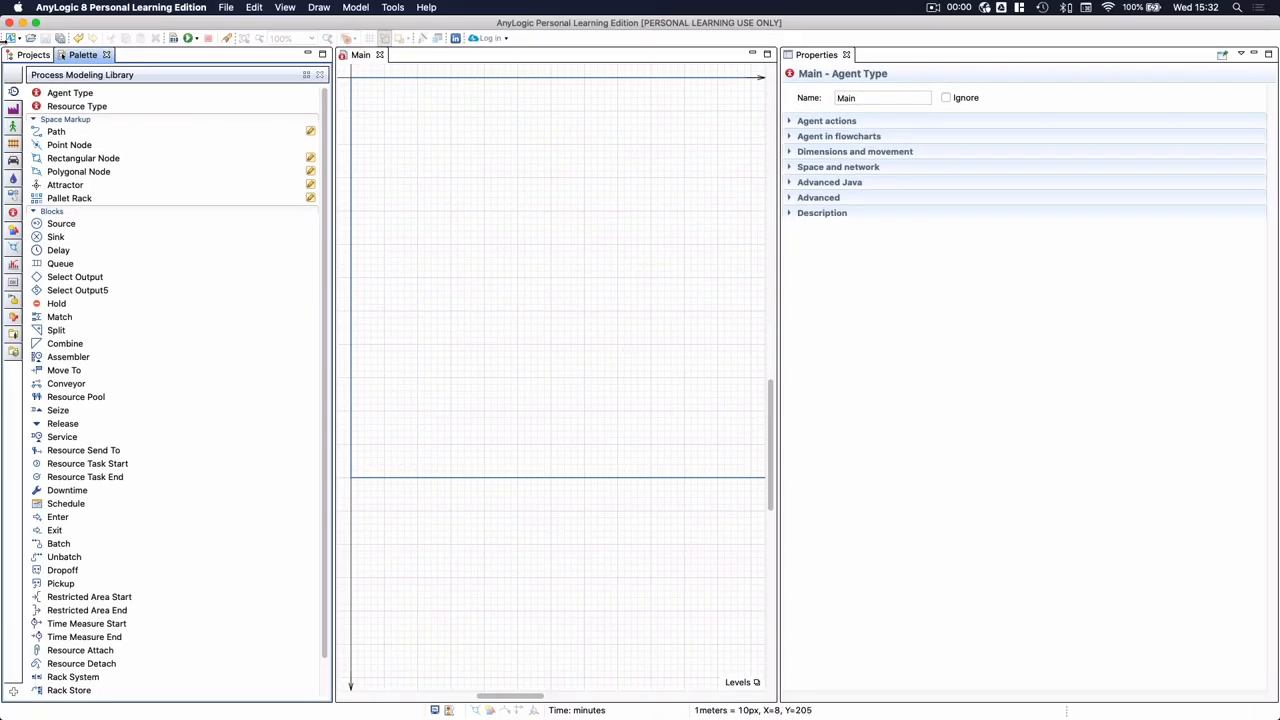
Select SmallFactory in the Projects tree to view its minute time-unit settings.
left_click(33, 54)
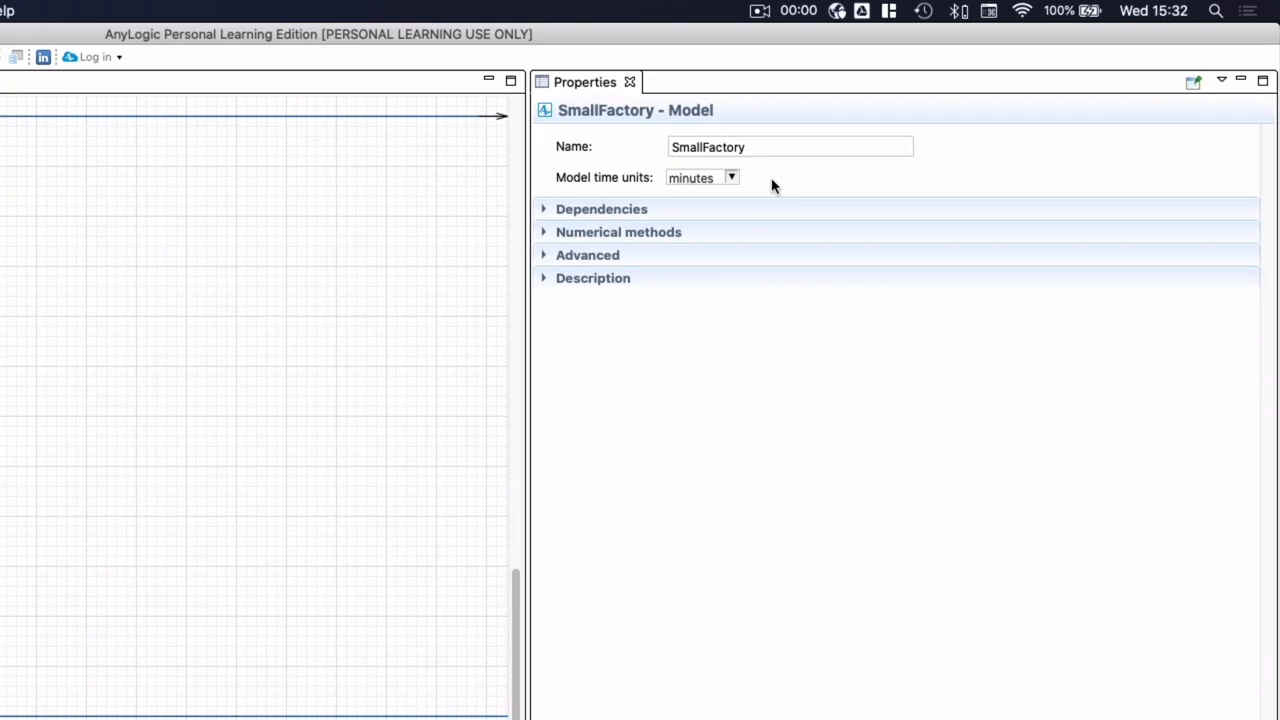
mouse_move(778, 186)
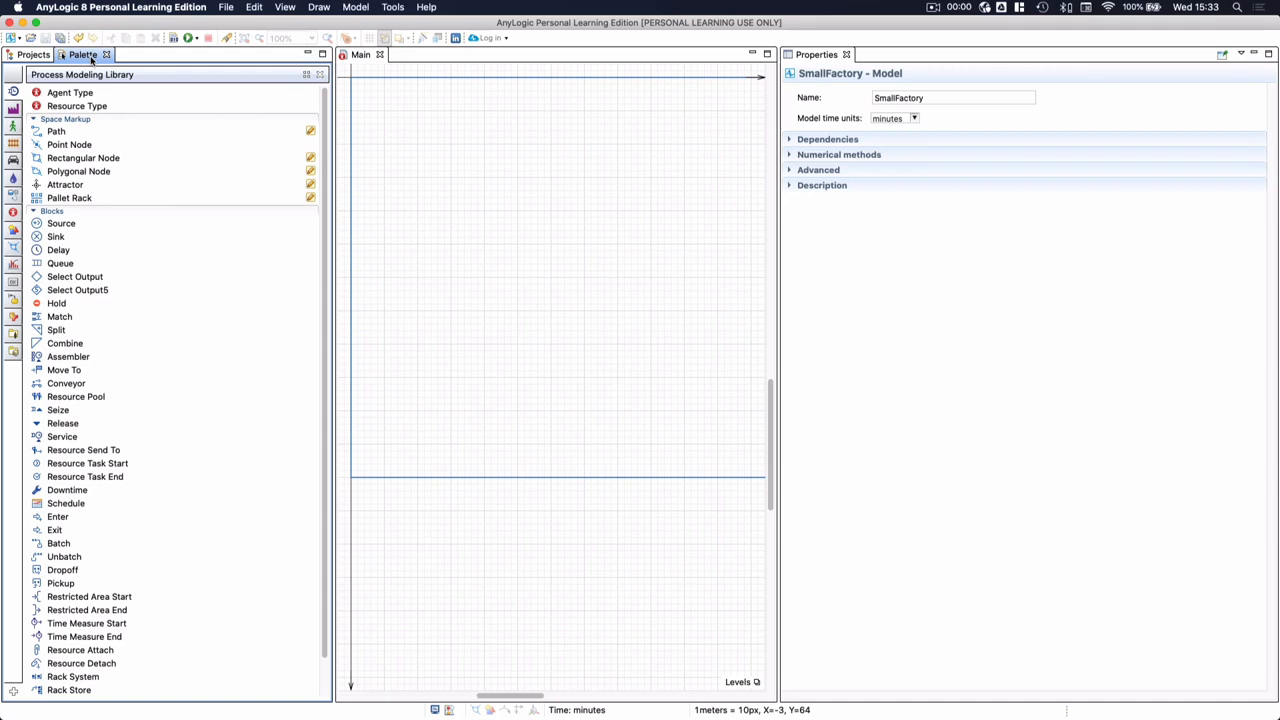
mouse_move(78, 171)
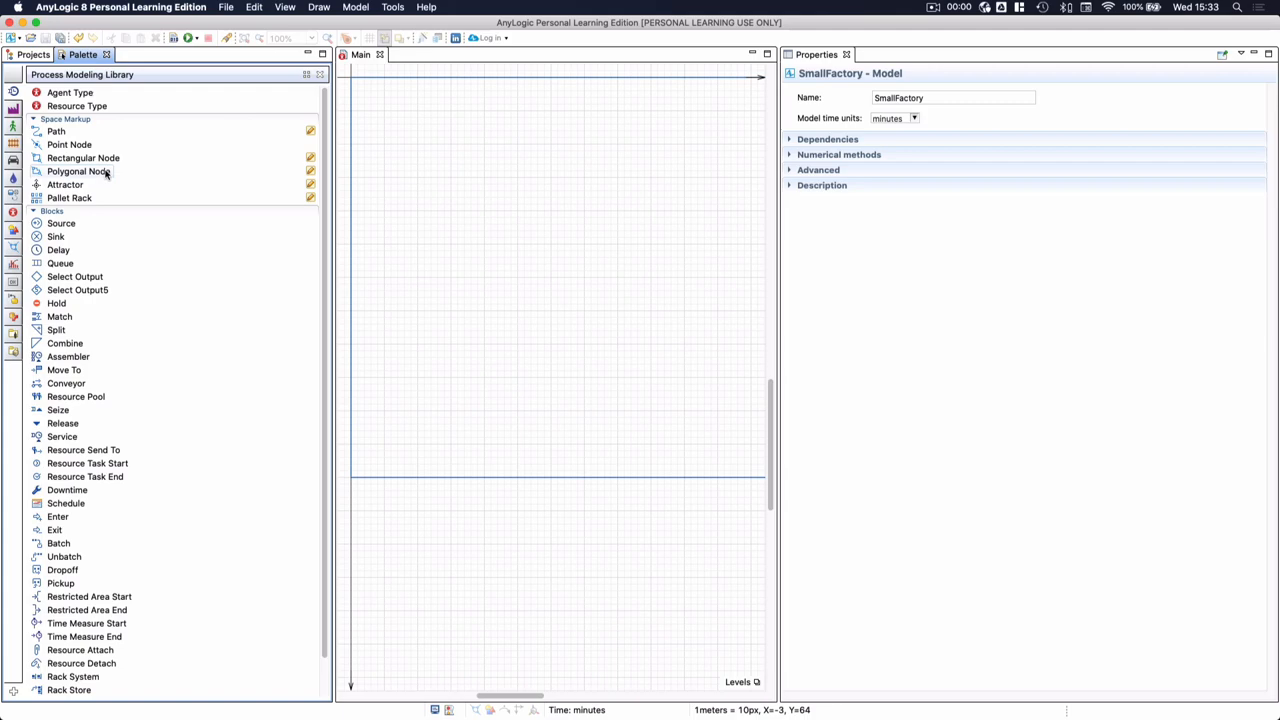
mouse_move(61, 223)
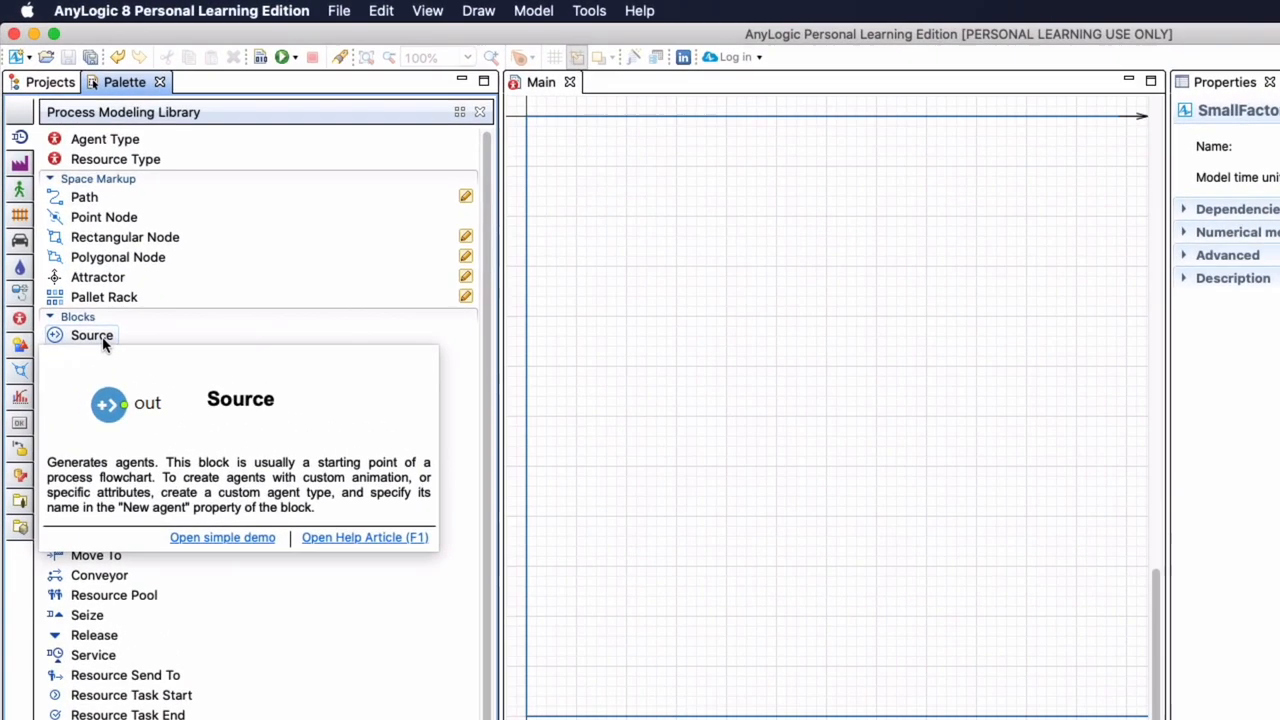
Place a source on Main with interarrival time exponential(1.0/10.0).
left_click_drag(91, 335, 595, 165)
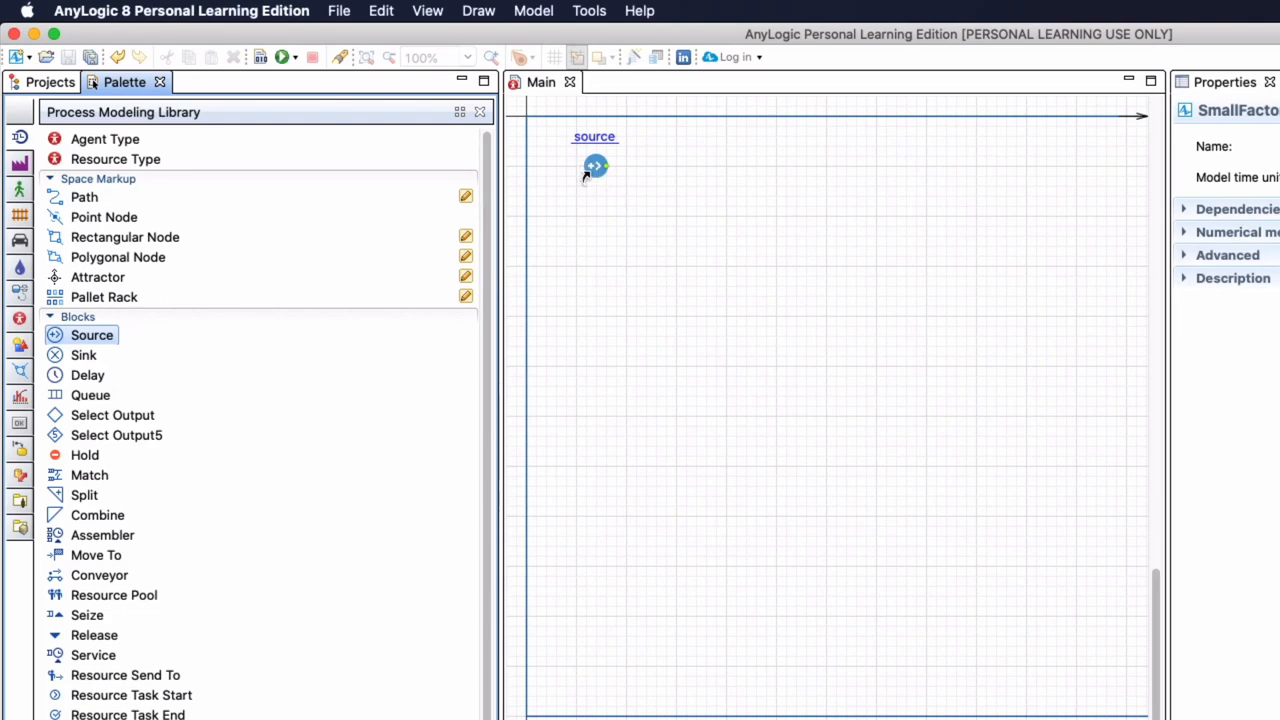
left_click(595, 165)
type("sourceBodies")
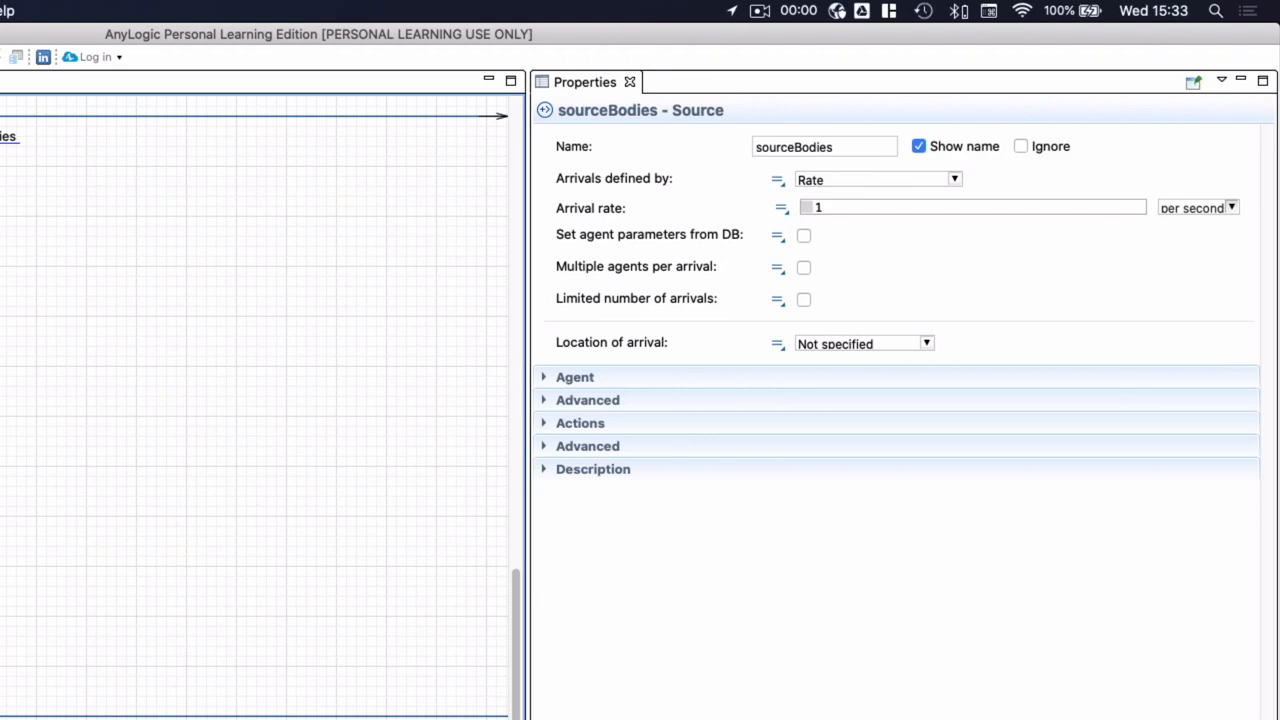
left_click(952, 179)
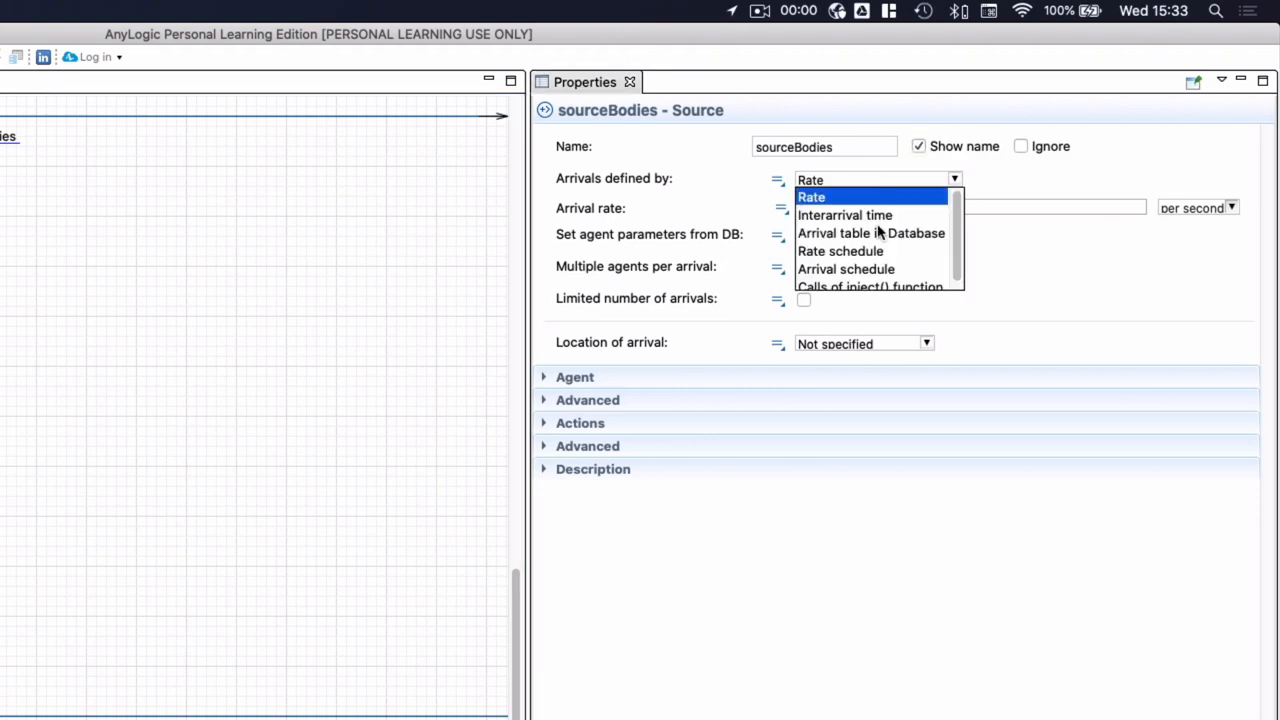
left_click(844, 215)
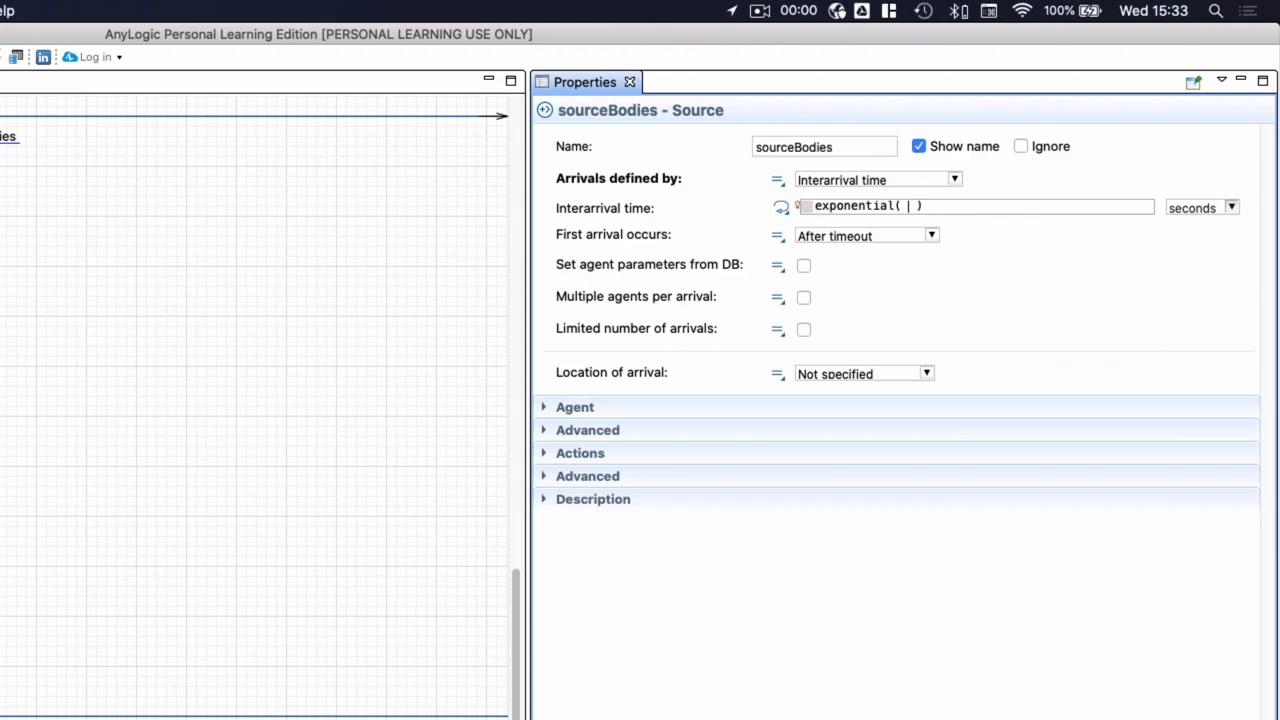
type("1.0/10.0")
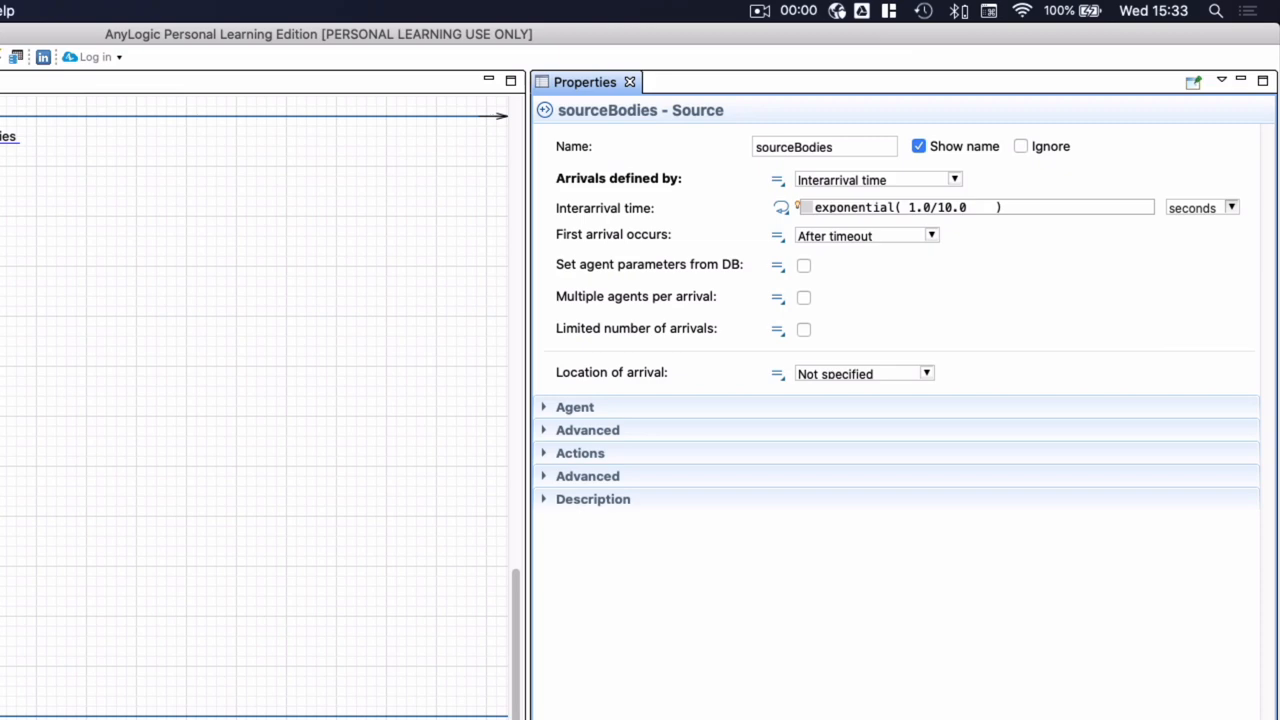
key("Backspace")
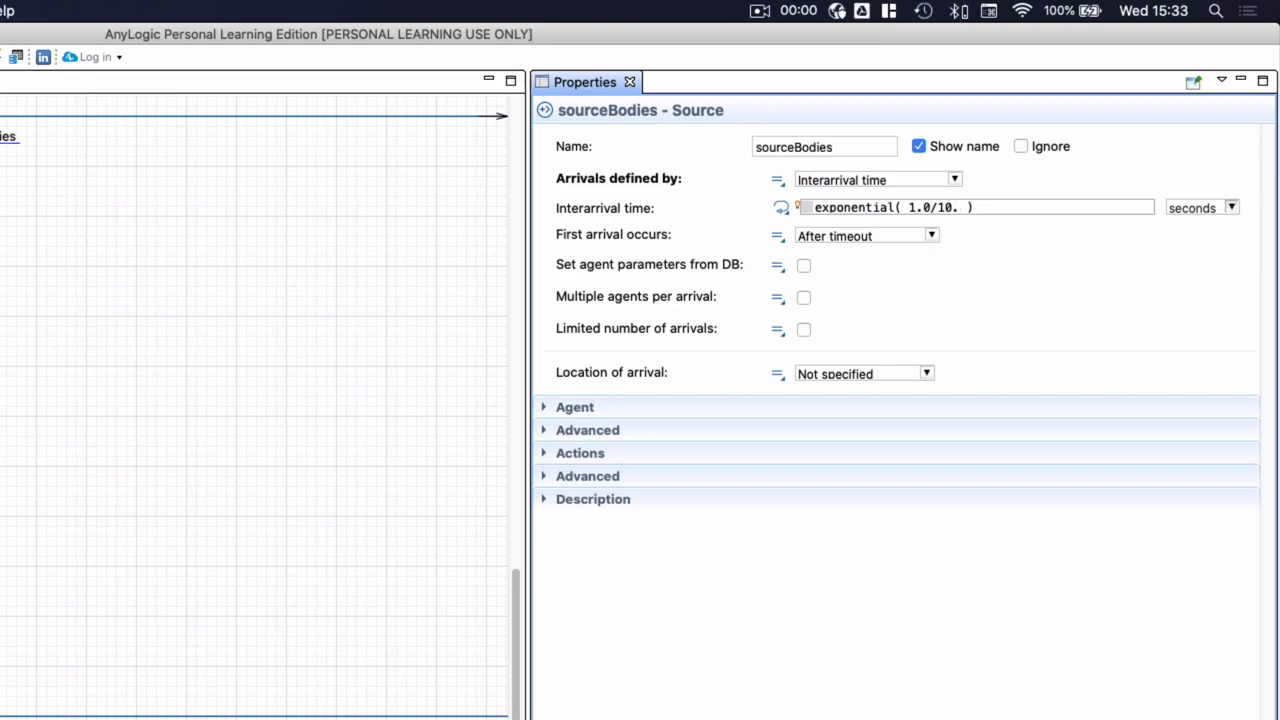
type("0")
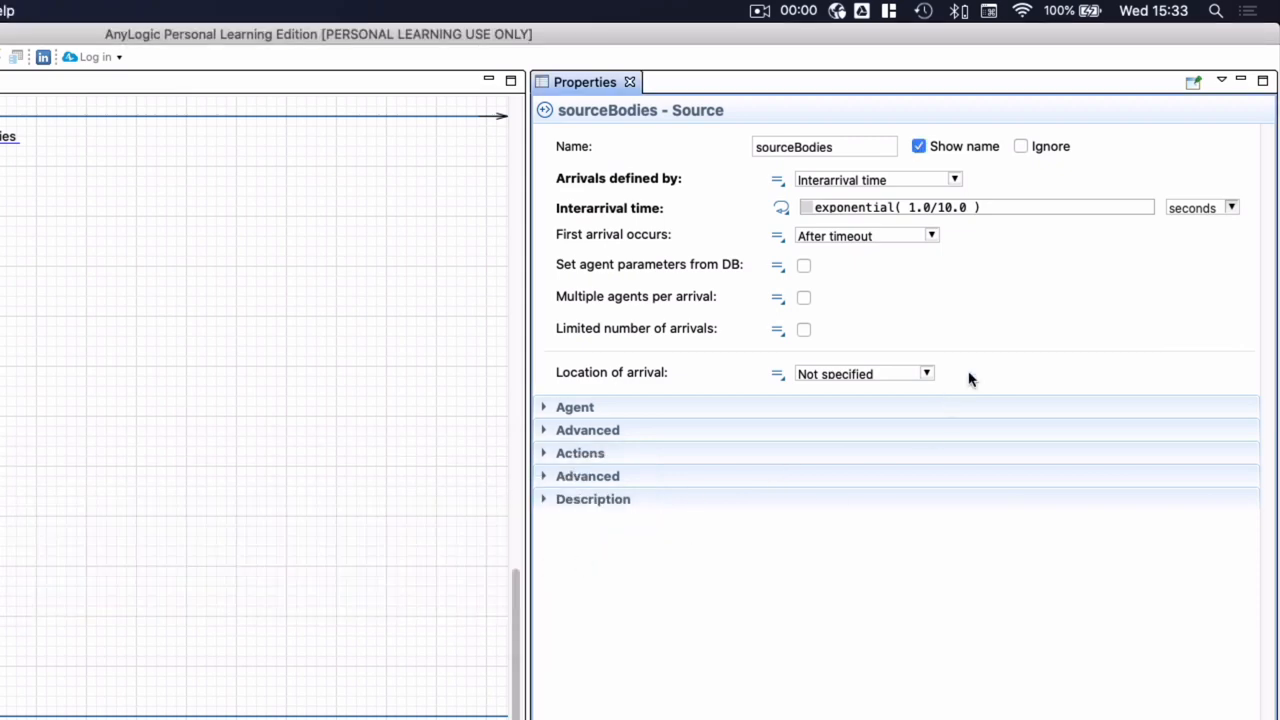
Measure the interarrival time in minutes and generate 4 agents per arrival.
left_click(1231, 207)
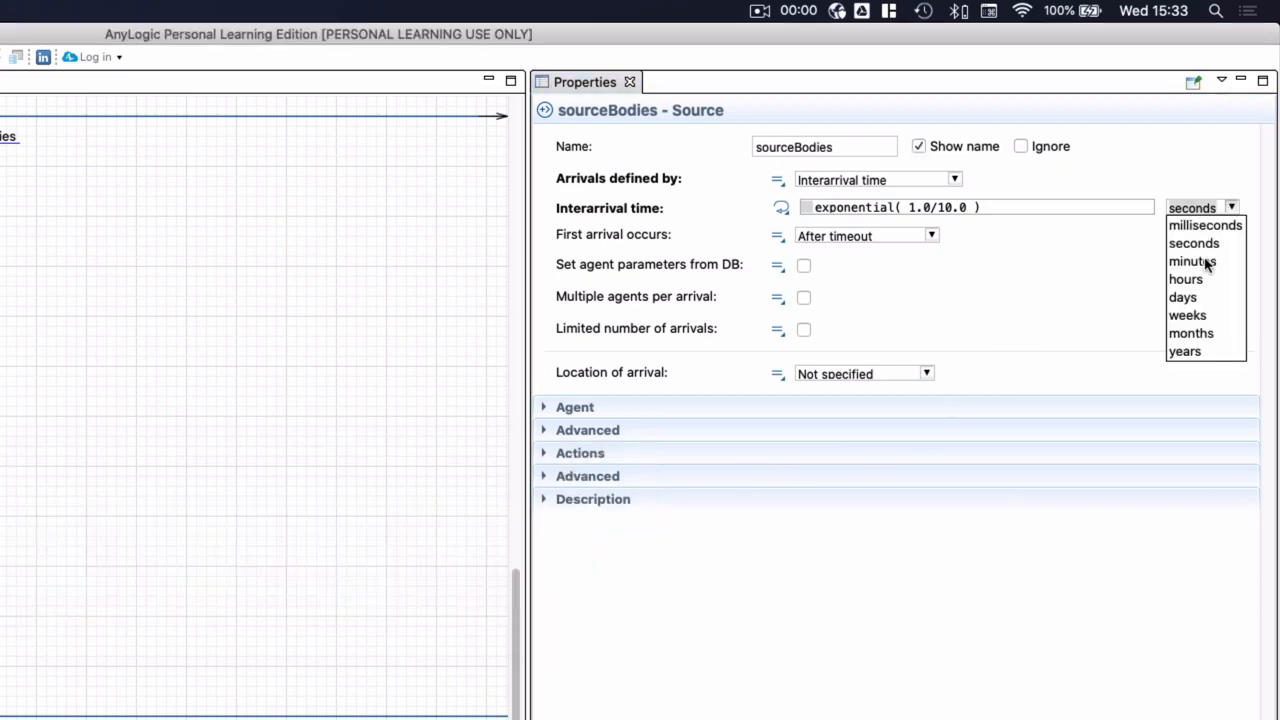
left_click(1191, 261)
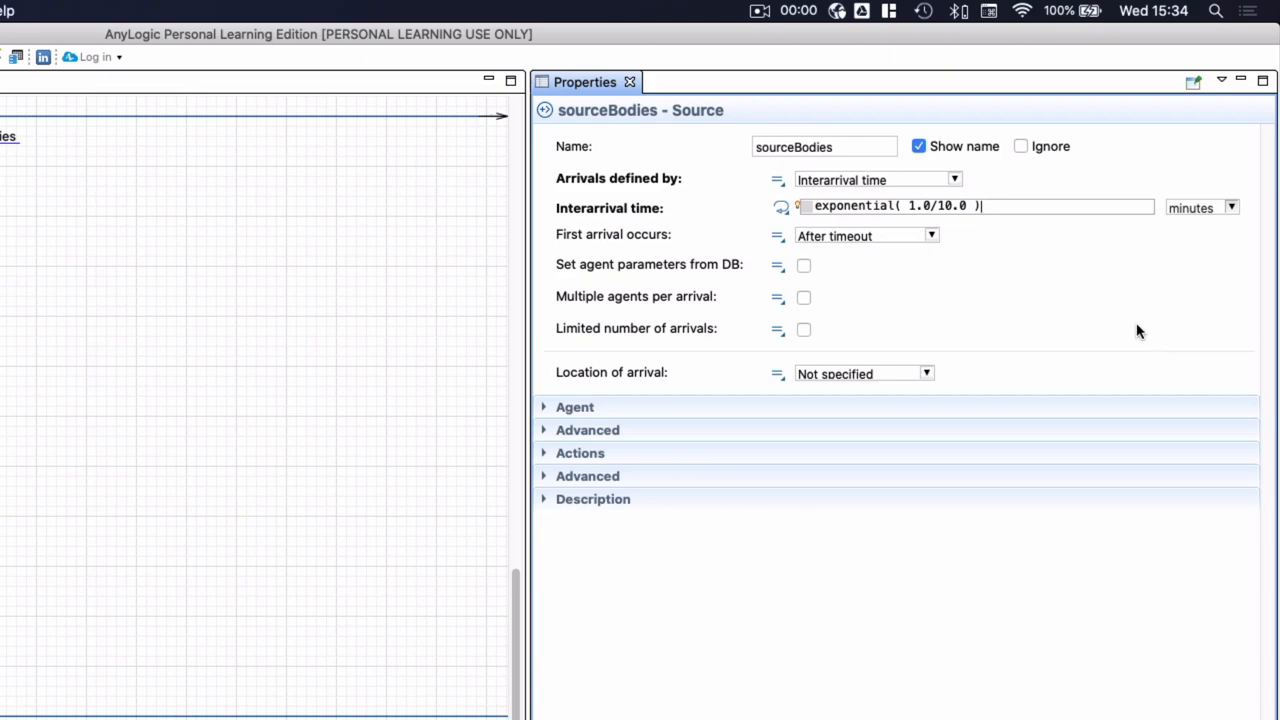
mouse_move(640, 308)
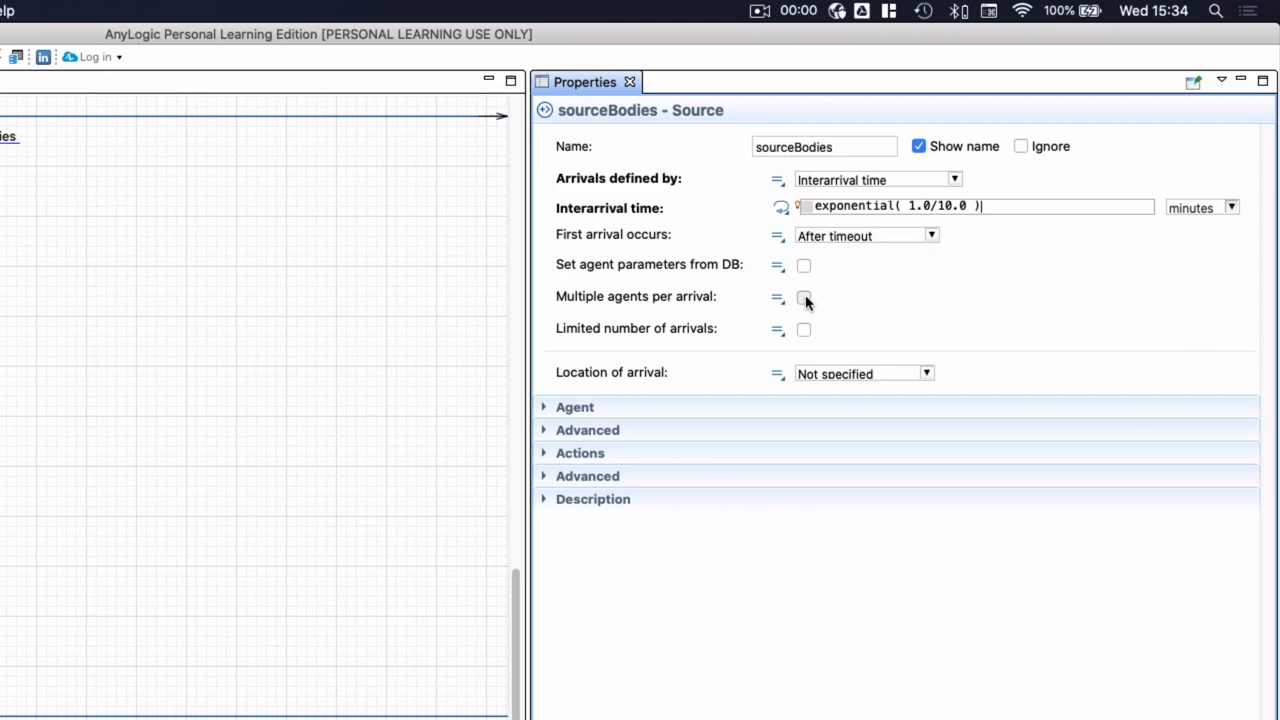
left_click(803, 297)
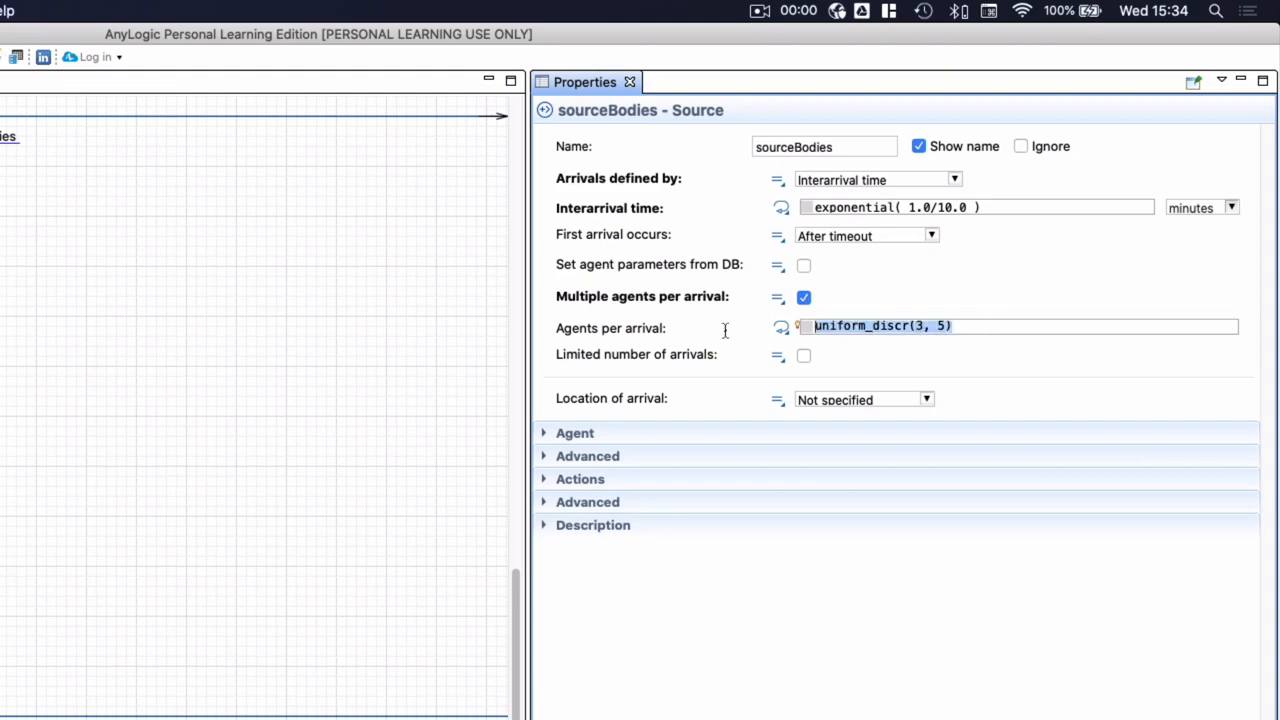
type("4")
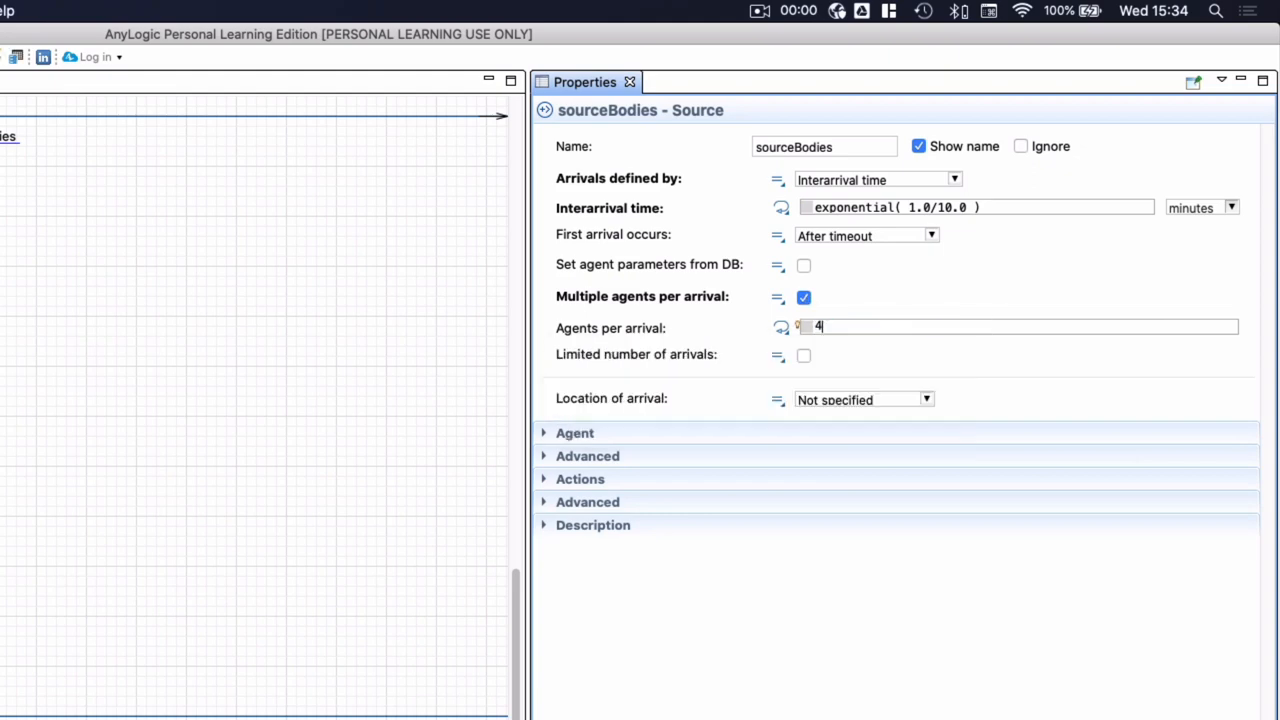
mouse_move(917, 309)
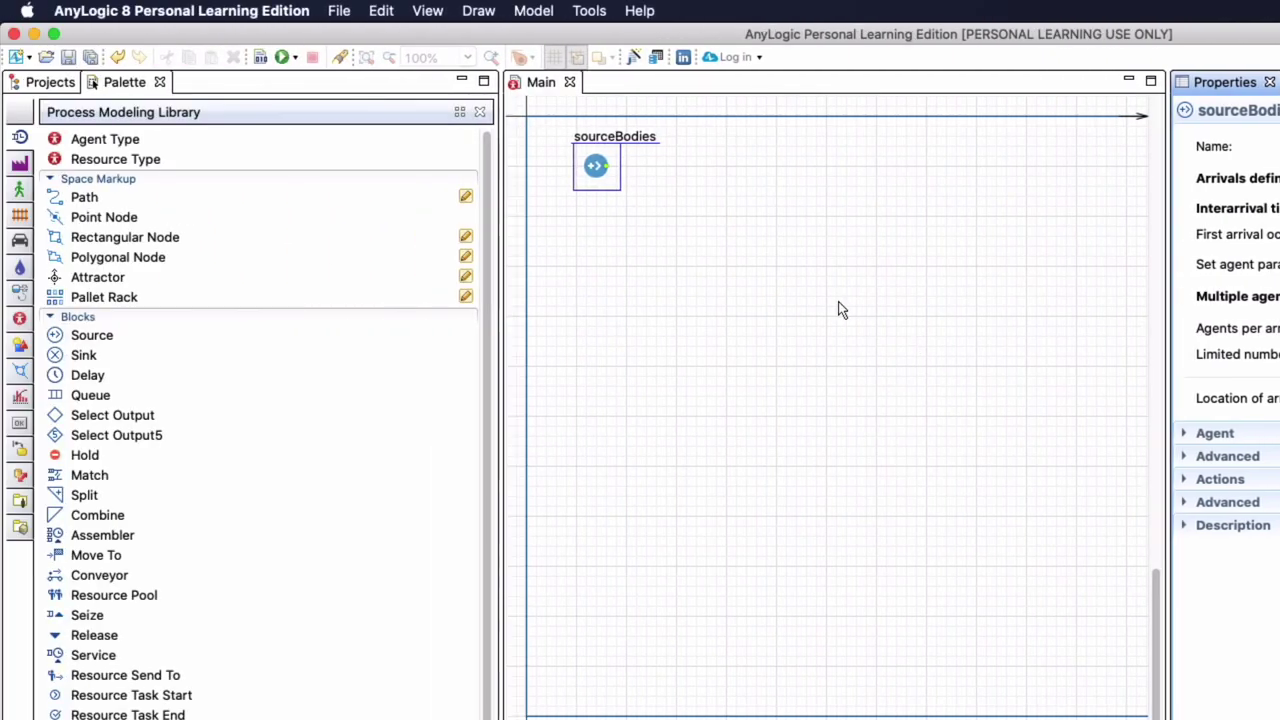
Place a queue just right of sourceBodies and name it qBodies.
left_click_drag(90, 395, 655, 165)
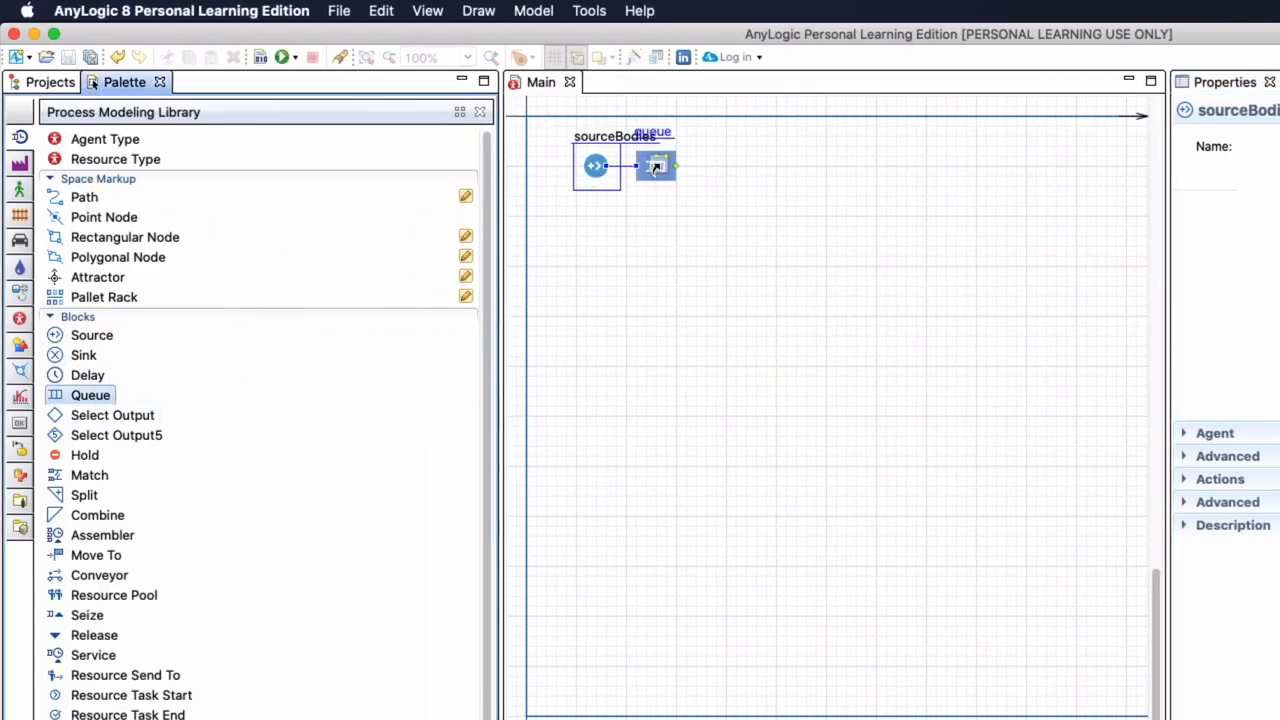
left_click_drag(655, 165, 675, 165)
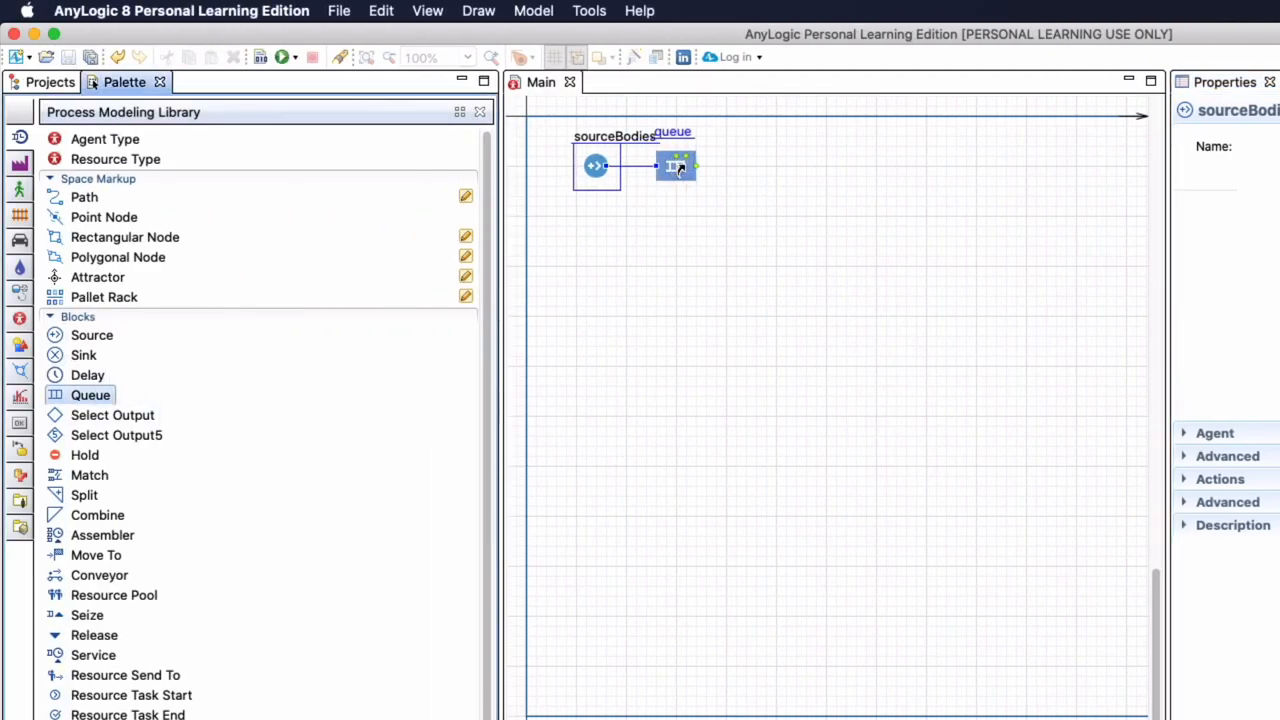
left_click(676, 165)
type("q")
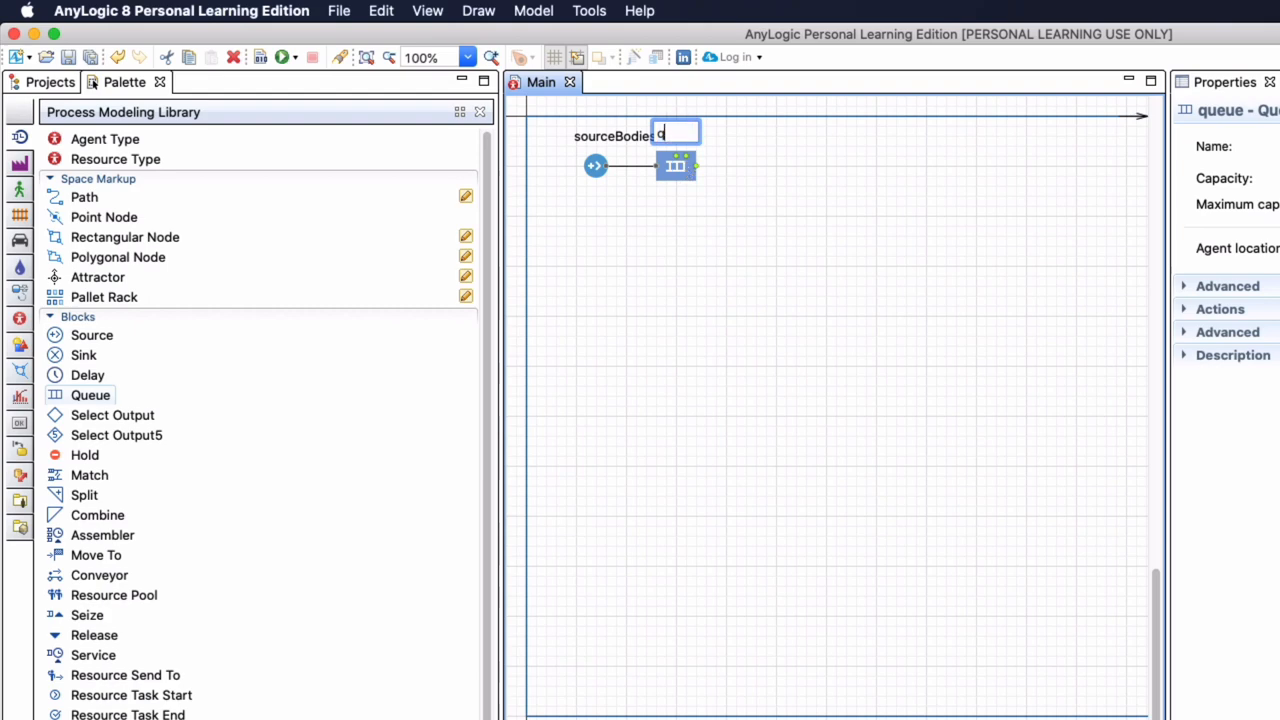
type("Bodies")
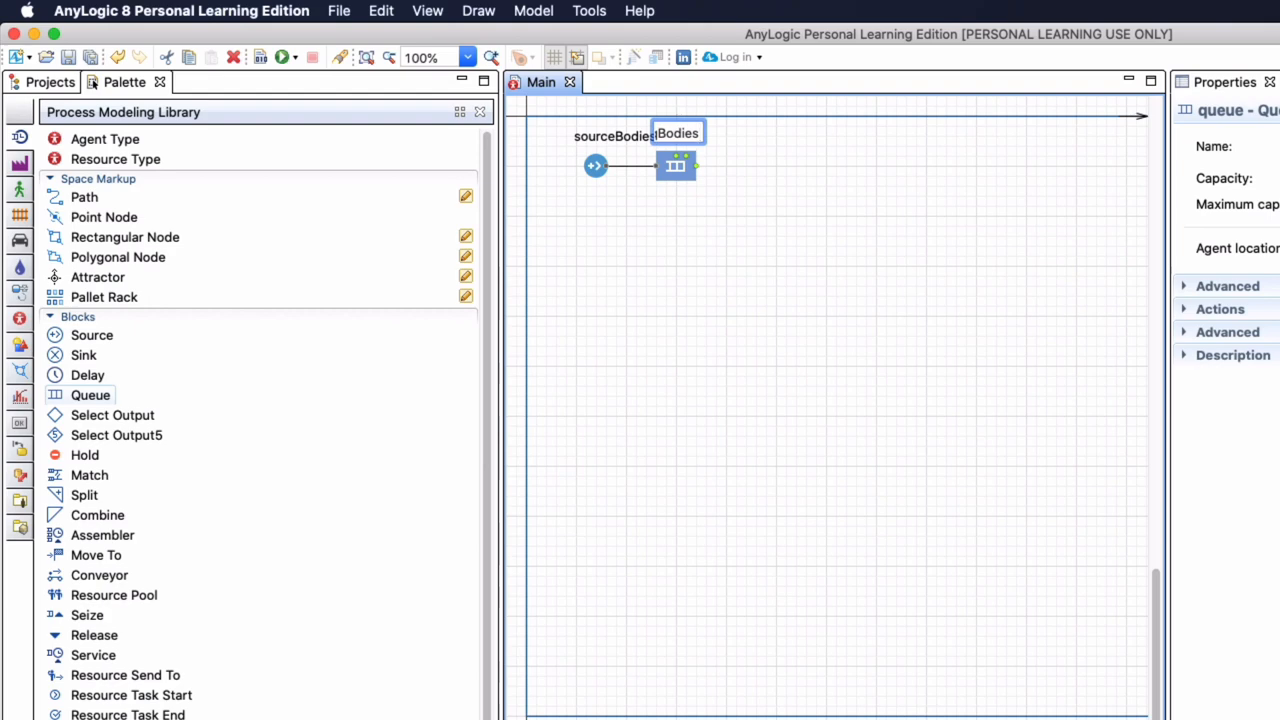
left_click(675, 165)
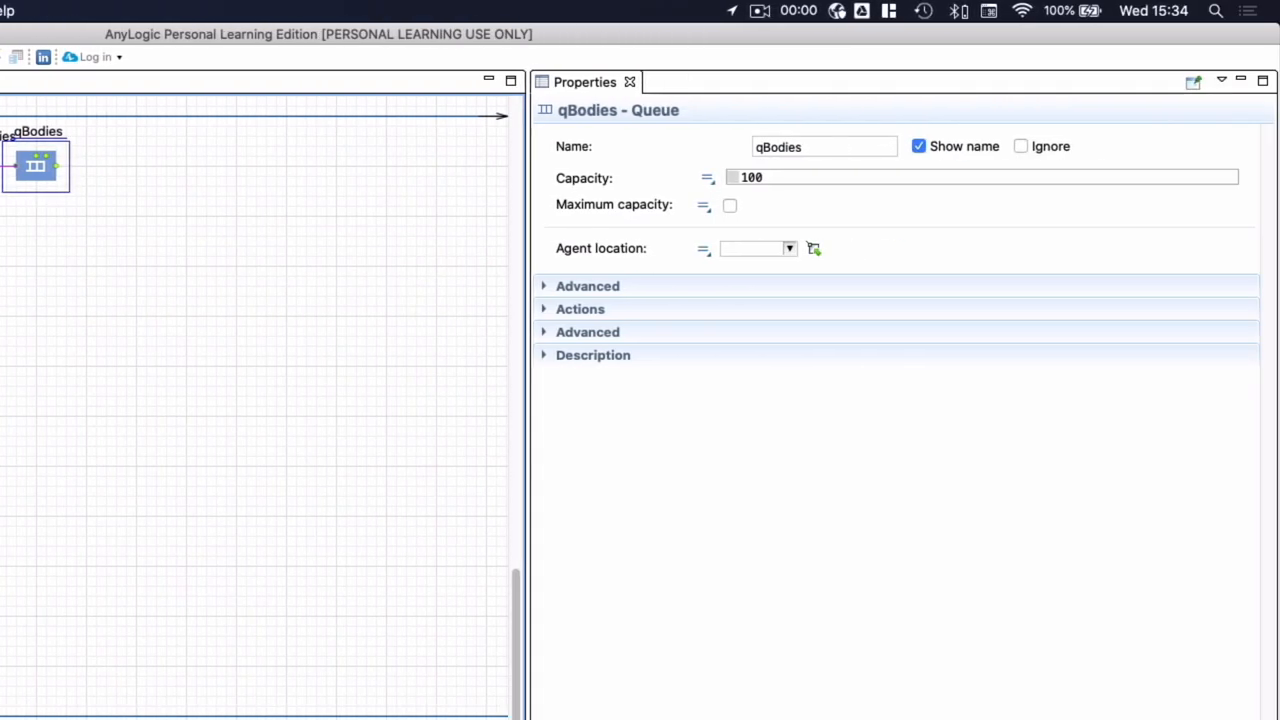
mouse_move(288, 162)
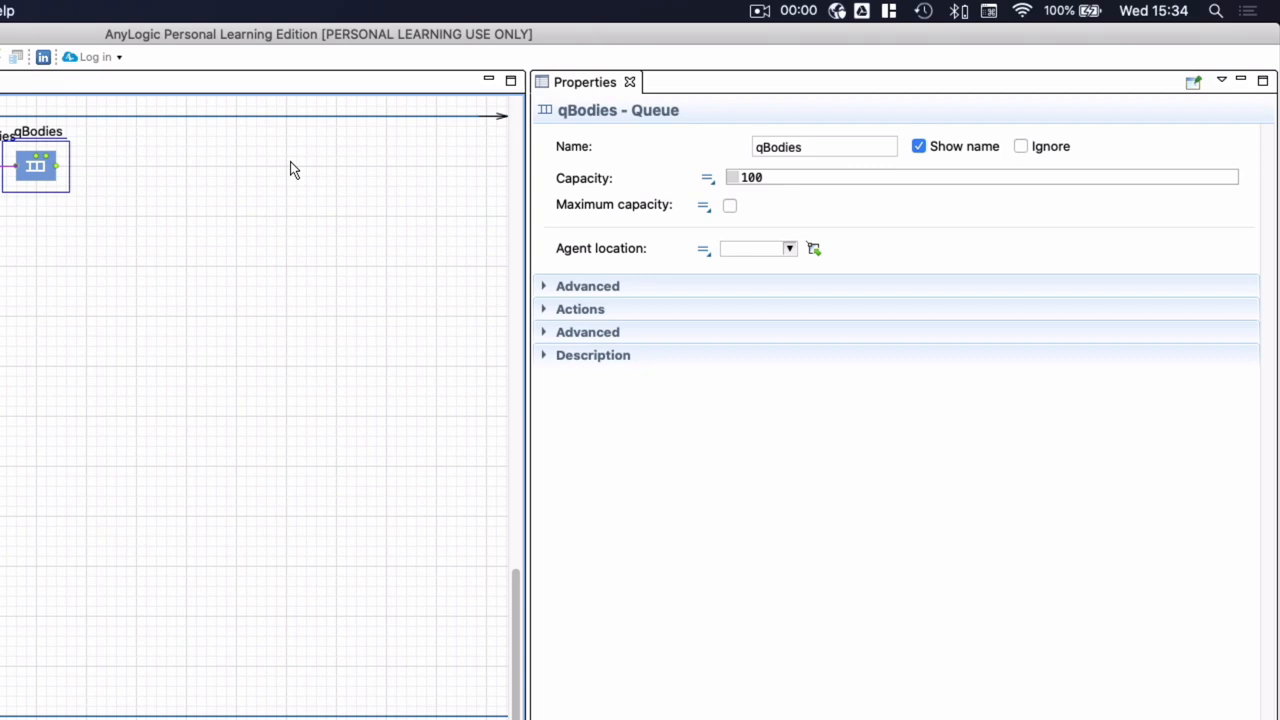
mouse_move(57, 147)
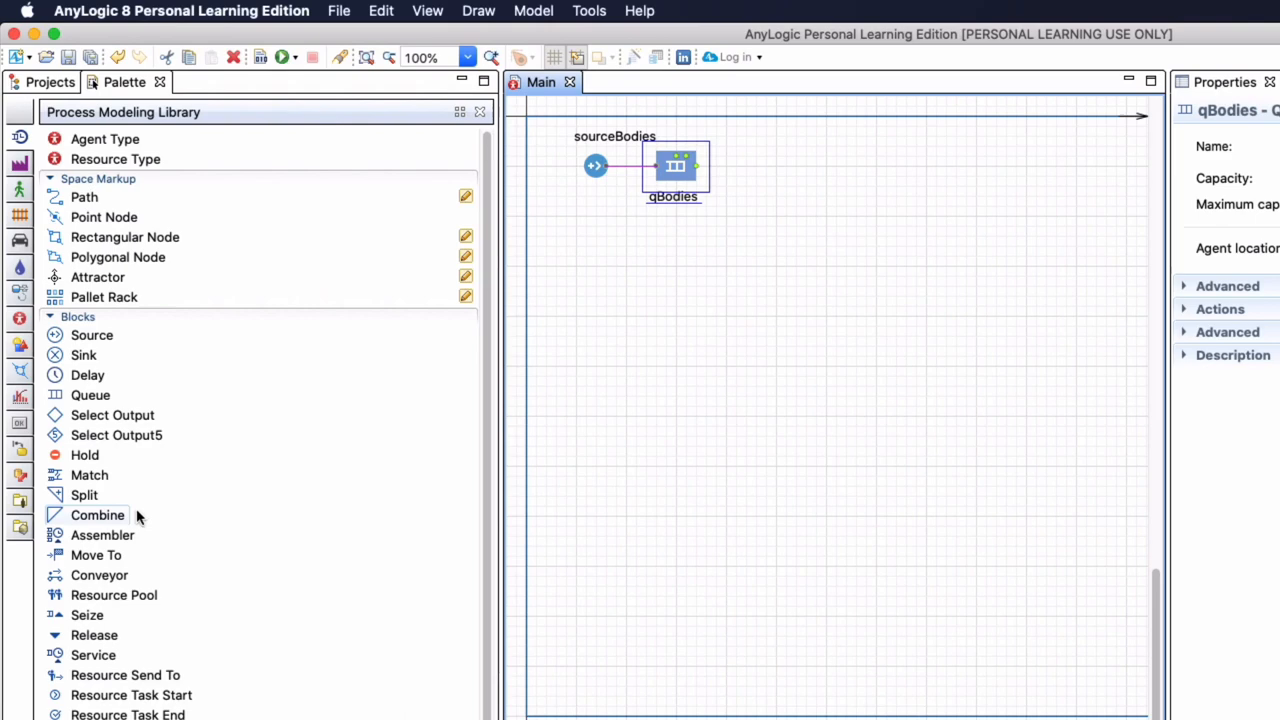
mouse_move(99, 575)
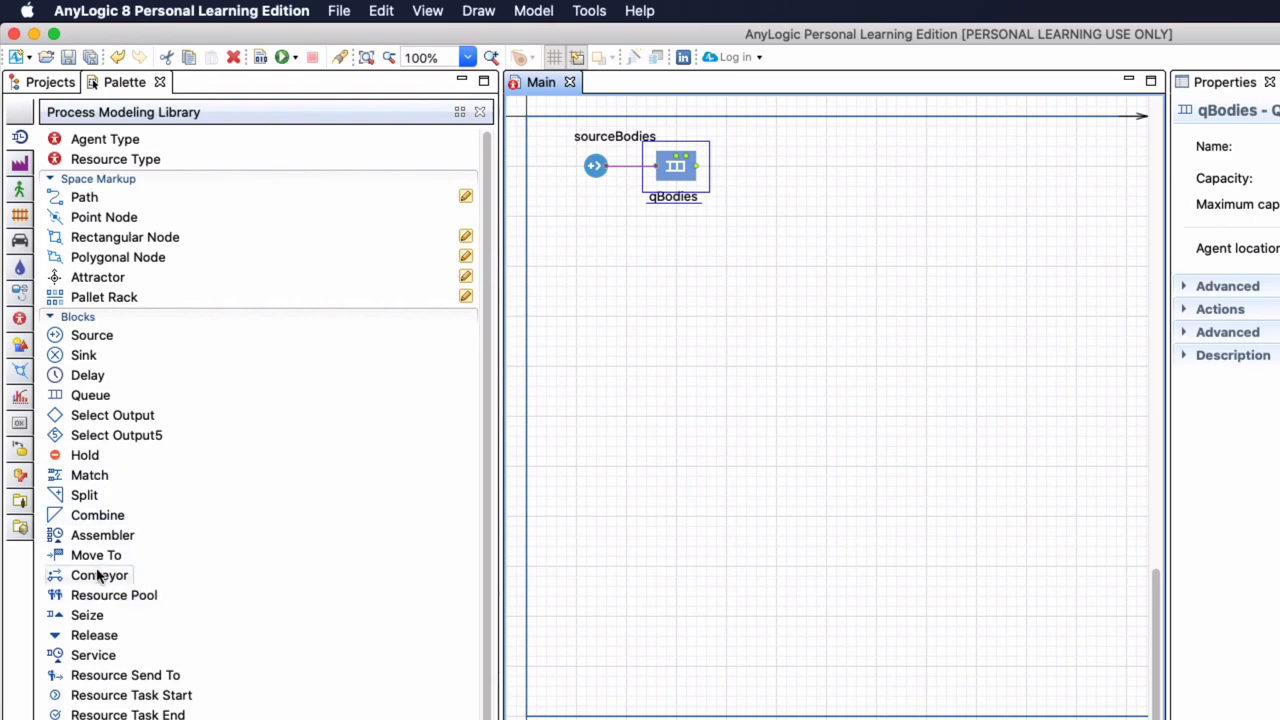
Add conveyorBodies after qBodies with a length of 20 meters.
left_click_drag(99, 575, 765, 166)
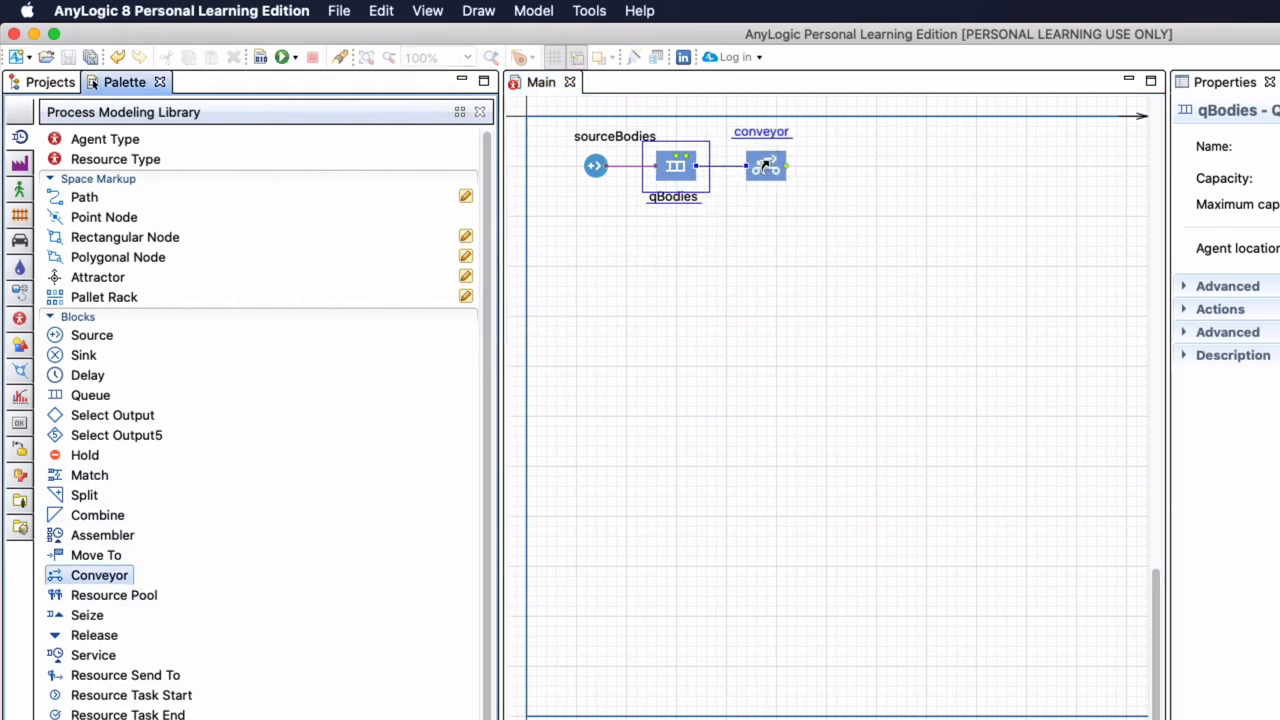
left_click(766, 165)
type("conveyorBodies")
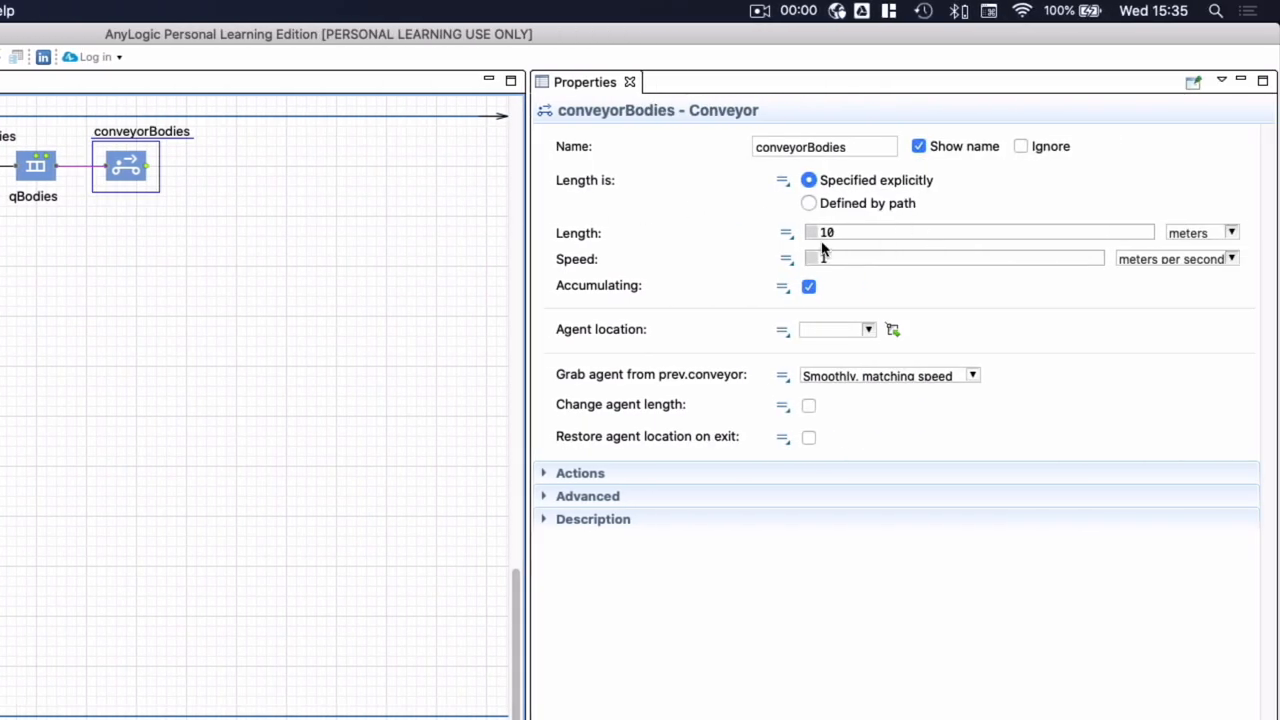
type("20")
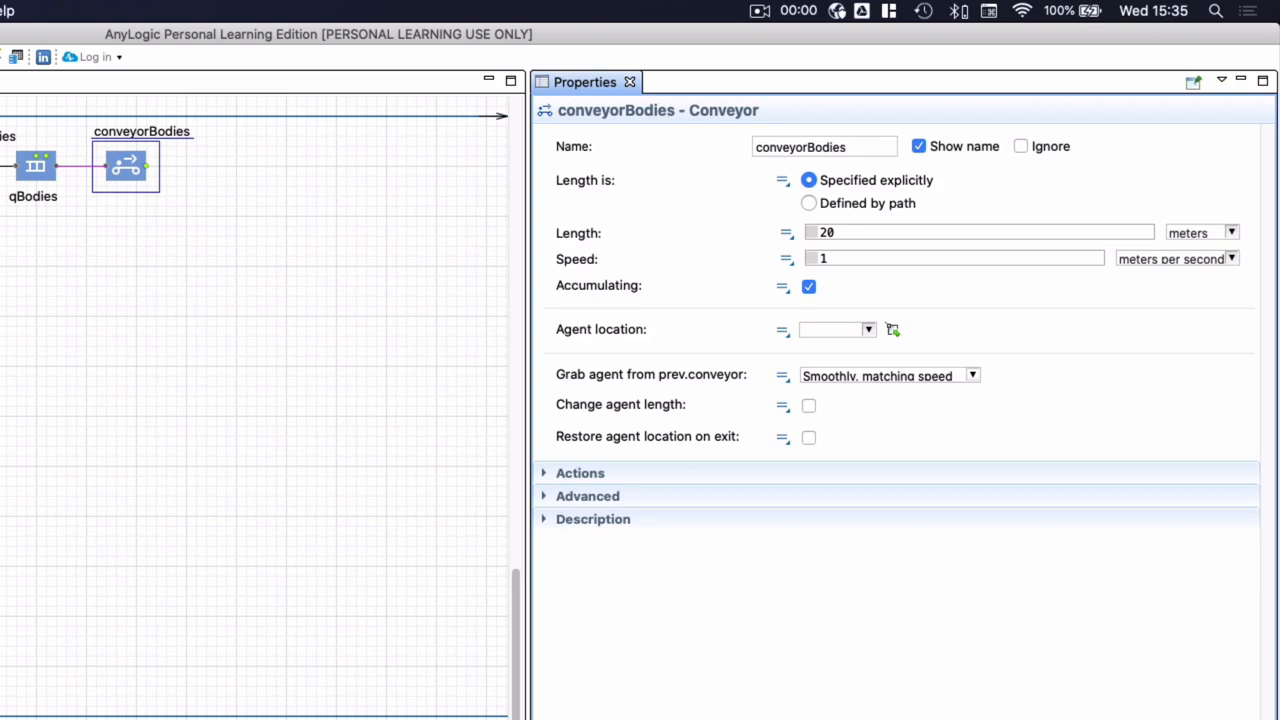
left_click(978, 232)
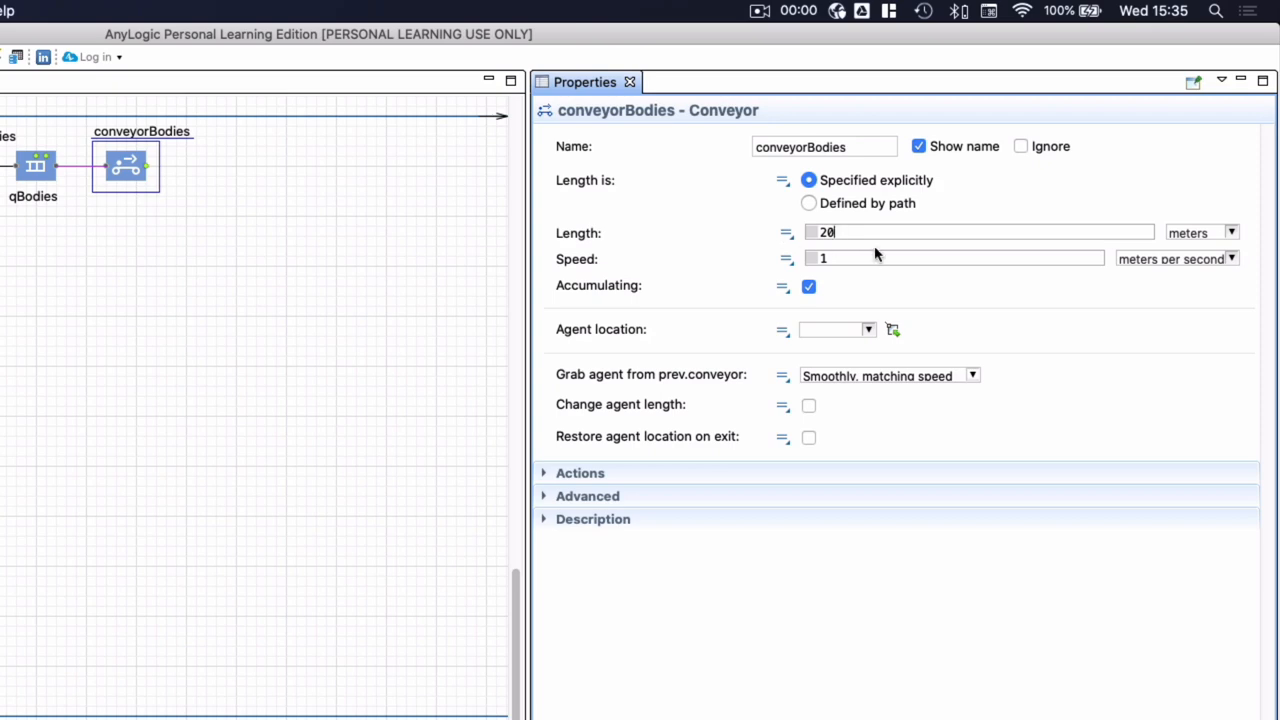
mouse_move(912, 298)
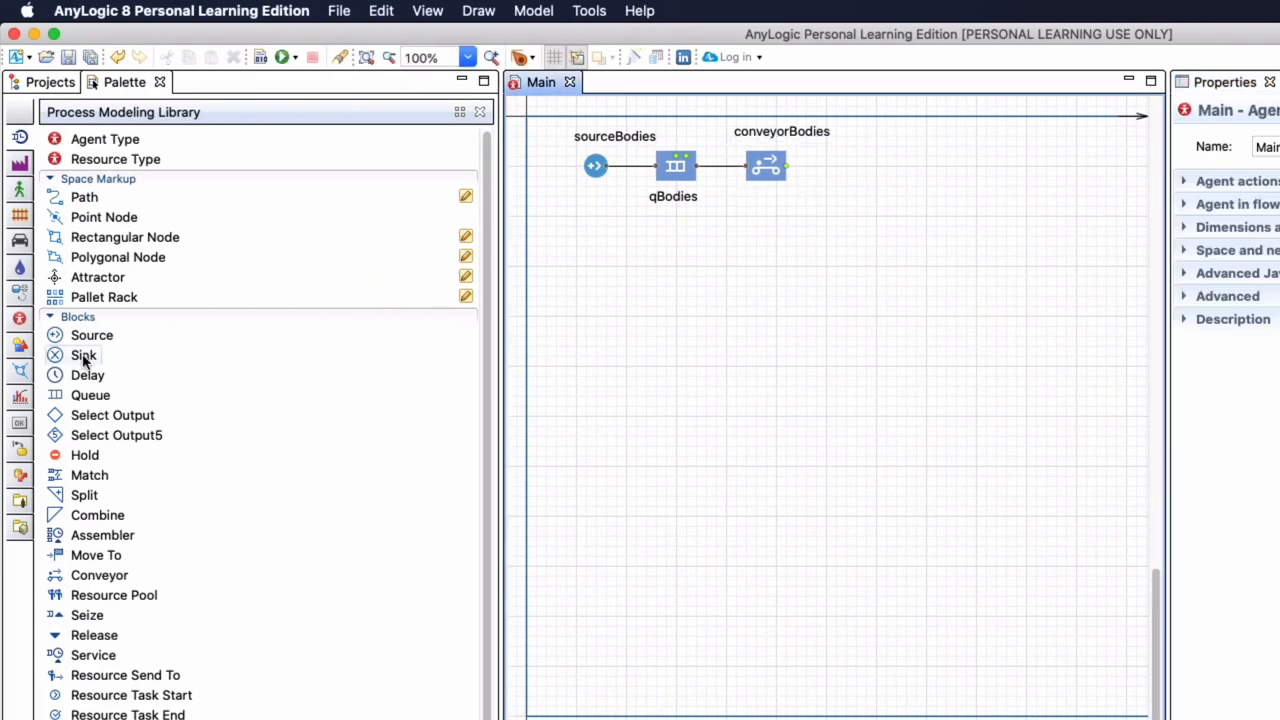
Place a sink block directly after conveyorBodies.
left_click_drag(84, 355, 855, 175)
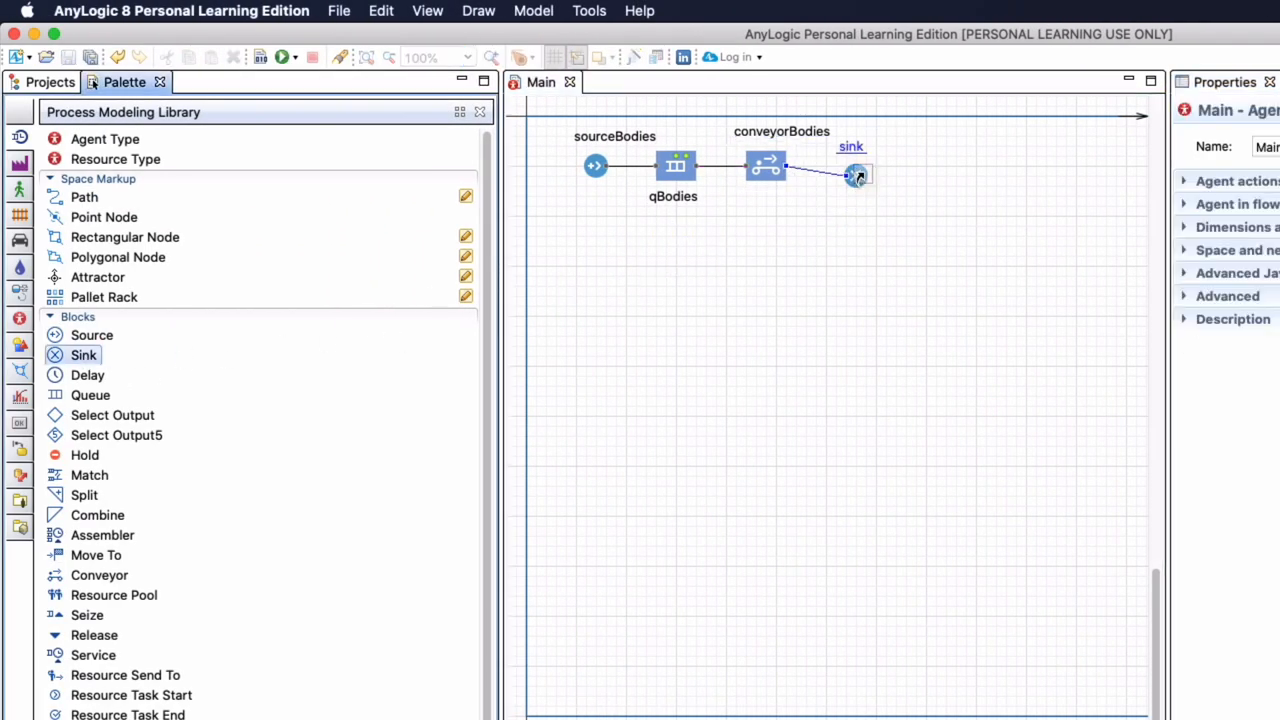
left_click_drag(855, 175, 845, 165)
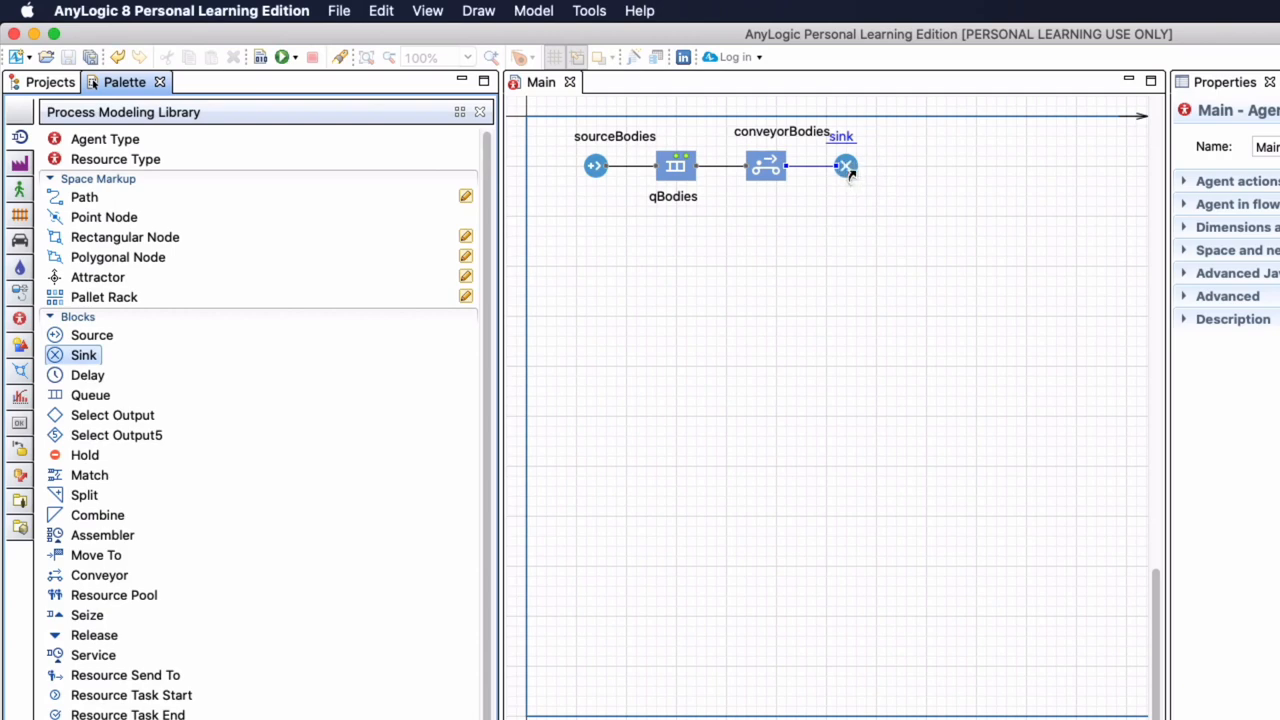
left_click(845, 165)
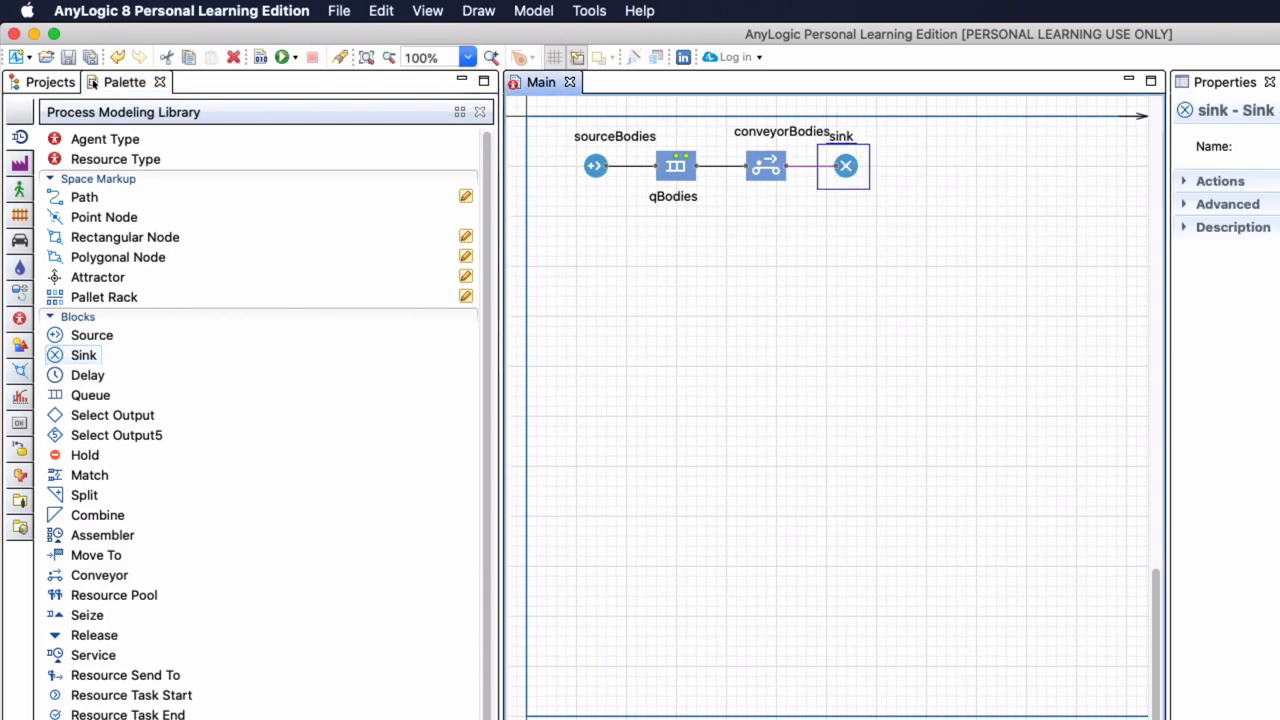
Reposition the conveyorBodies name label above its block.
left_click(765, 166)
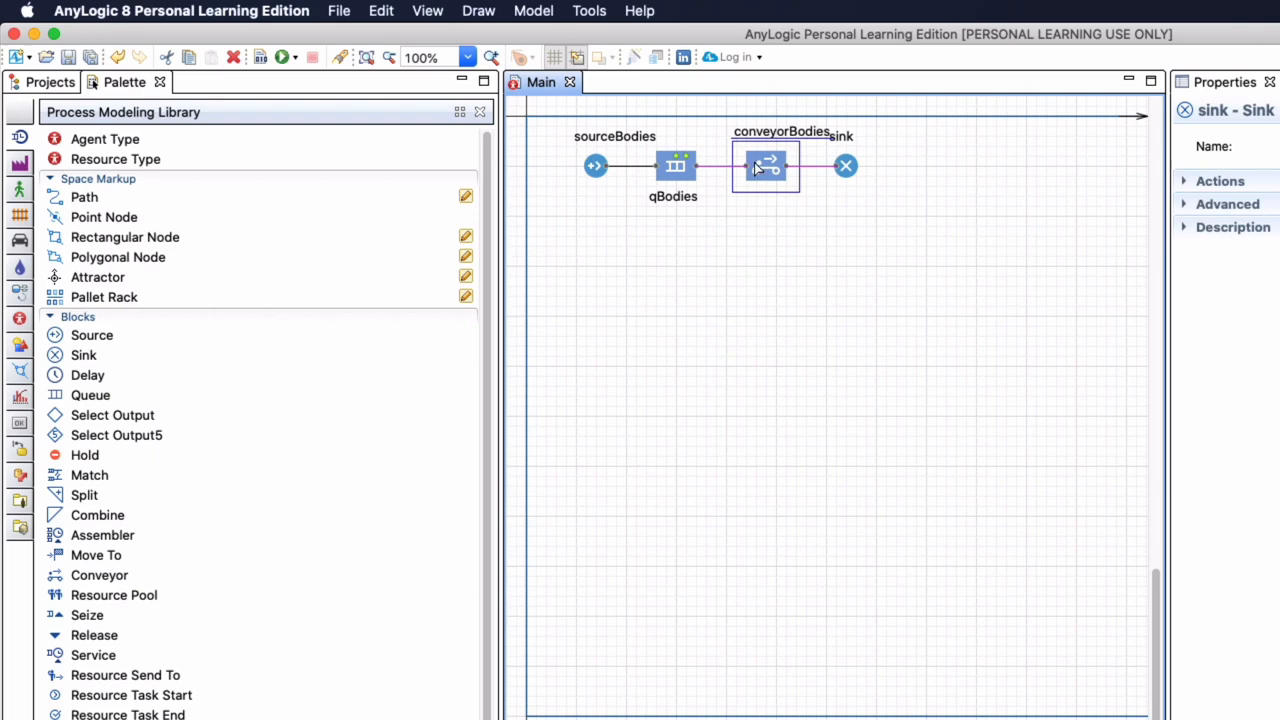
left_click(765, 165)
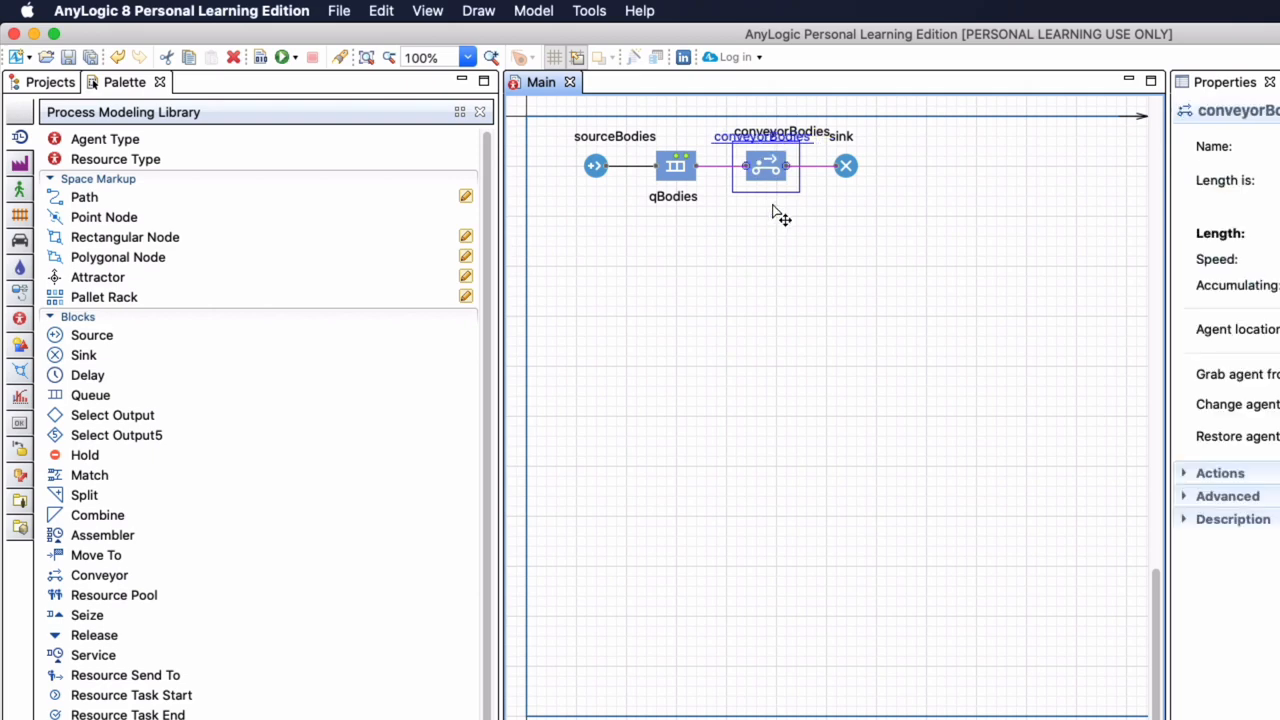
left_click(595, 165)
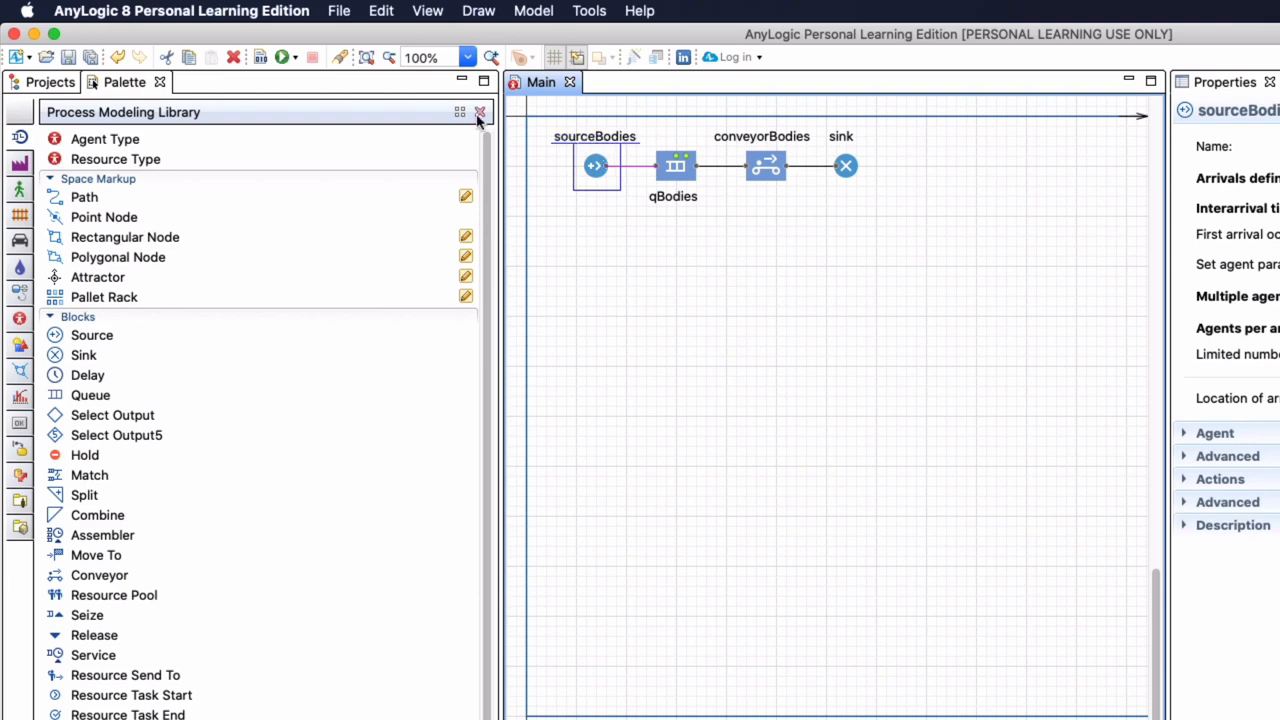
mouse_move(247, 70)
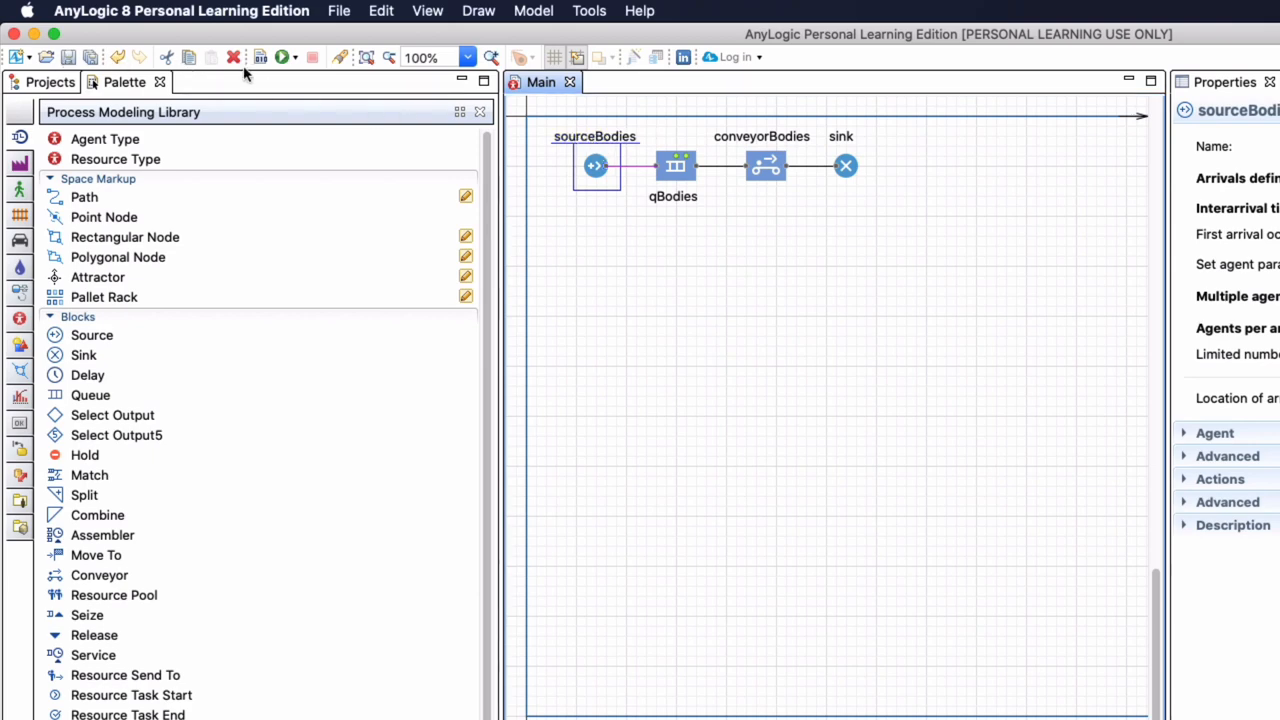
mouse_move(267, 64)
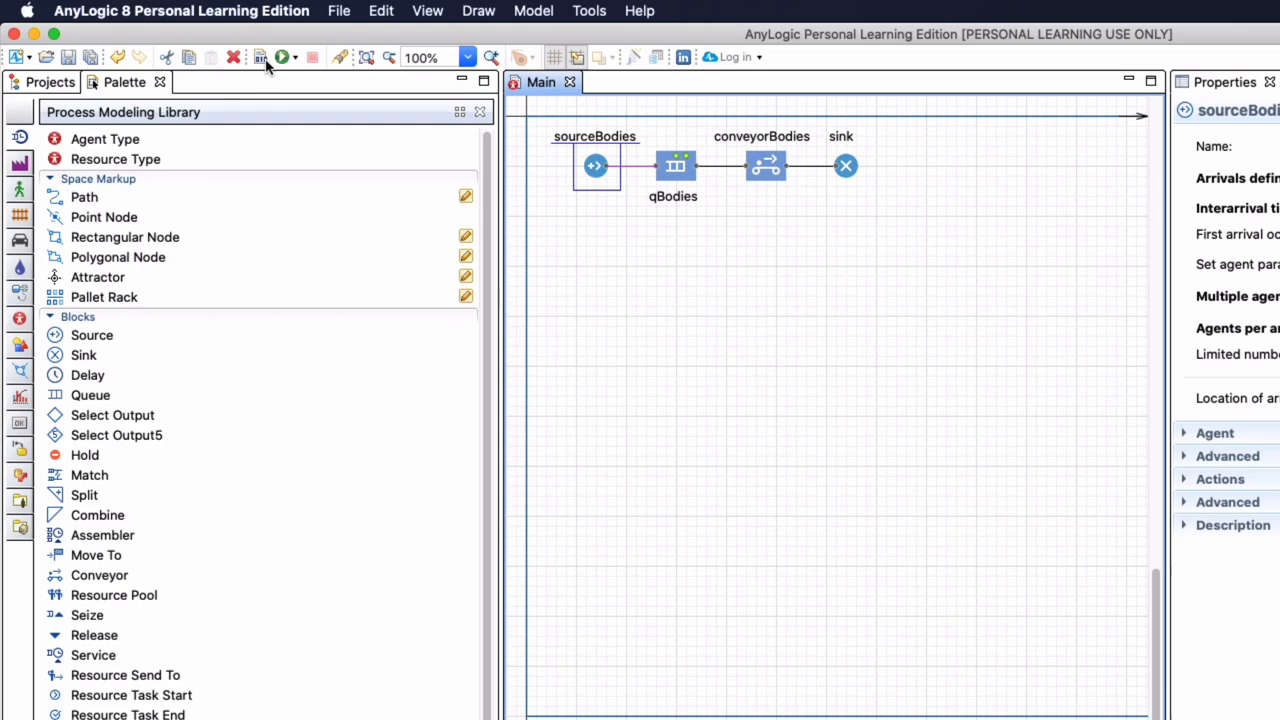
Show the SmallFactory project tree with Main and Simulation: Main.
left_click(50, 82)
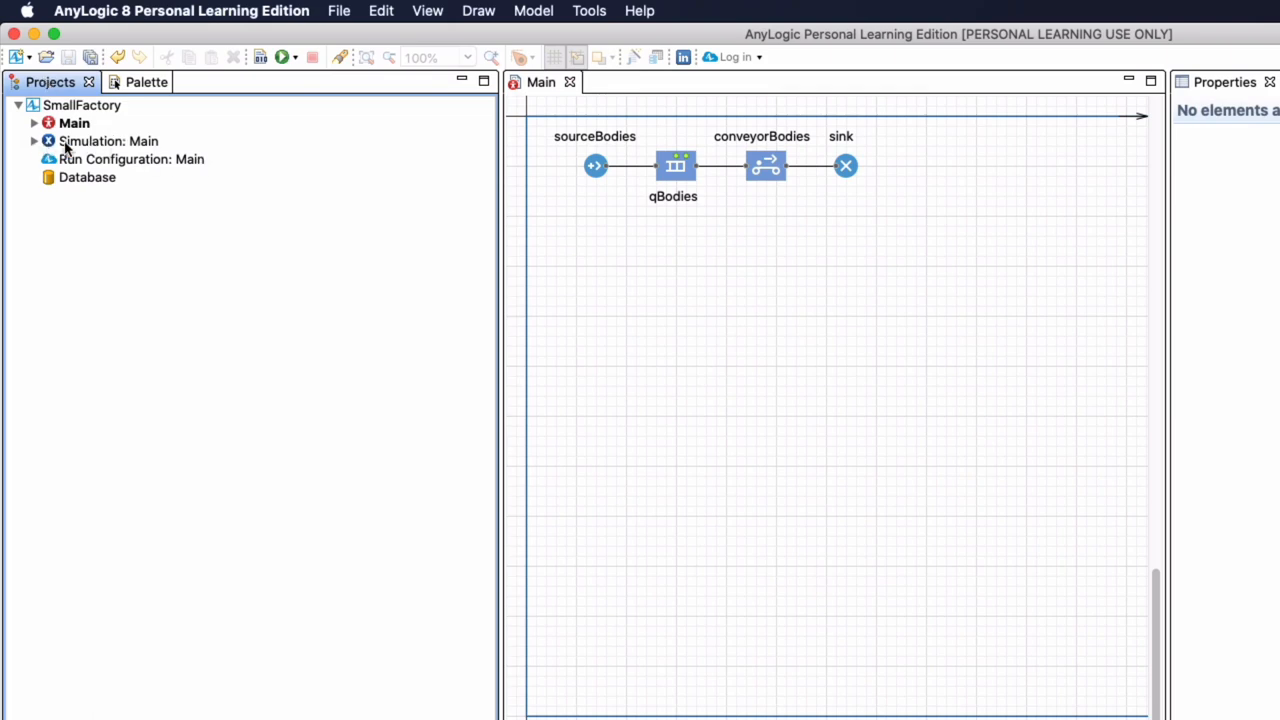
Make the Simulation experiment stop at a specified date.
left_click(108, 141)
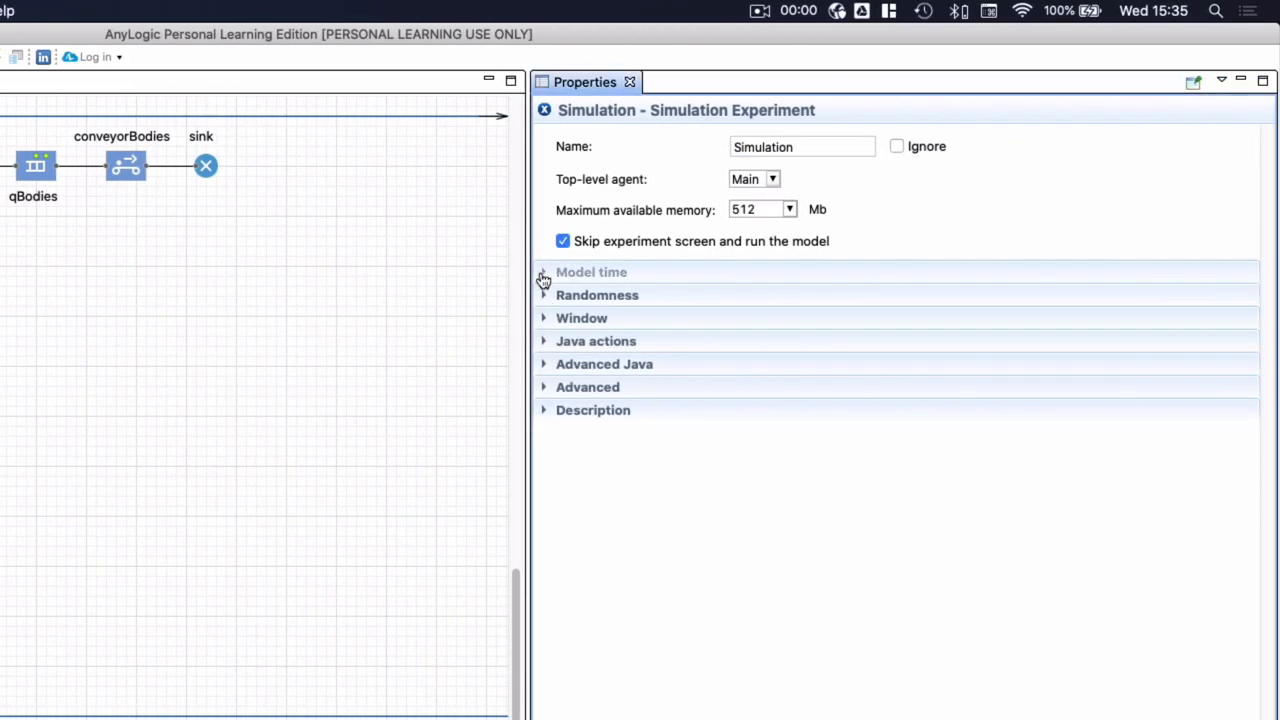
left_click(543, 272)
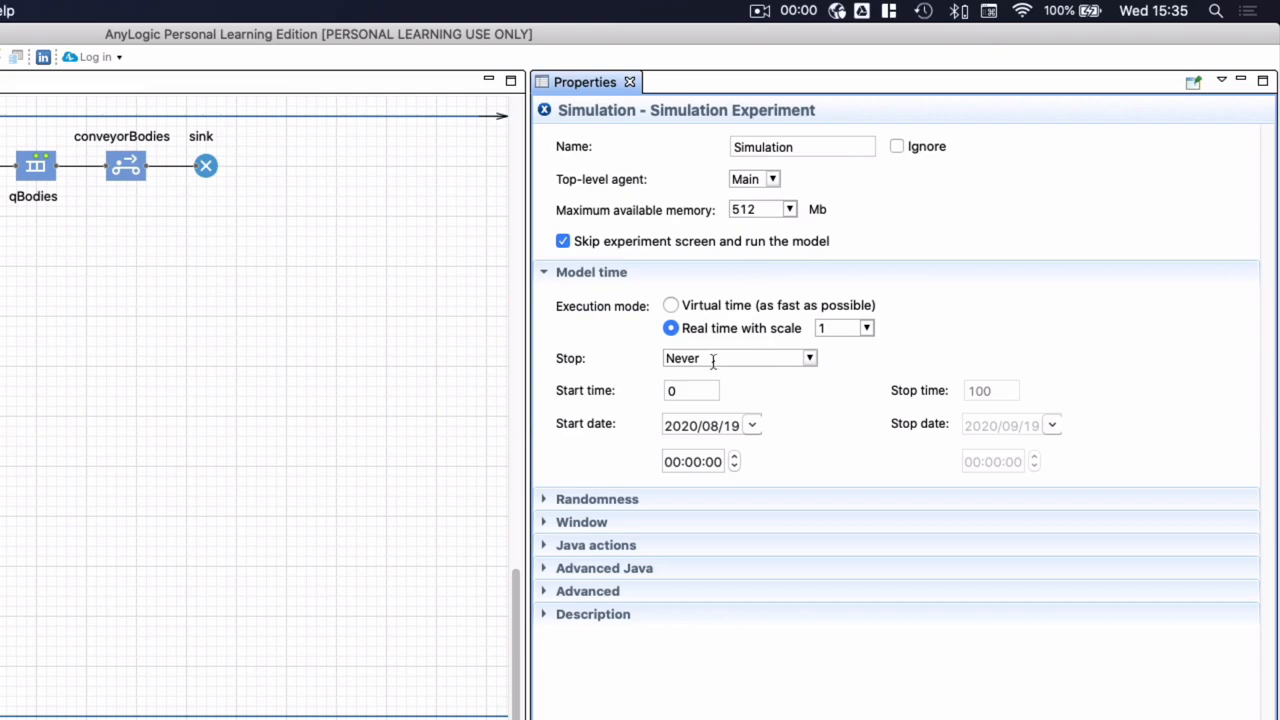
left_click(809, 358)
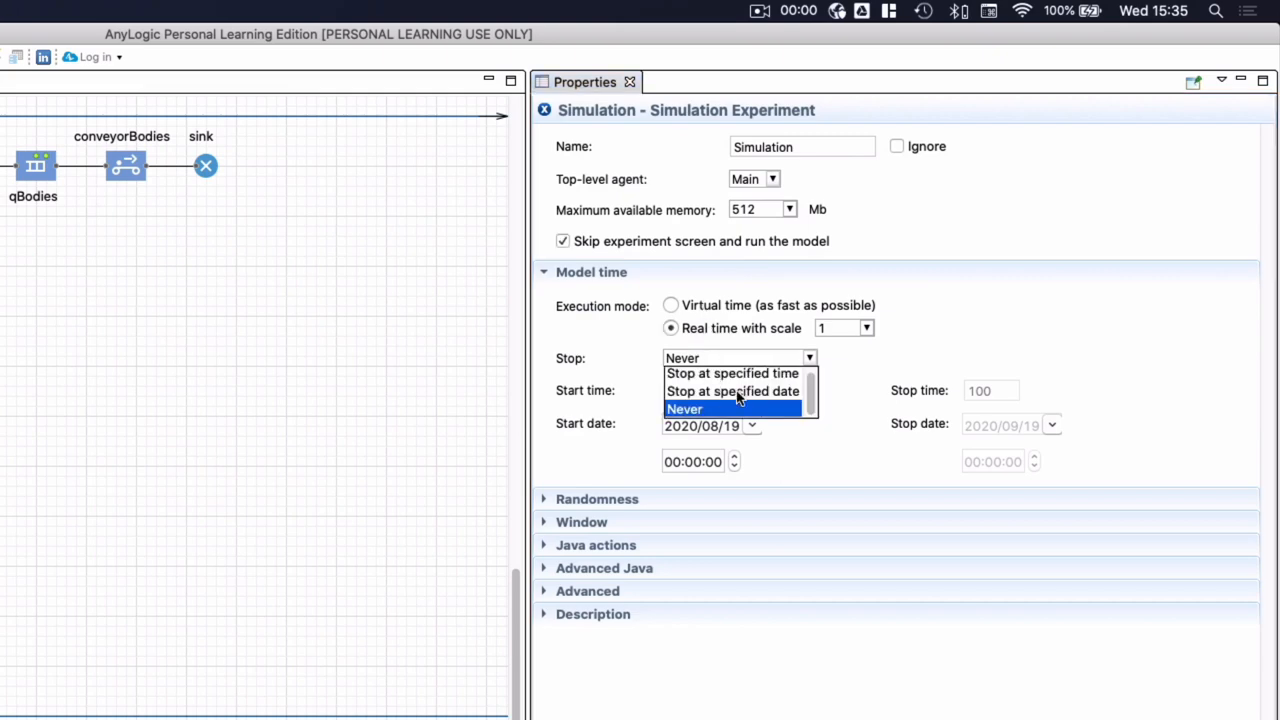
left_click(732, 391)
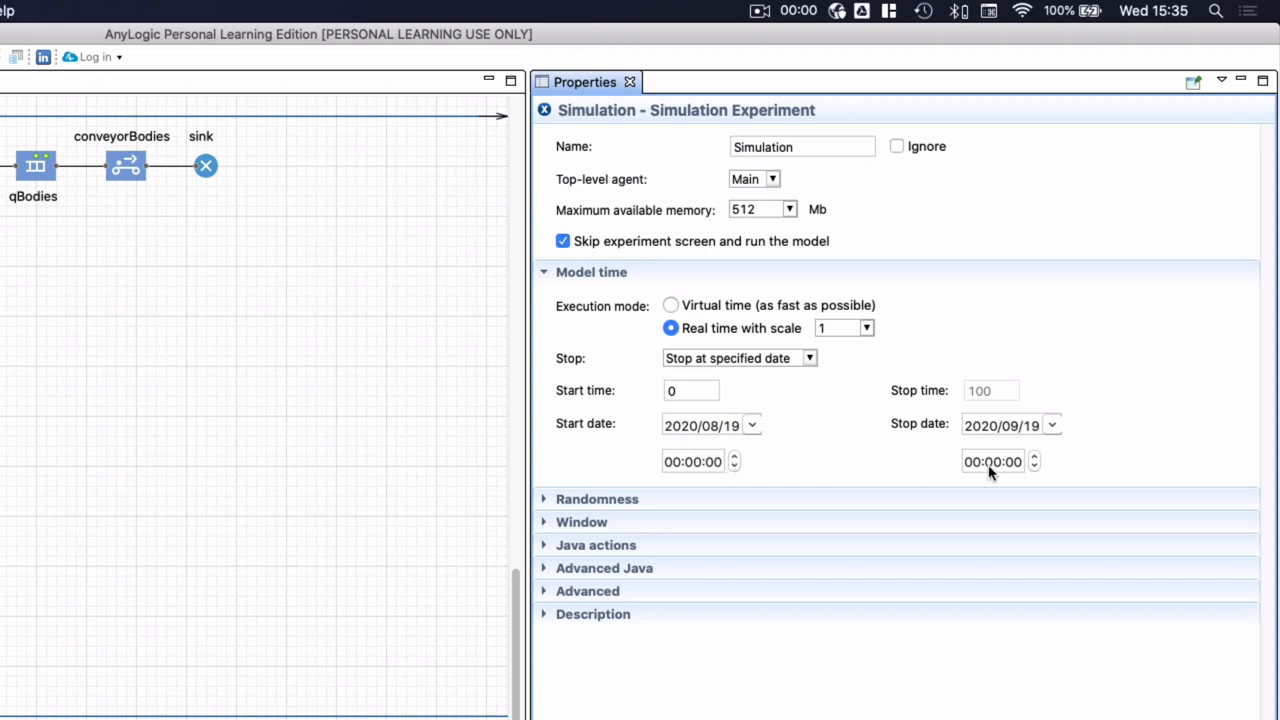
Set the stop time to 17:00 and the start time to 08:00.
left_click(1034, 457)
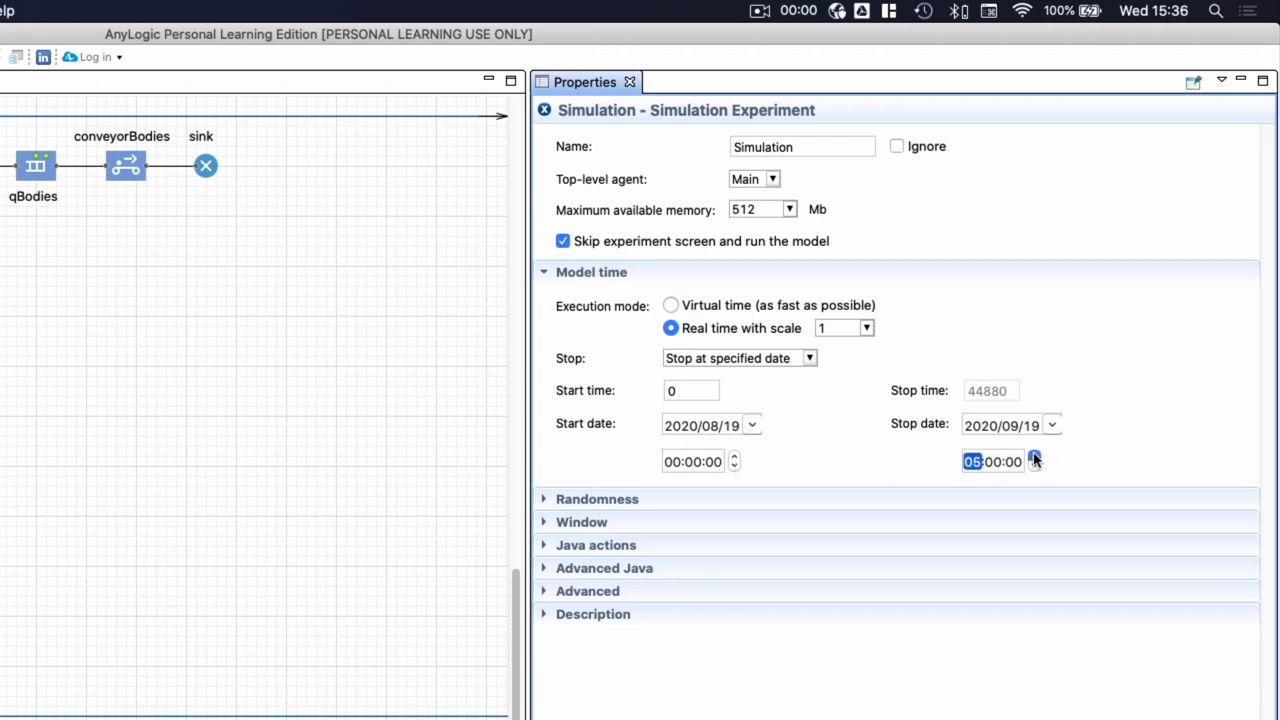
left_click(1035, 456)
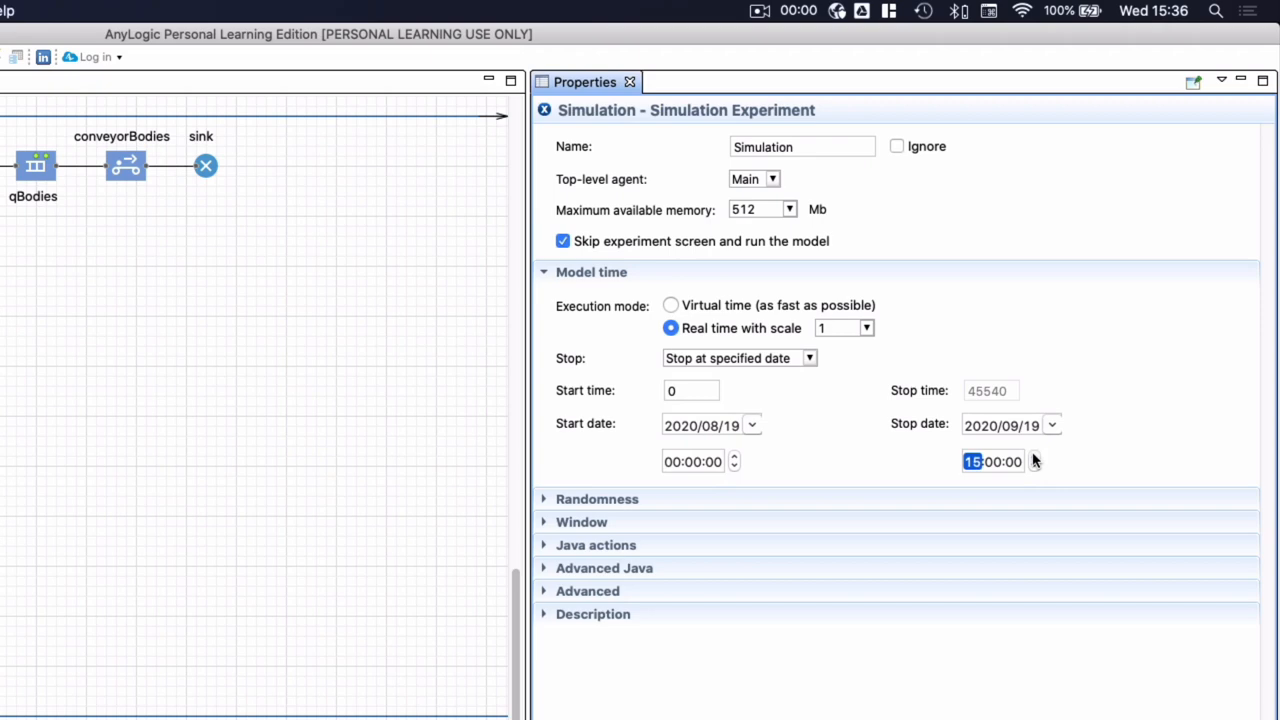
left_click(1035, 457)
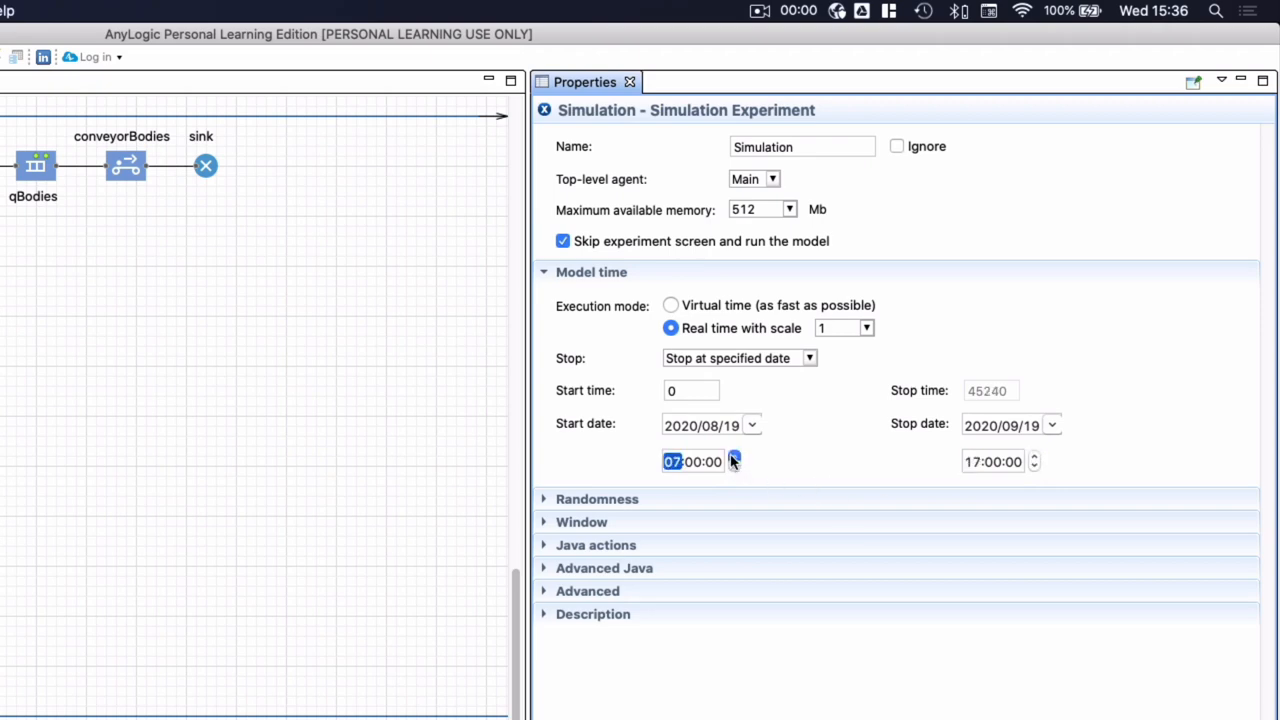
left_click(735, 457)
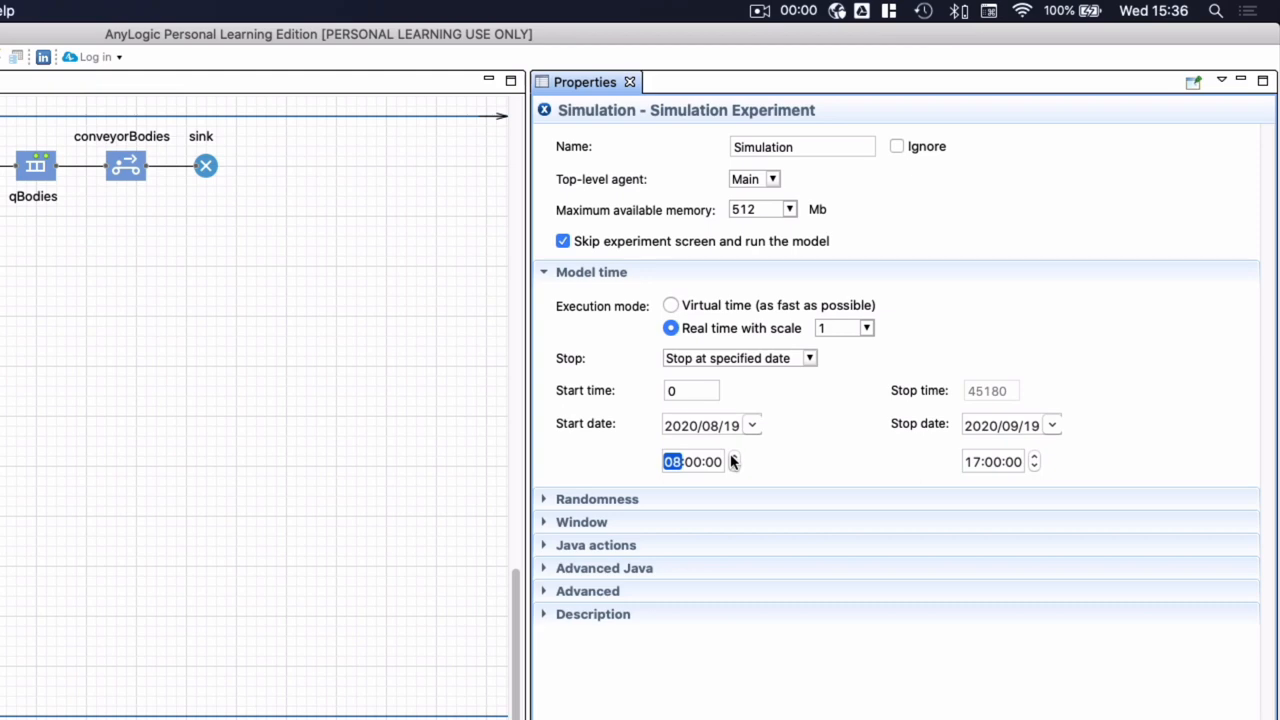
left_click(682, 425)
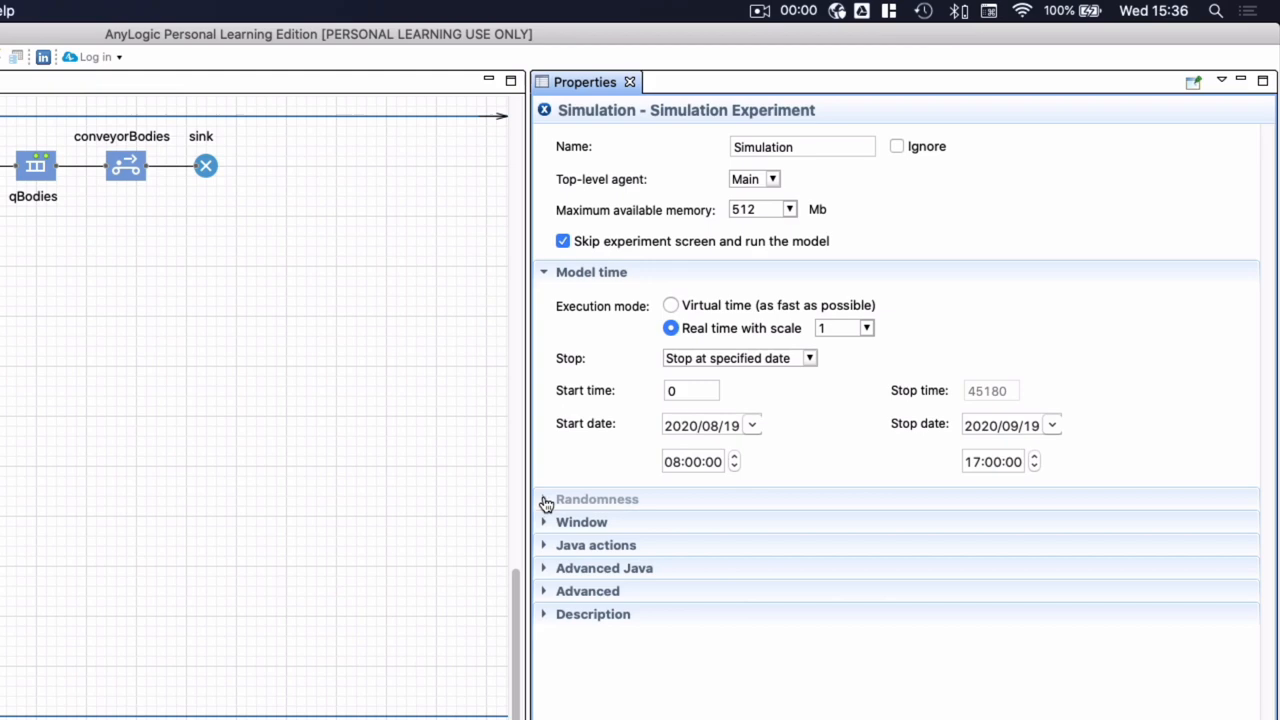
left_click(545, 499)
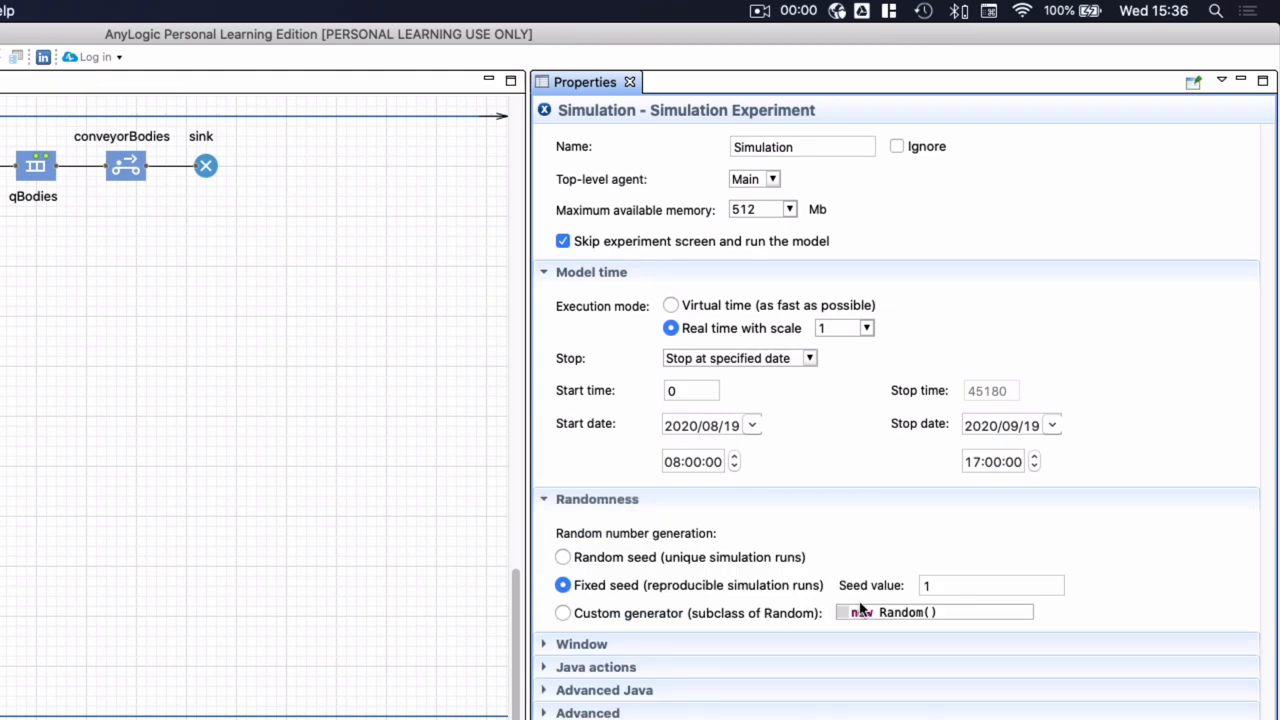
Replace the fixed seed value with 20200919.
left_click(990, 585)
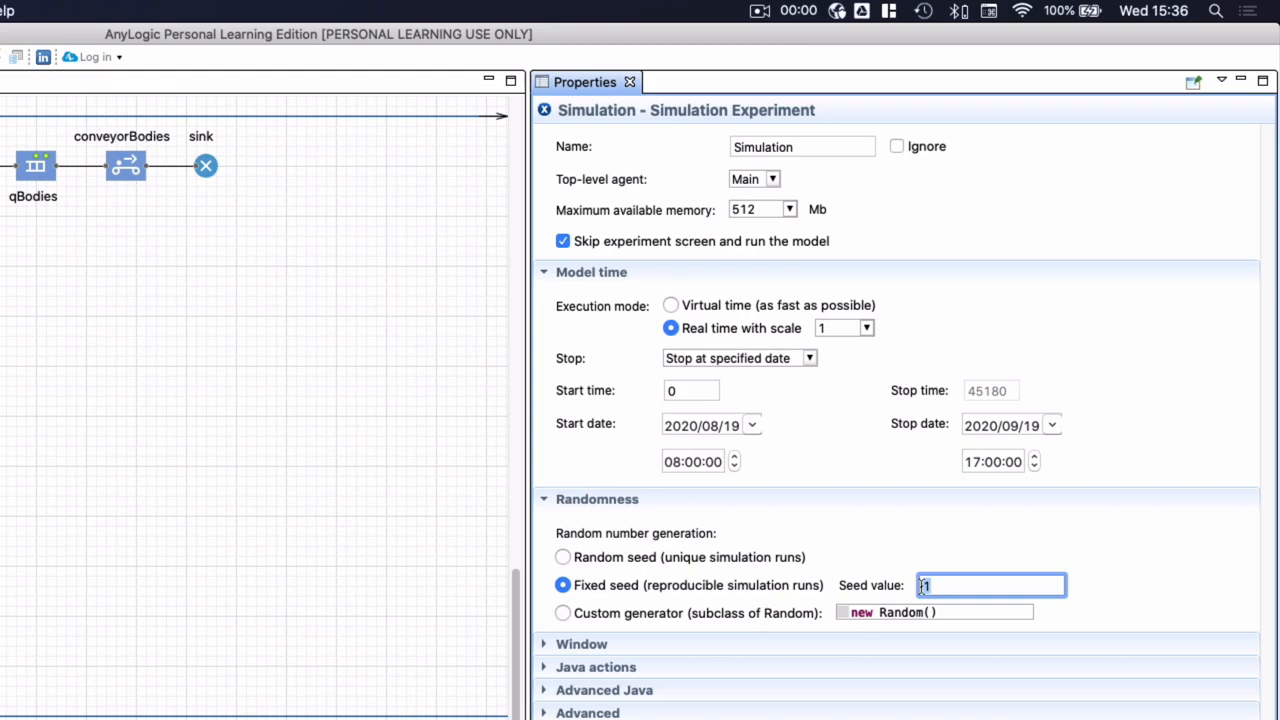
type("20200919")
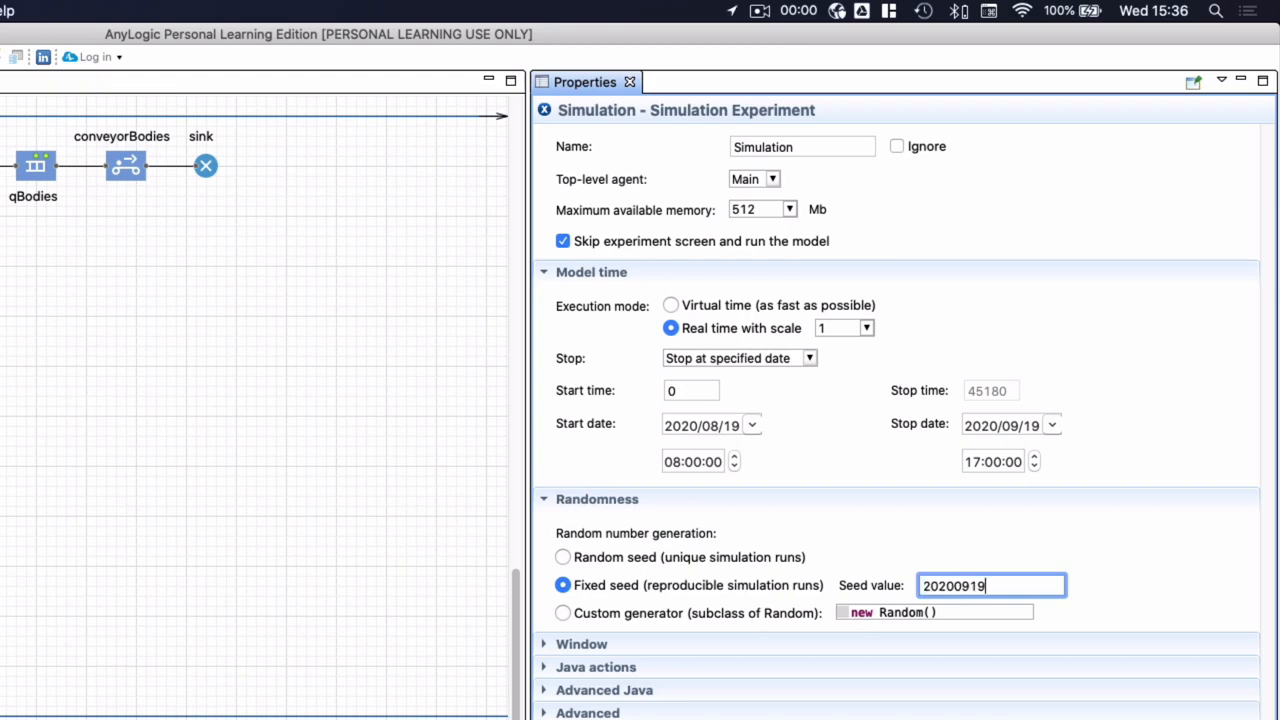
mouse_move(1010, 558)
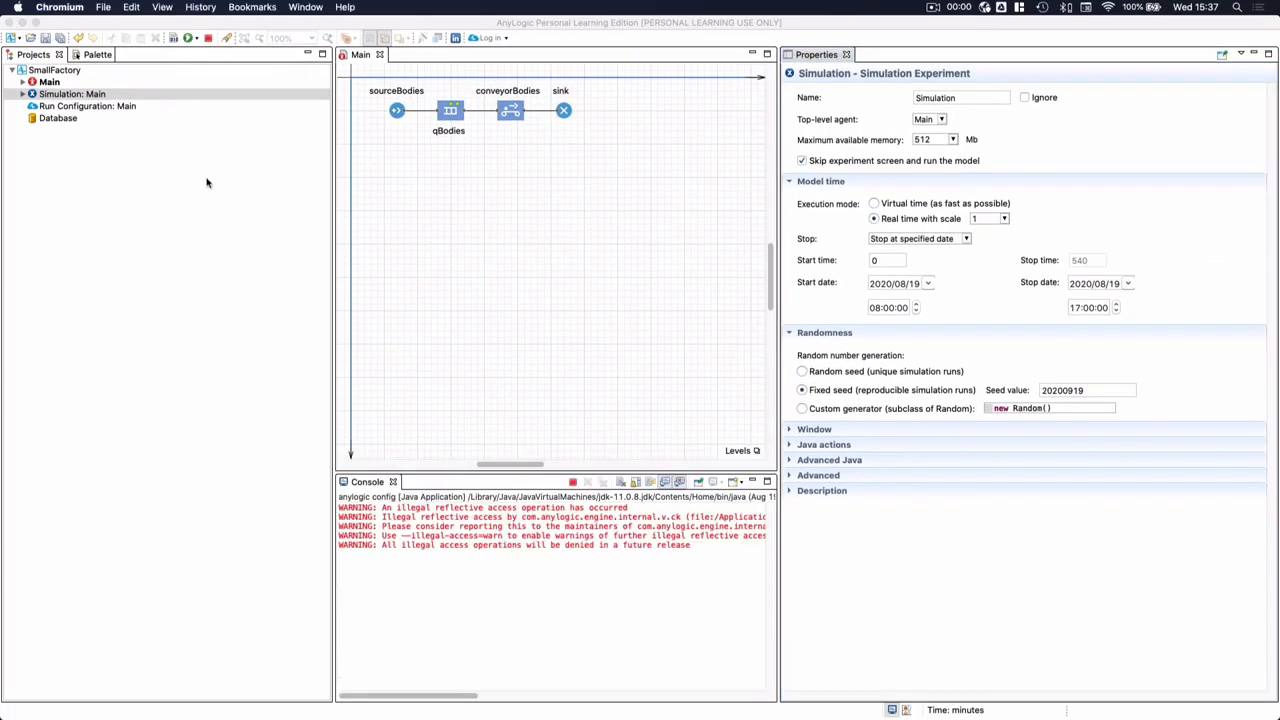
Run SmallFactory in virtual time to 540 minutes, then close the simulation window.
left_click(187, 38)
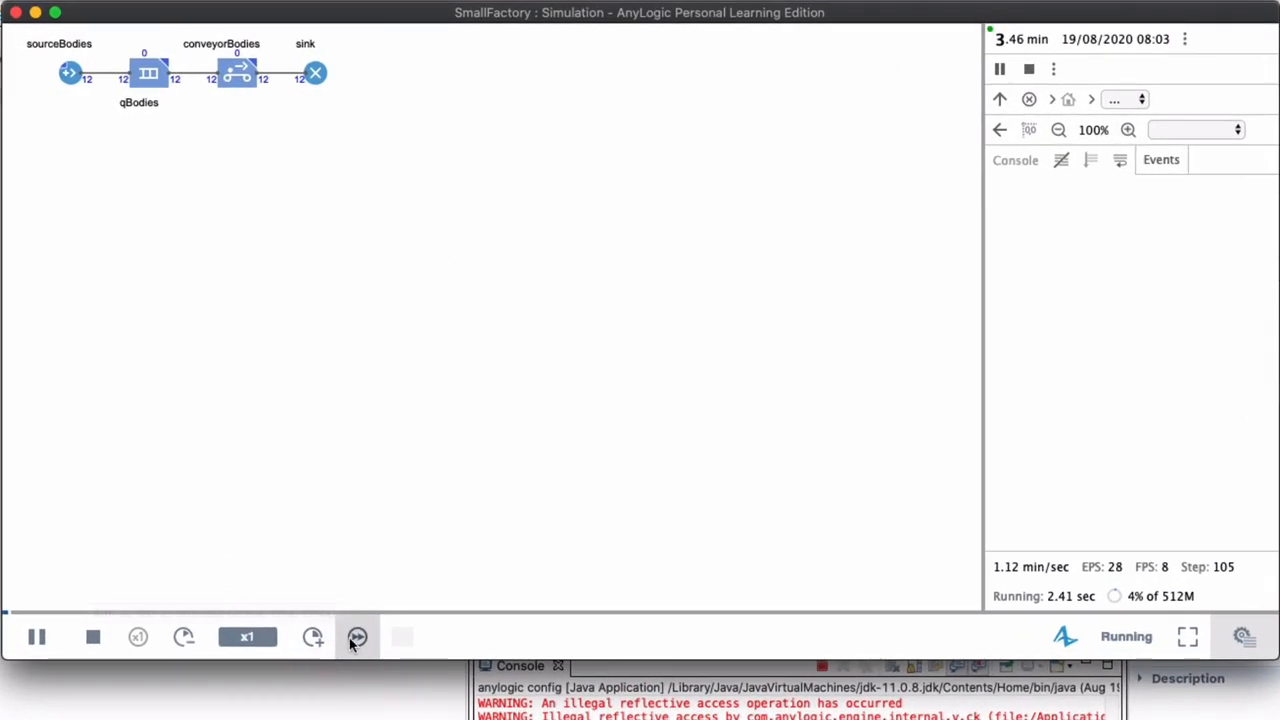
left_click(357, 637)
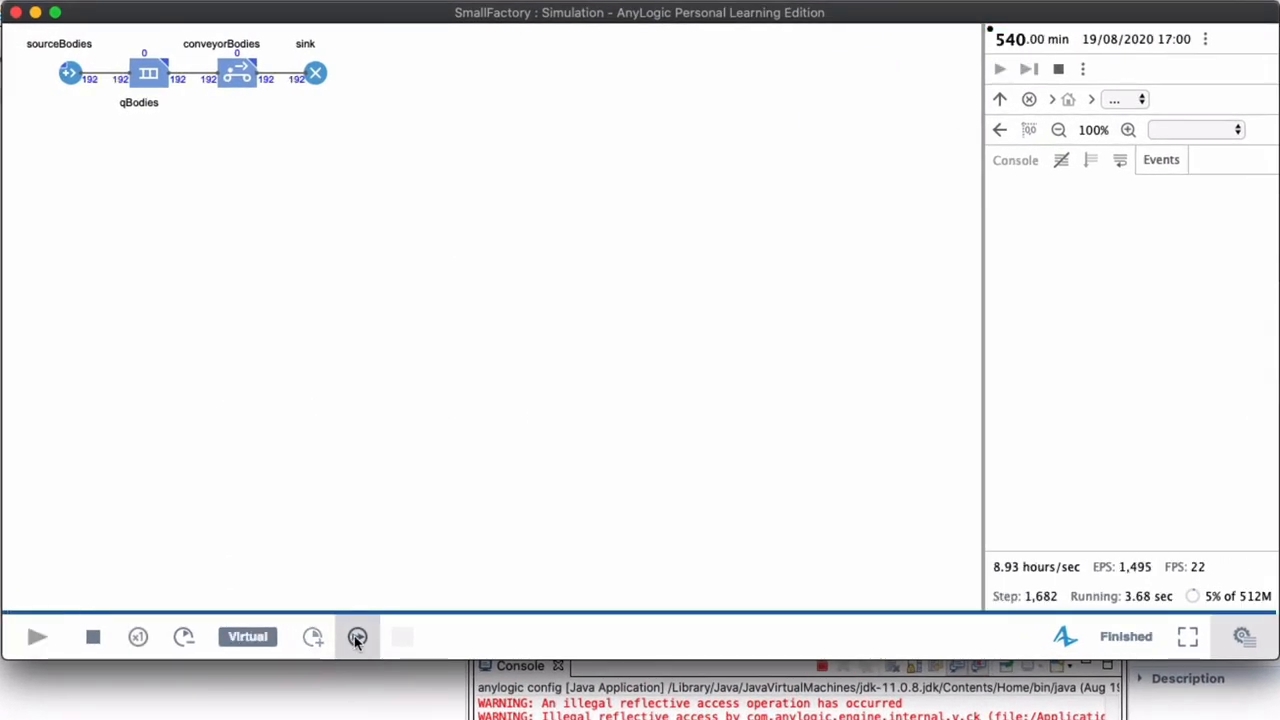
left_click(357, 637)
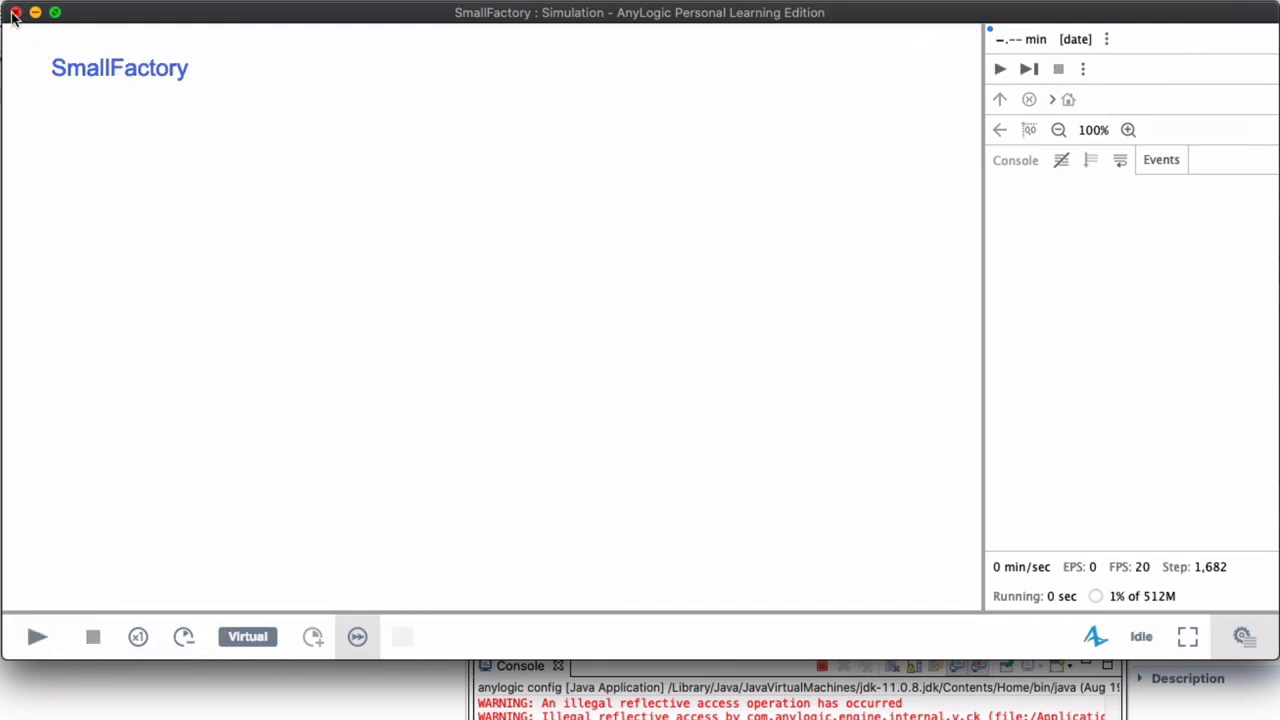
left_click(16, 12)
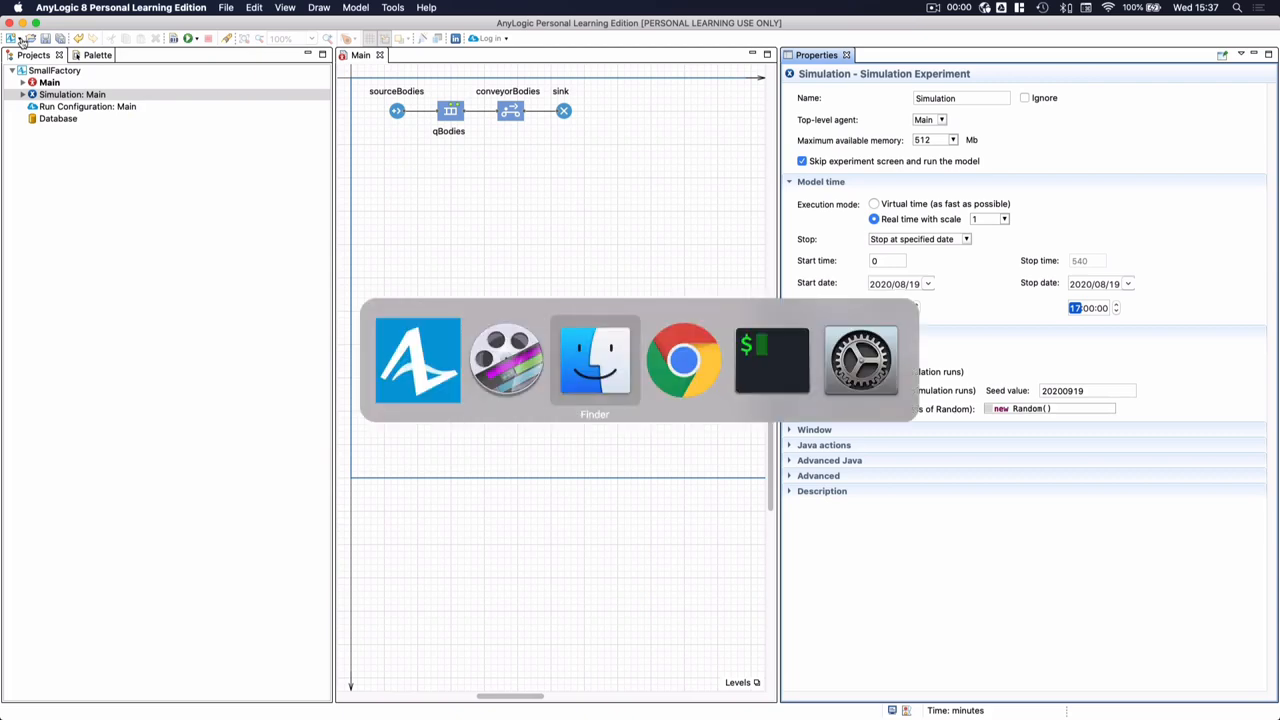
Switch to Chrome showing the ie-up/buy321 GitHub repository page.
left_click(683, 360)
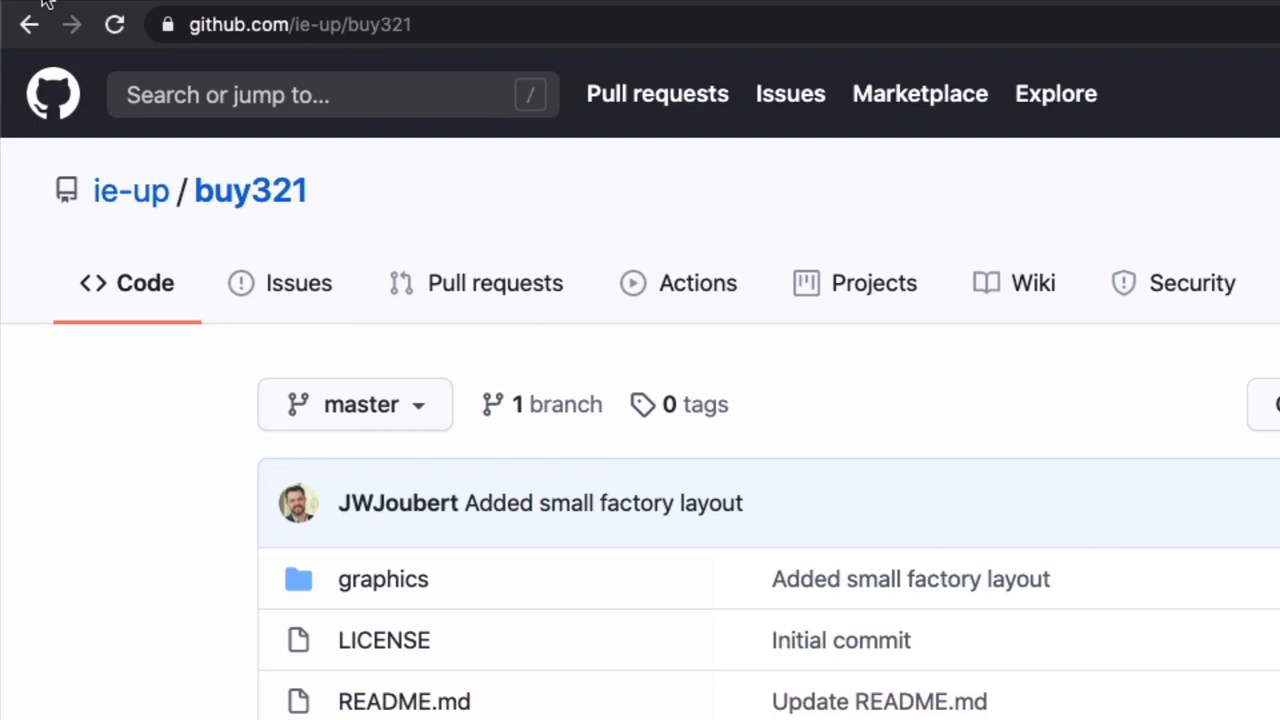
mouse_move(30, 245)
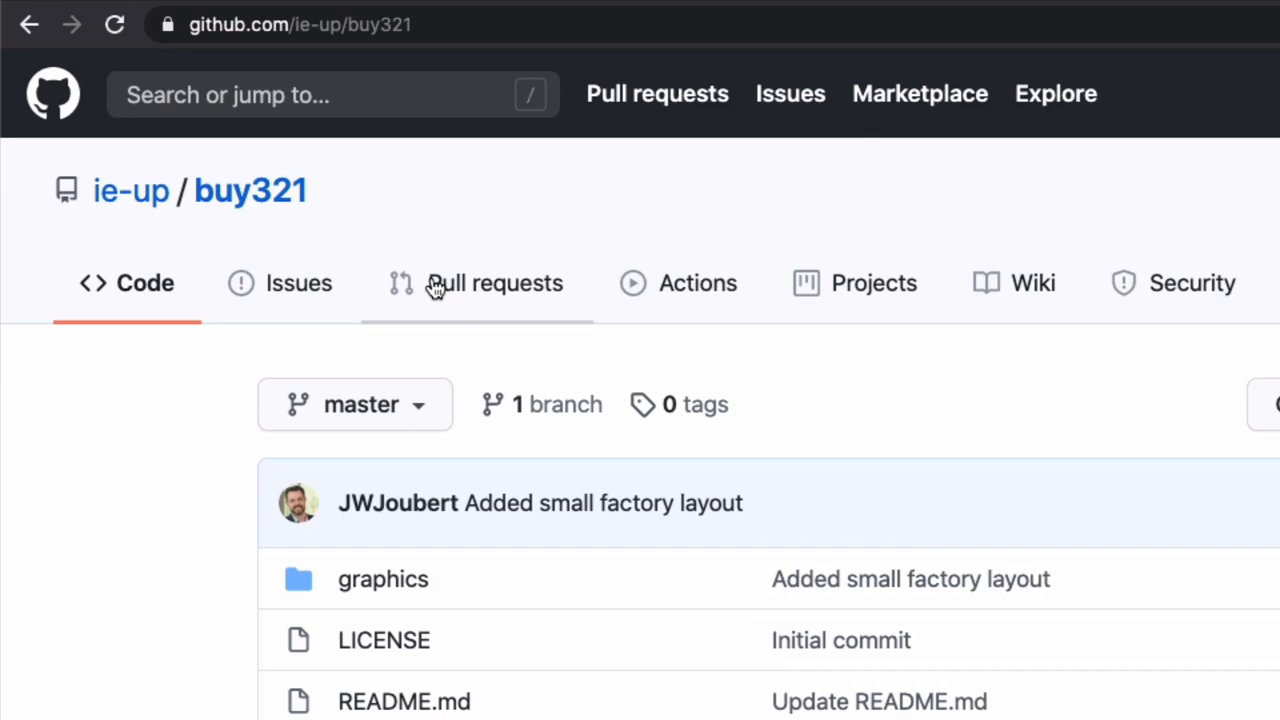
mouse_move(383, 579)
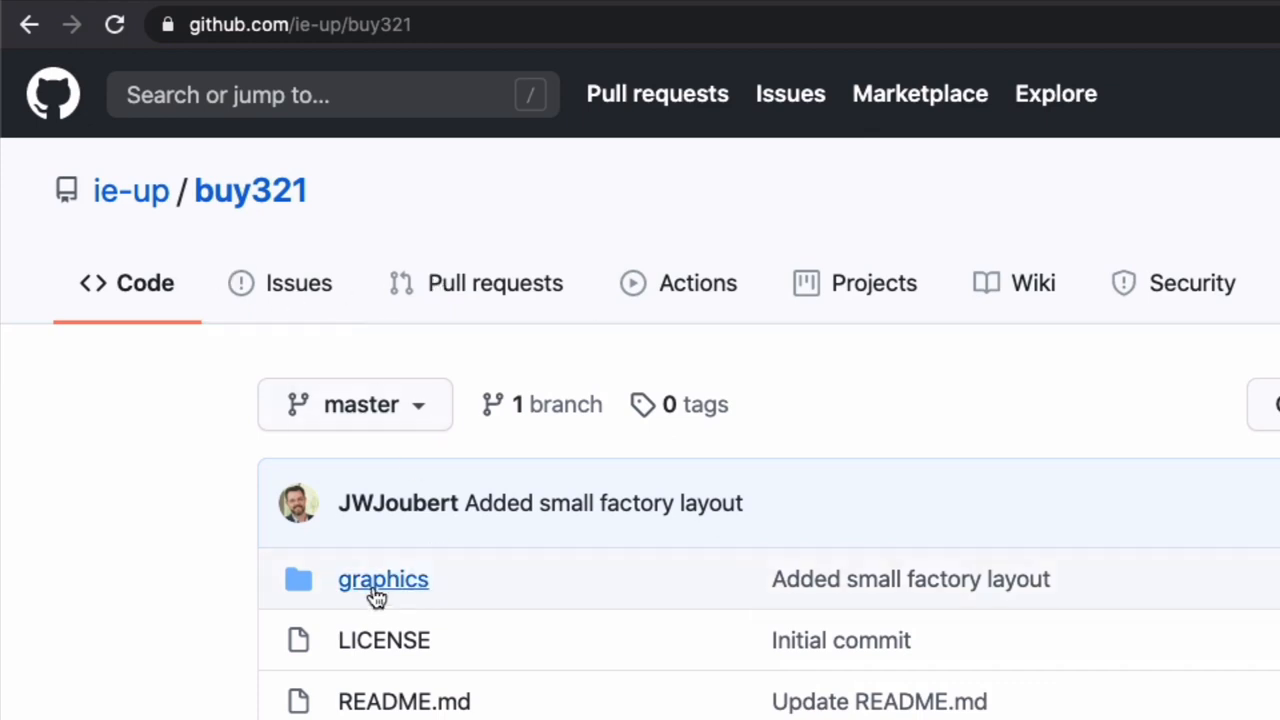
Open graphics/smallFactoryLayout.png and bring up the image preview's context menu.
left_click(382, 579)
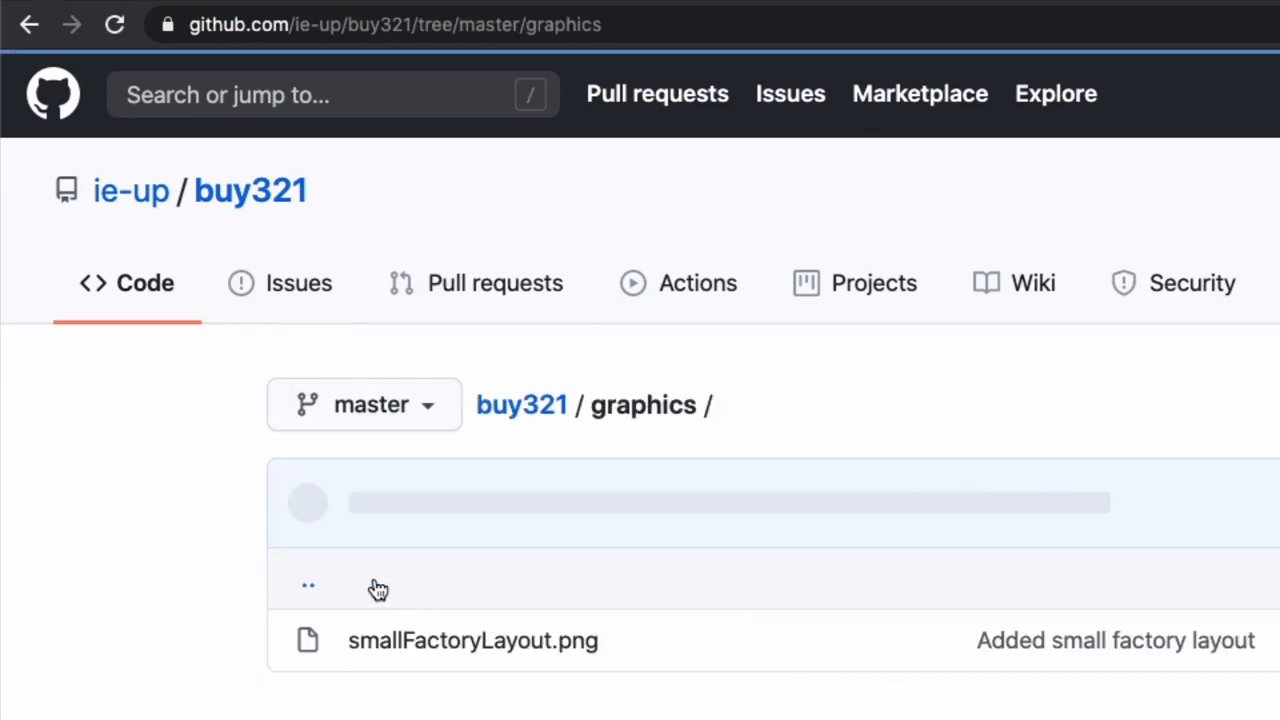
left_click(472, 640)
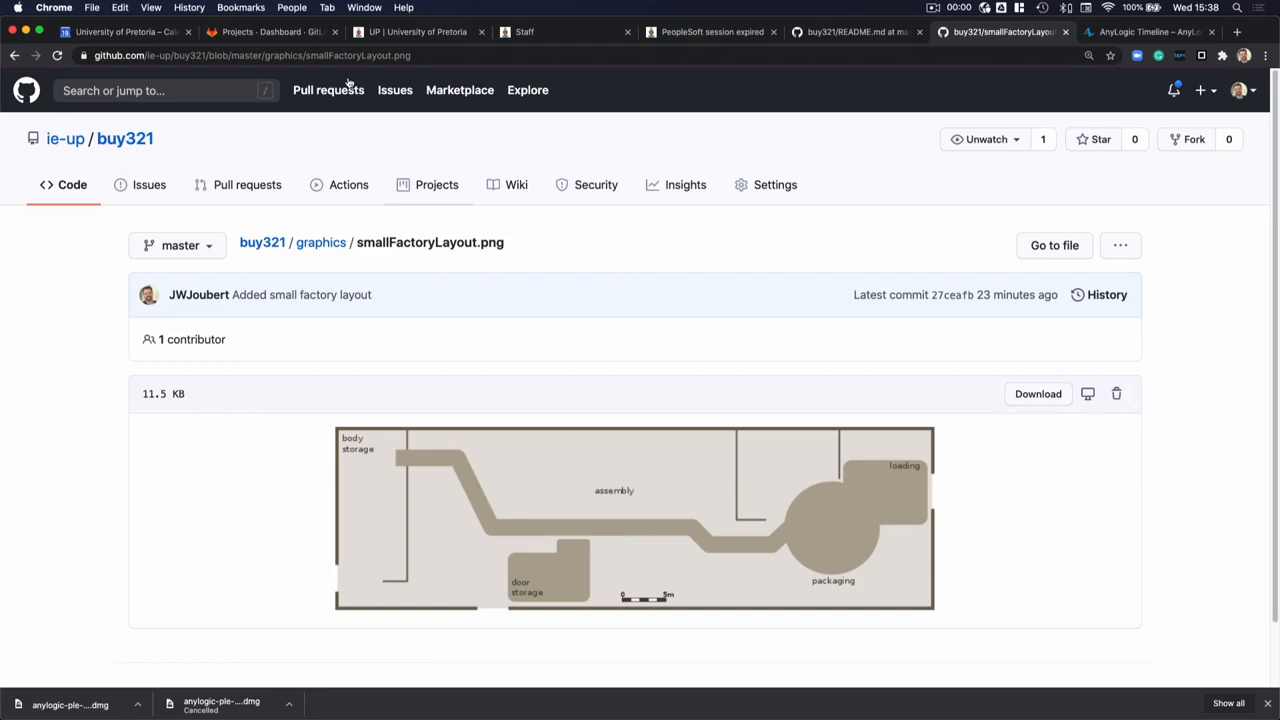
mouse_move(641, 525)
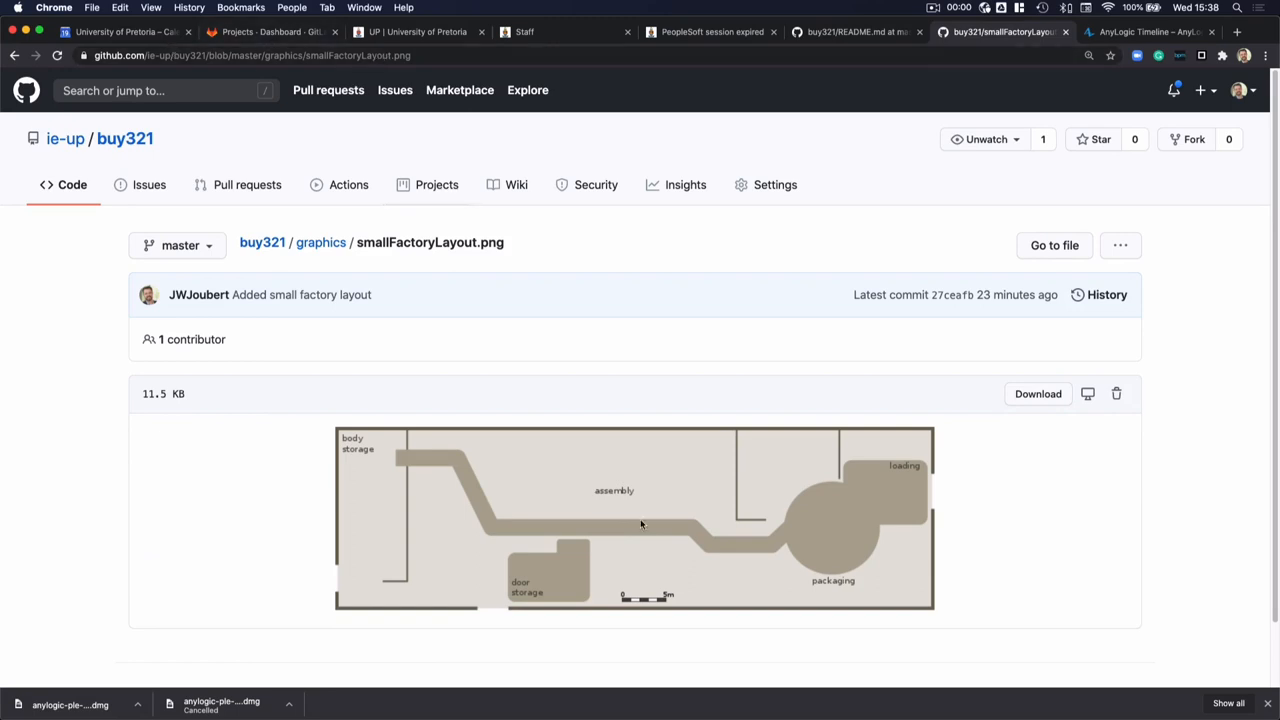
right_click(642, 524)
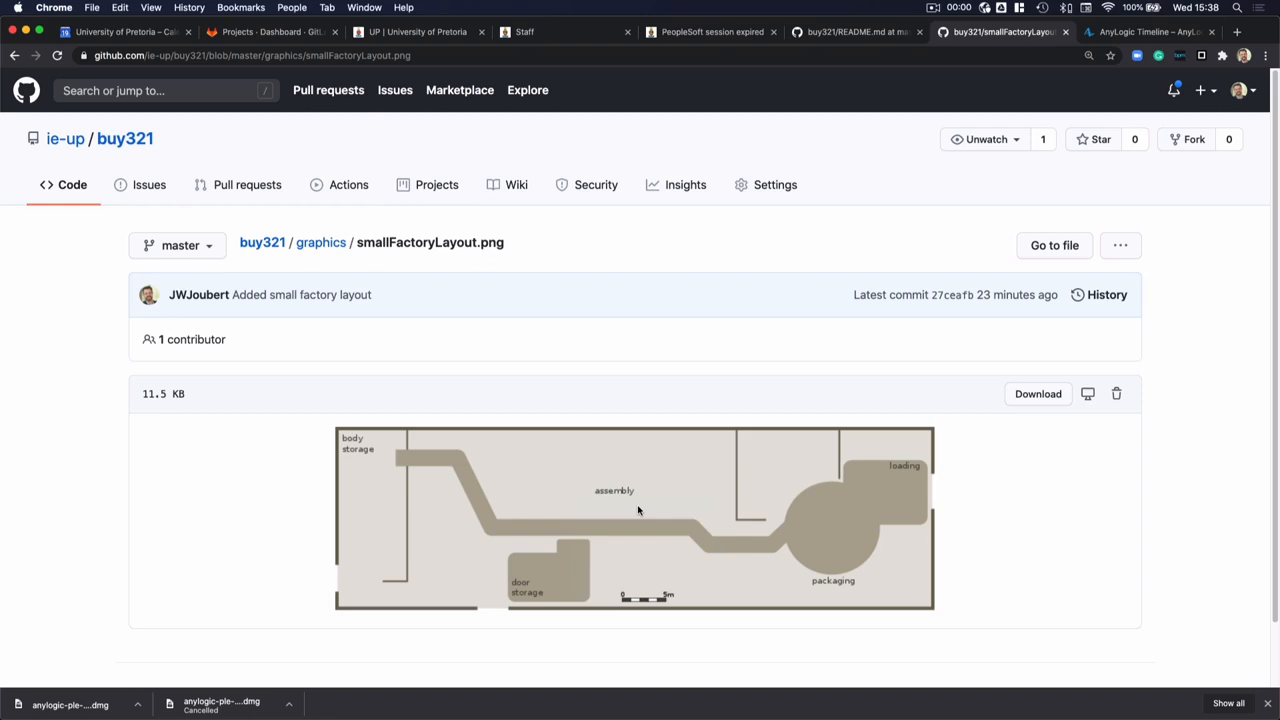
Use Save Image As to store it in buy321 > Models > SmallFactory > v8.6.0.
left_click(1037, 393)
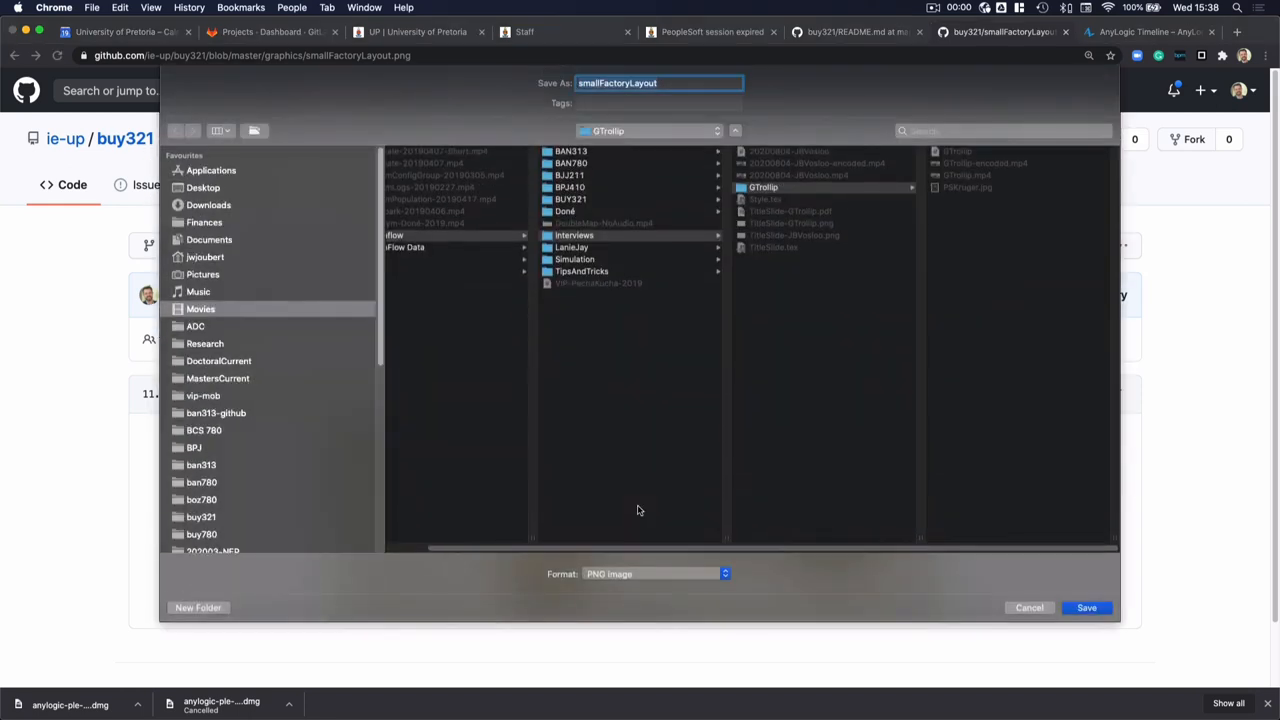
left_click(200, 517)
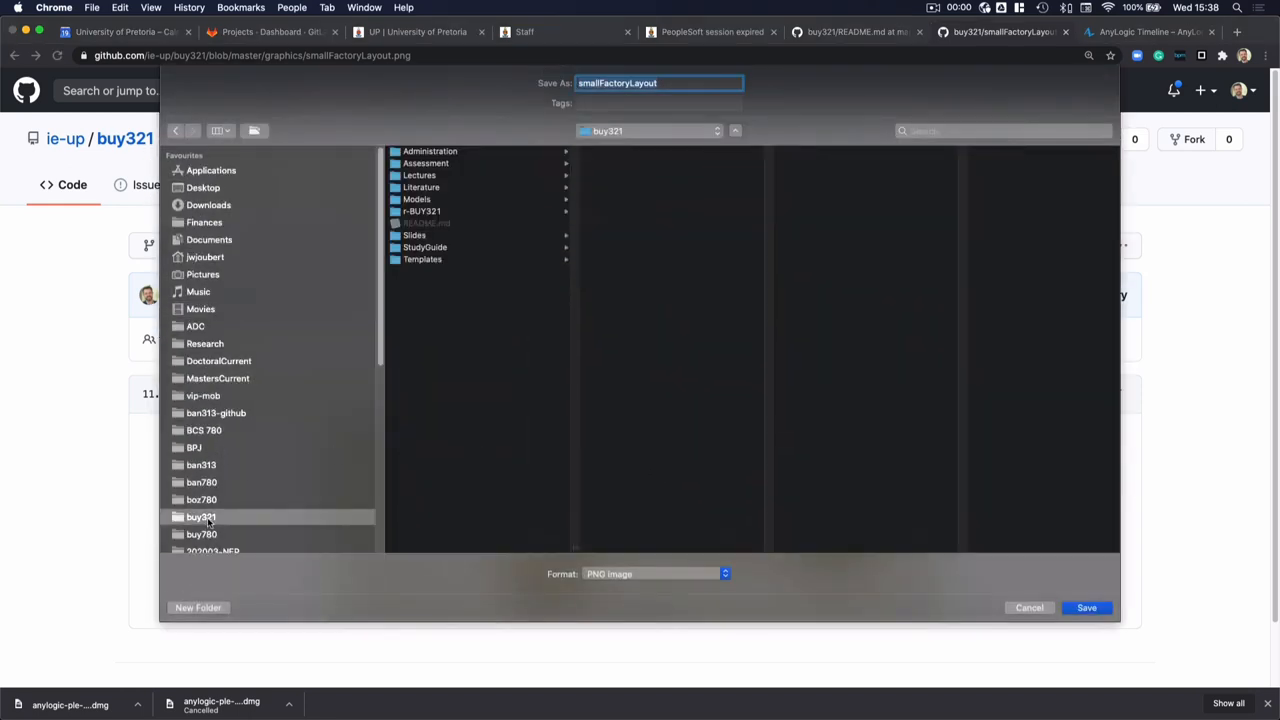
left_click(416, 199)
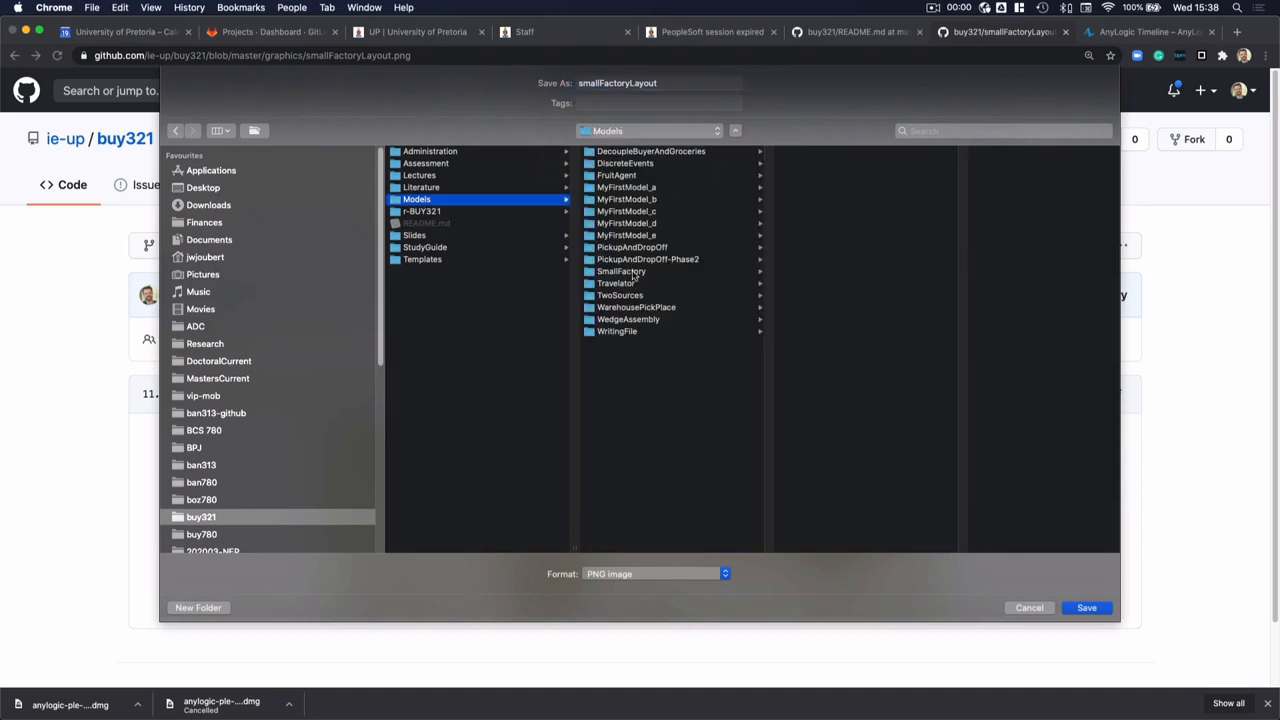
left_click(620, 271)
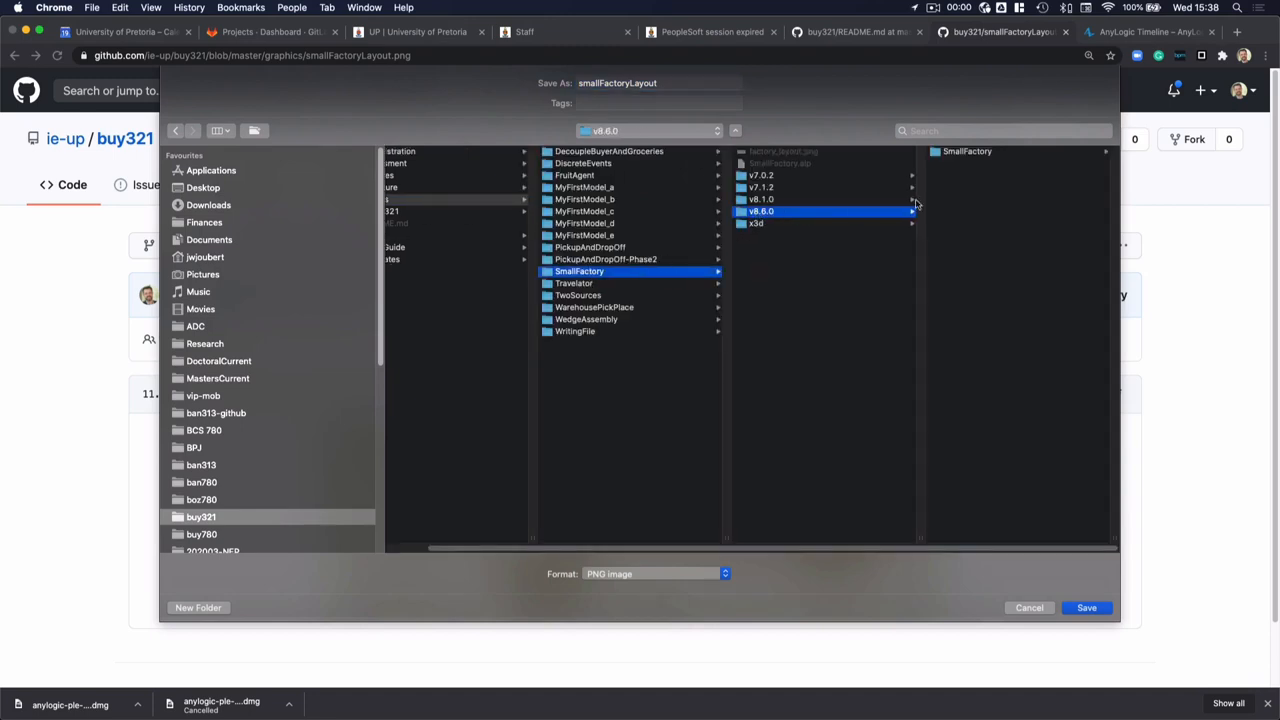
mouse_move(1020, 334)
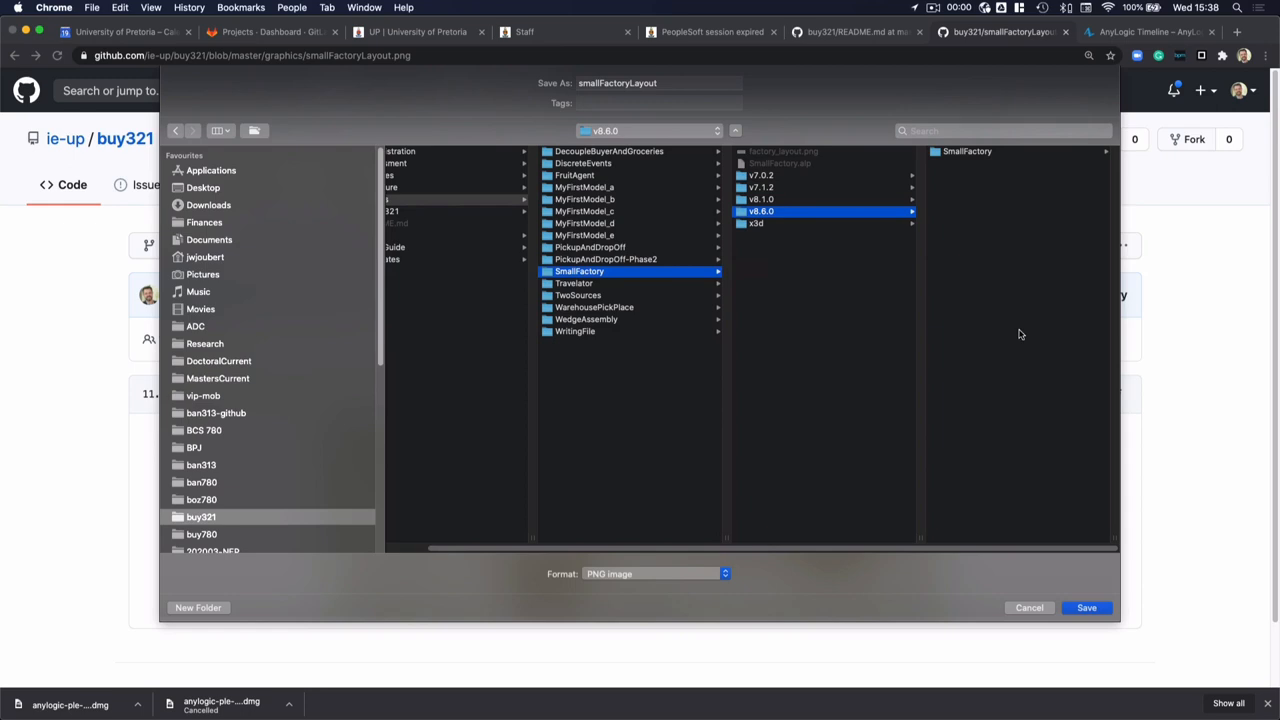
mouse_move(1066, 395)
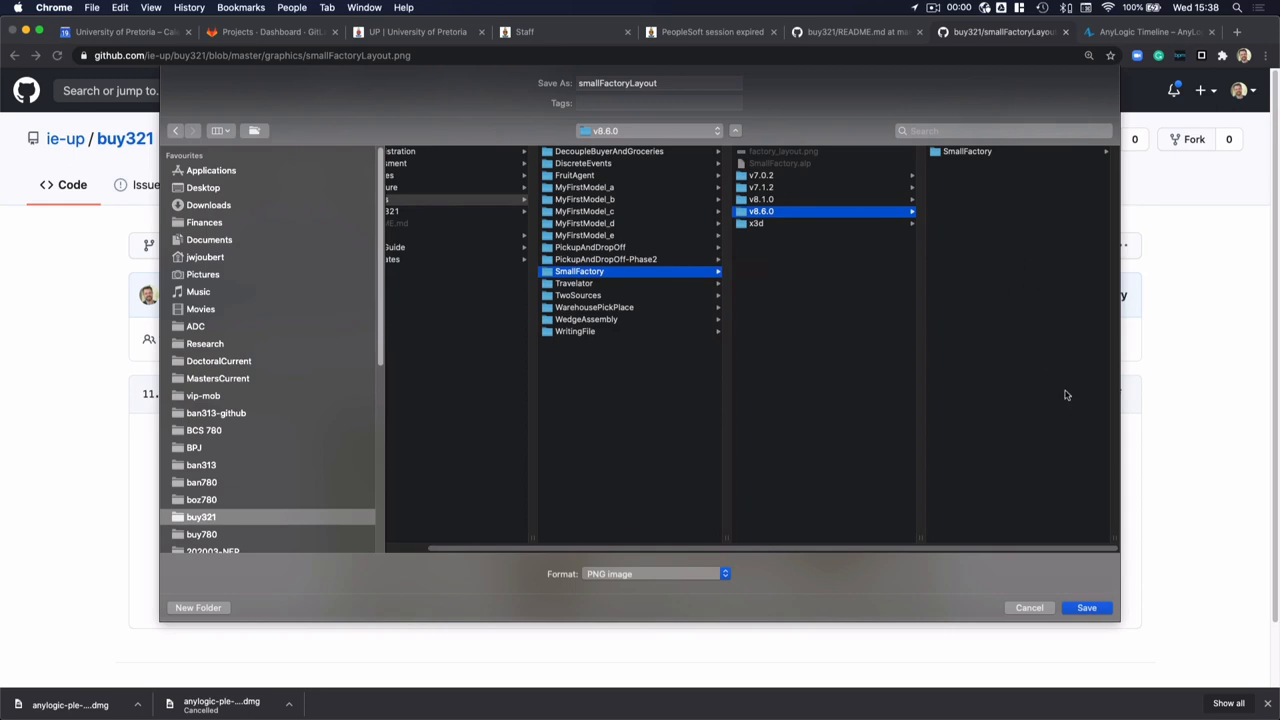
left_click(1086, 607)
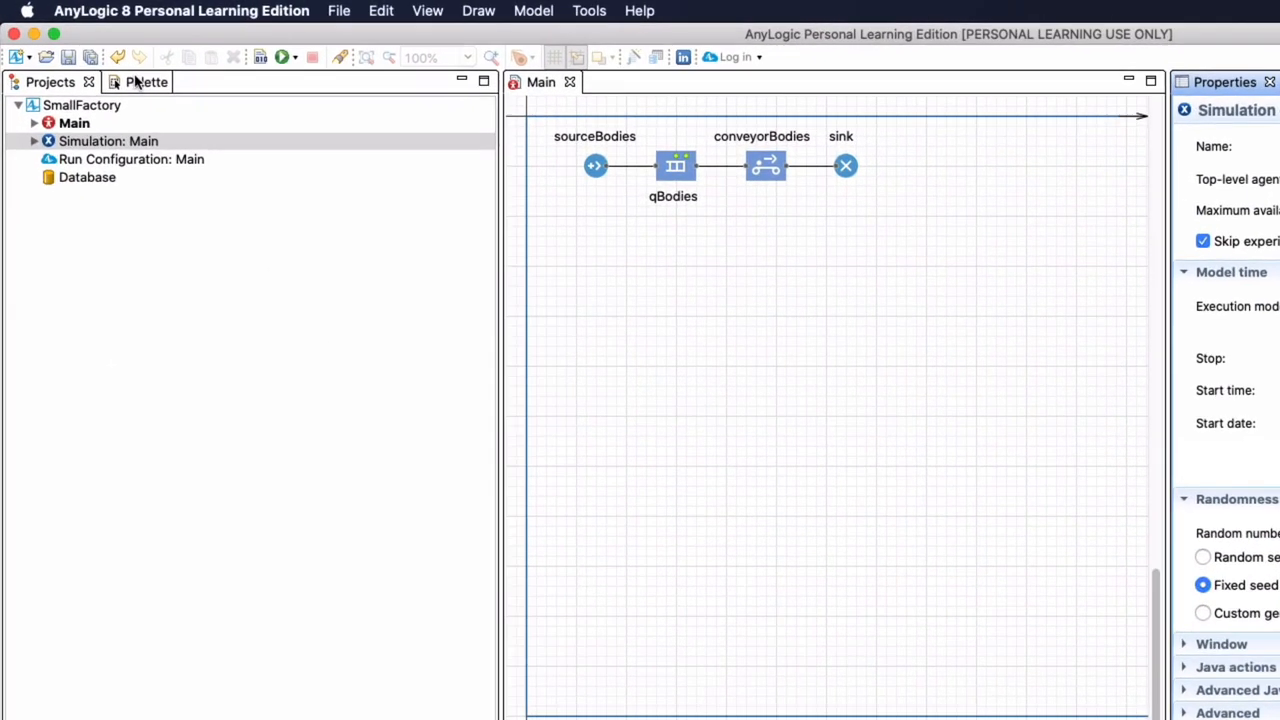
Drag a Presentation Image onto Main below the flowchart and load smallFactoryLayout.png.
left_click(125, 82)
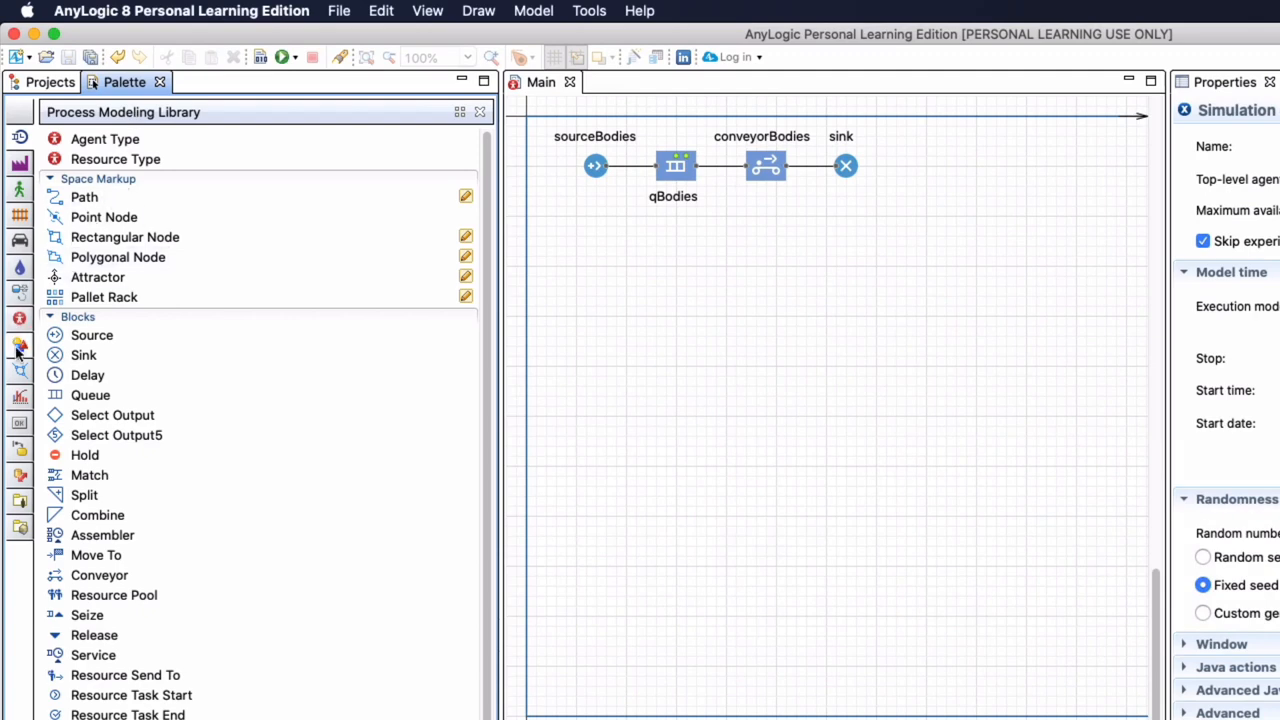
left_click(20, 345)
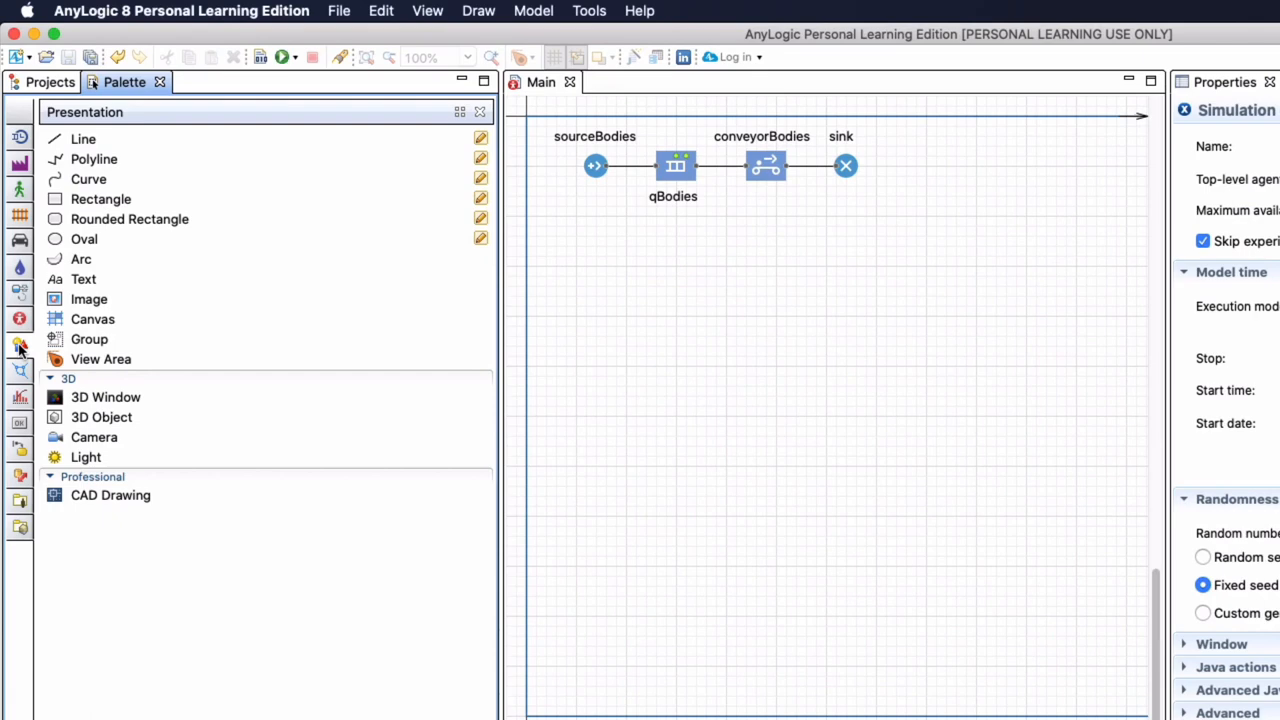
left_click_drag(88, 299, 680, 405)
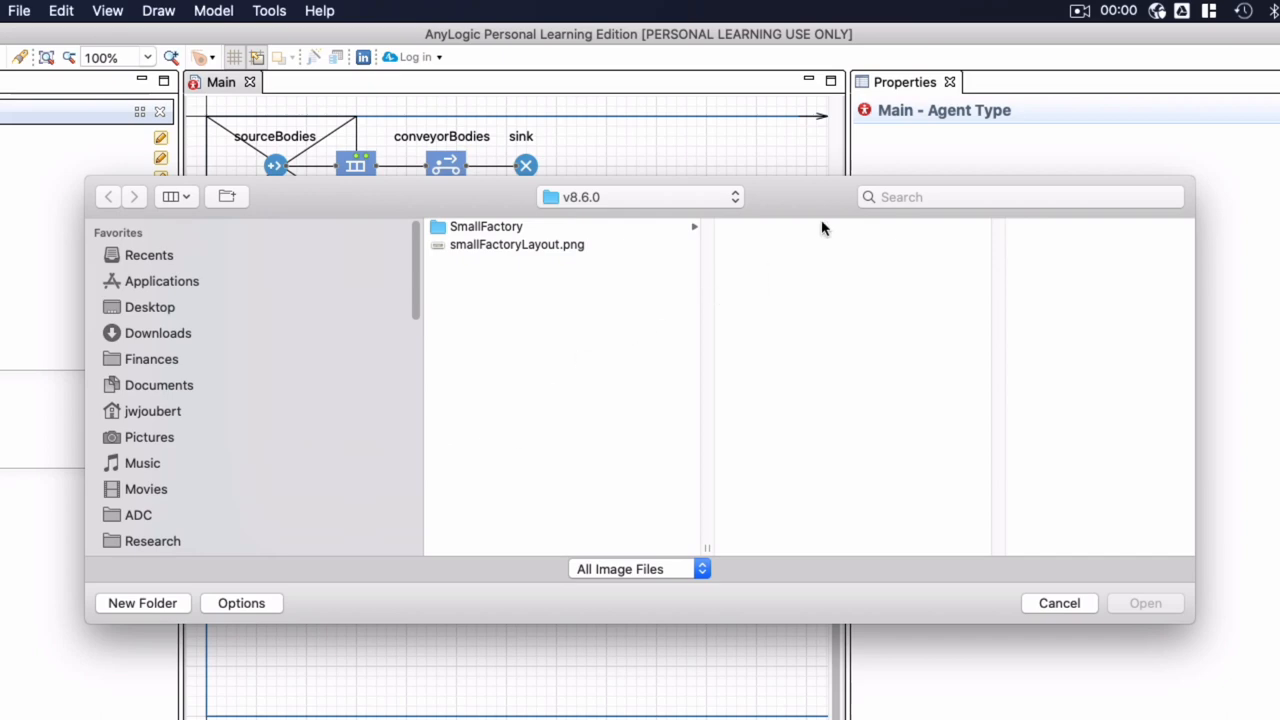
mouse_move(841, 233)
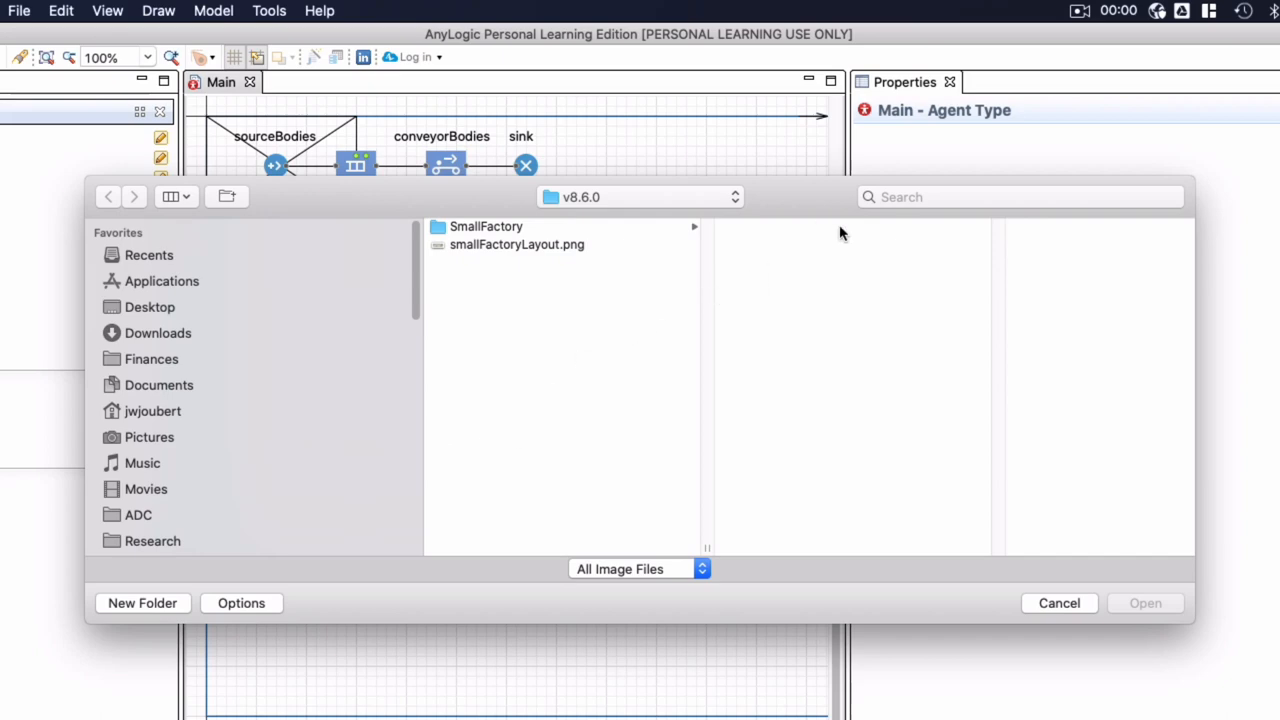
left_click(516, 244)
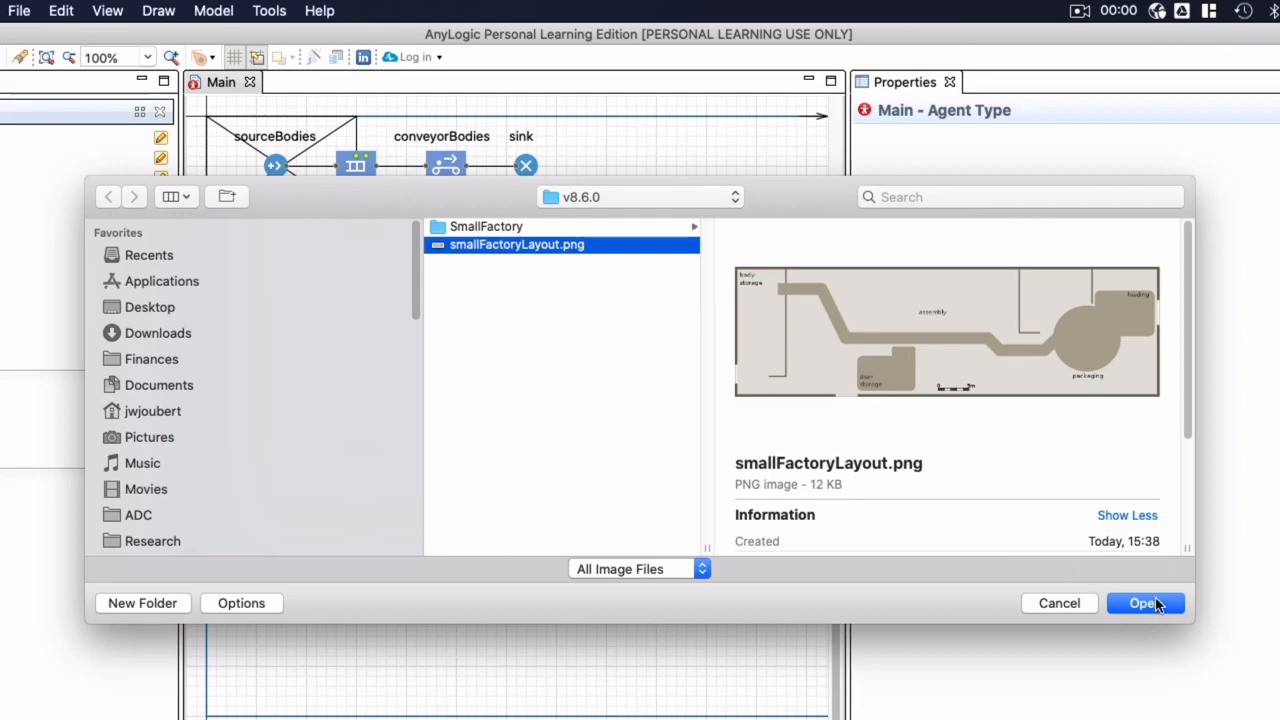
left_click(1145, 603)
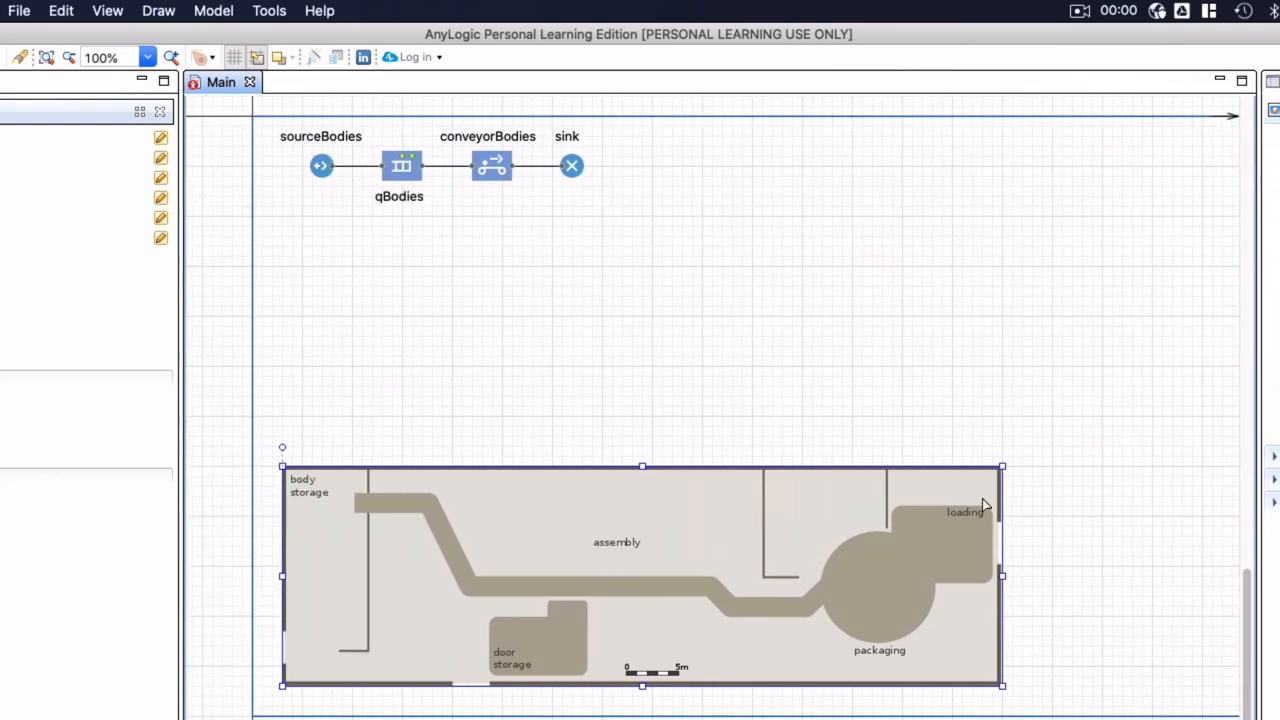
mouse_move(258, 535)
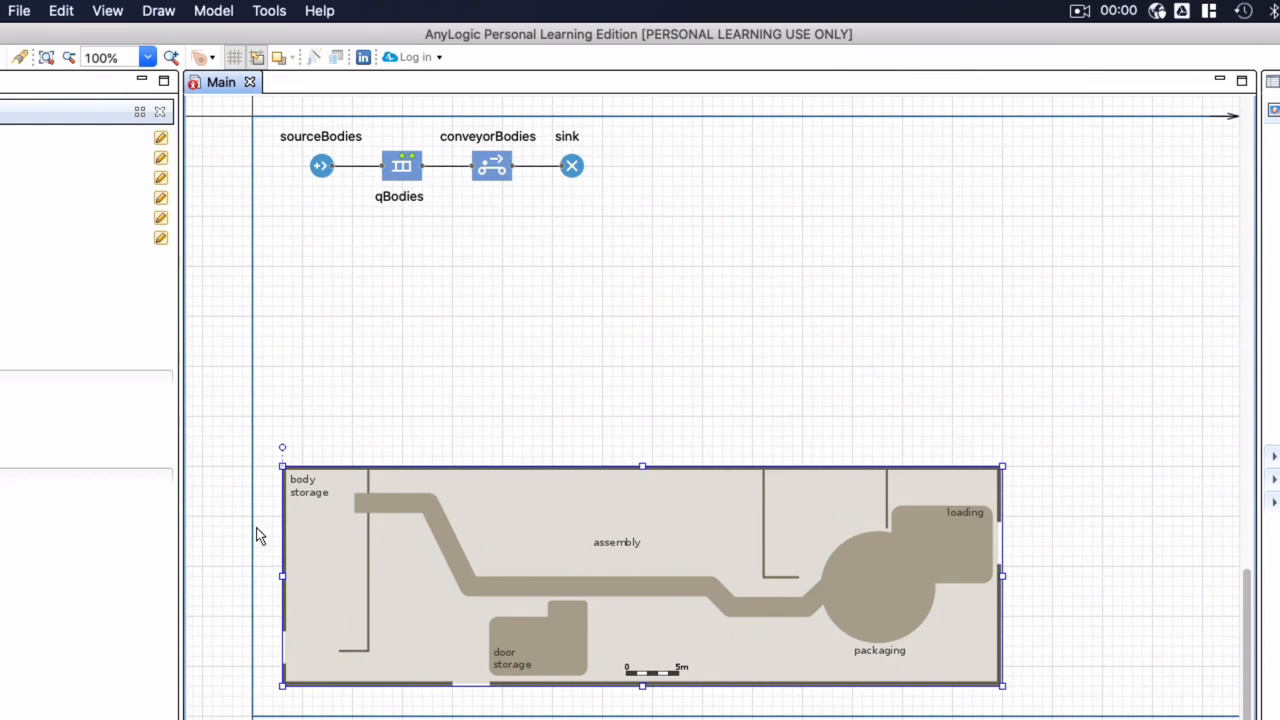
mouse_move(258, 536)
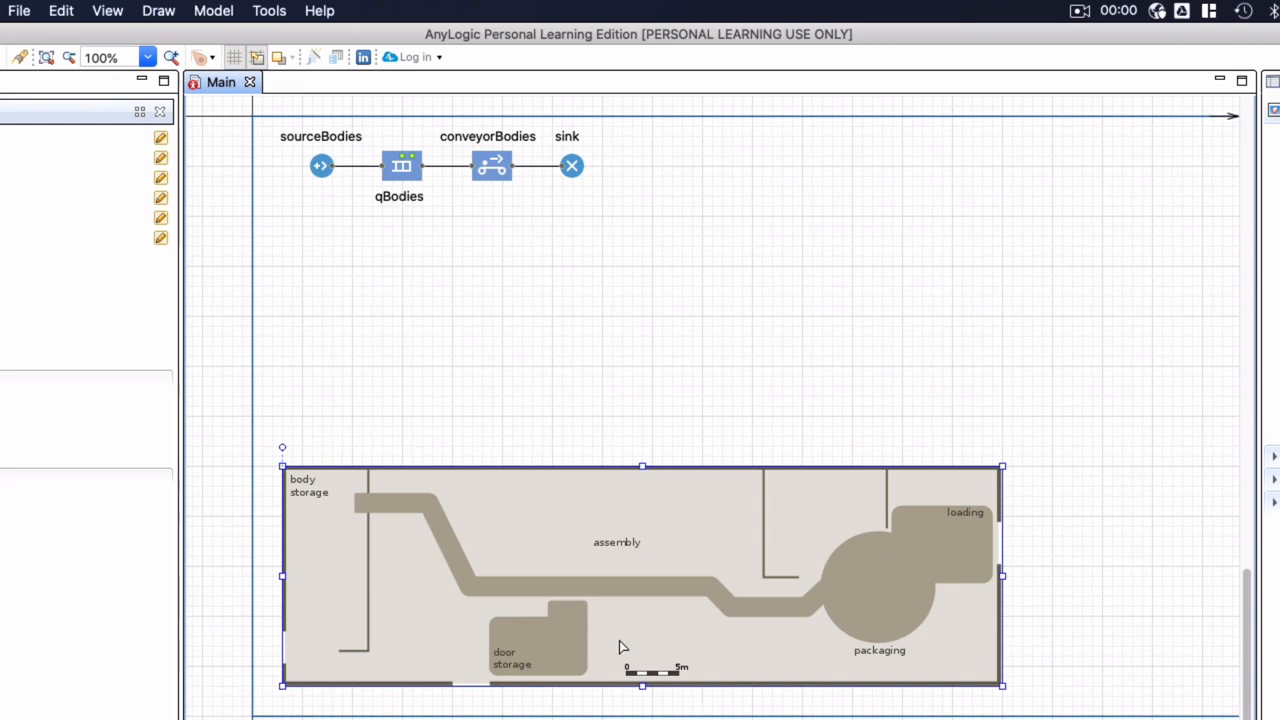
mouse_move(610, 623)
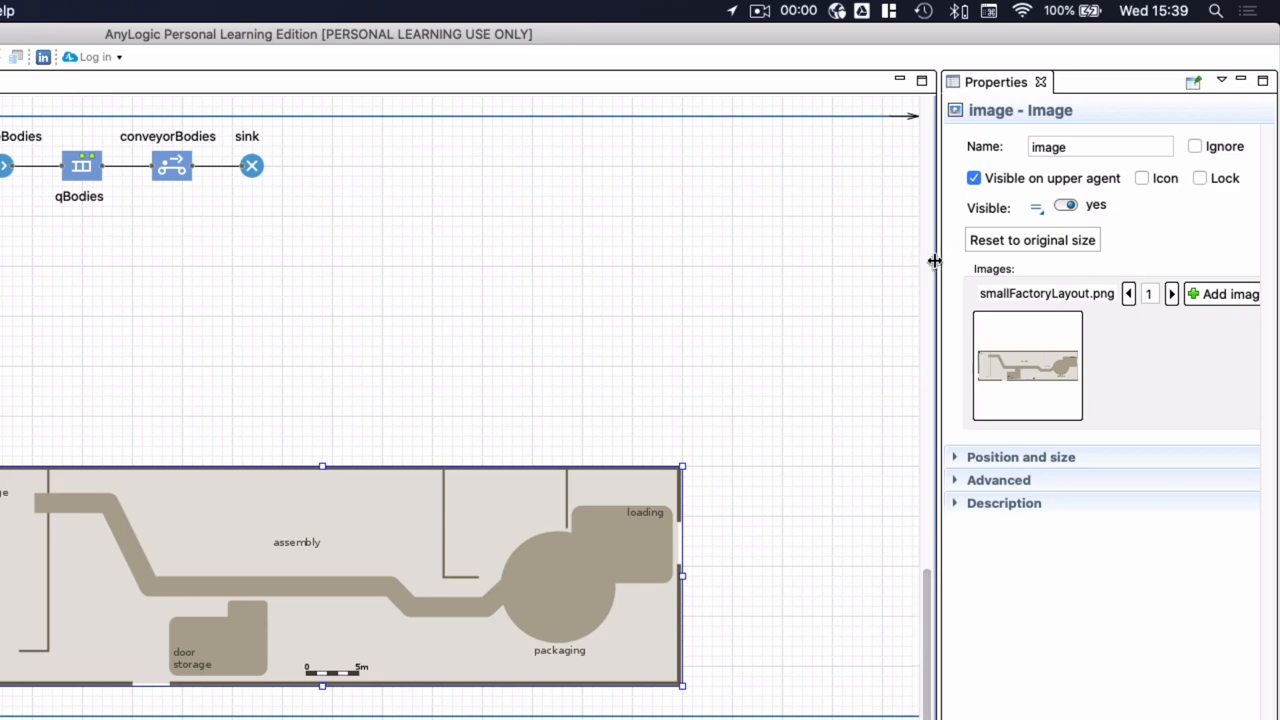
Widen the Properties panel to see the layout image's settings.
left_click_drag(935, 260, 810, 260)
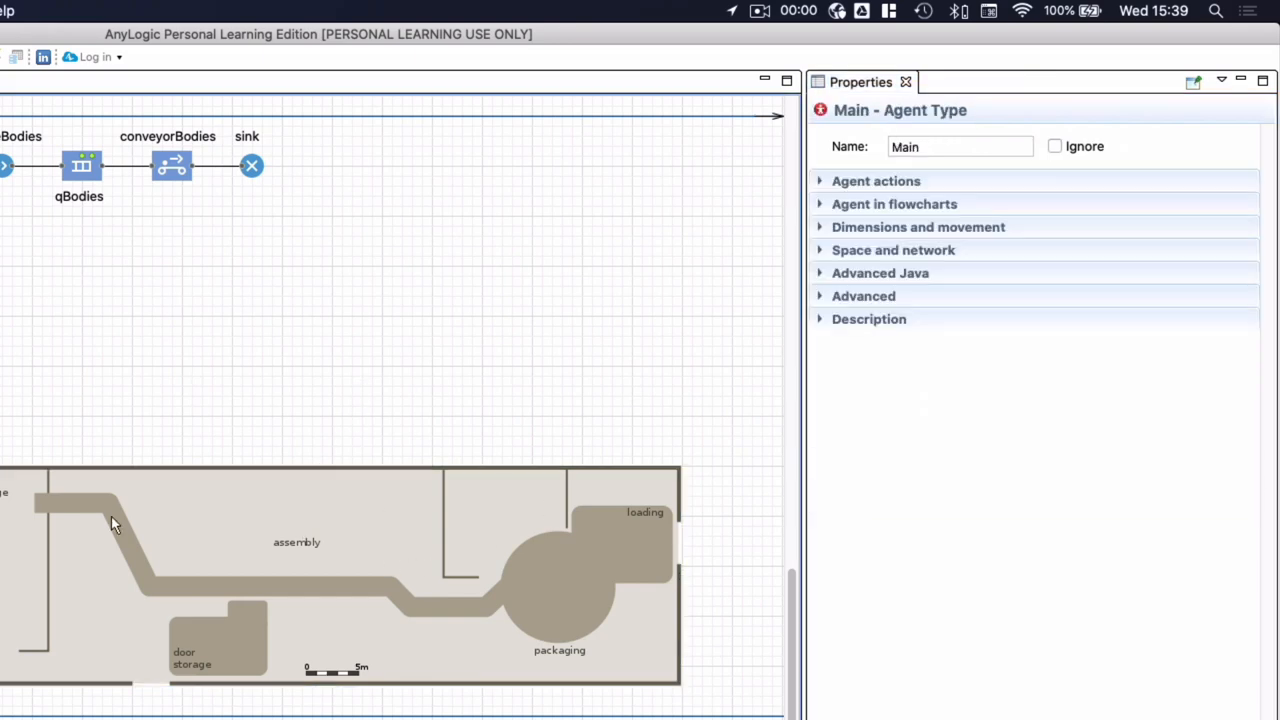
mouse_move(399, 588)
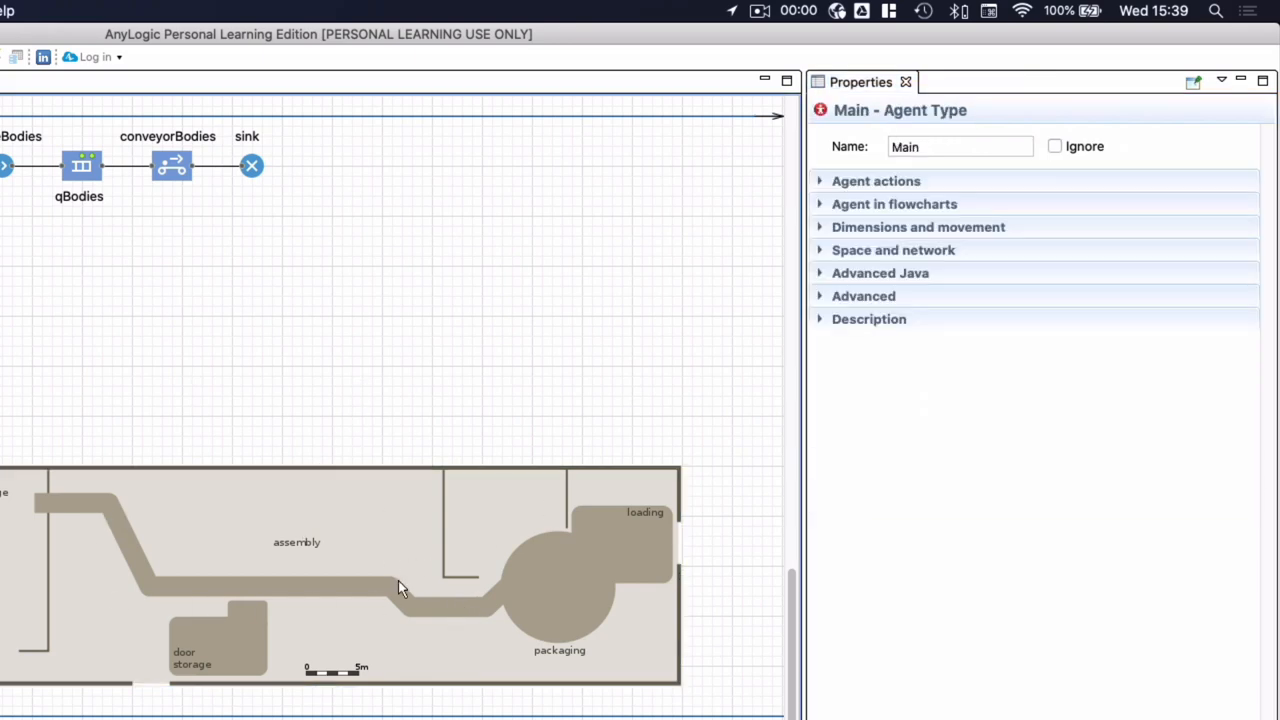
mouse_move(335, 425)
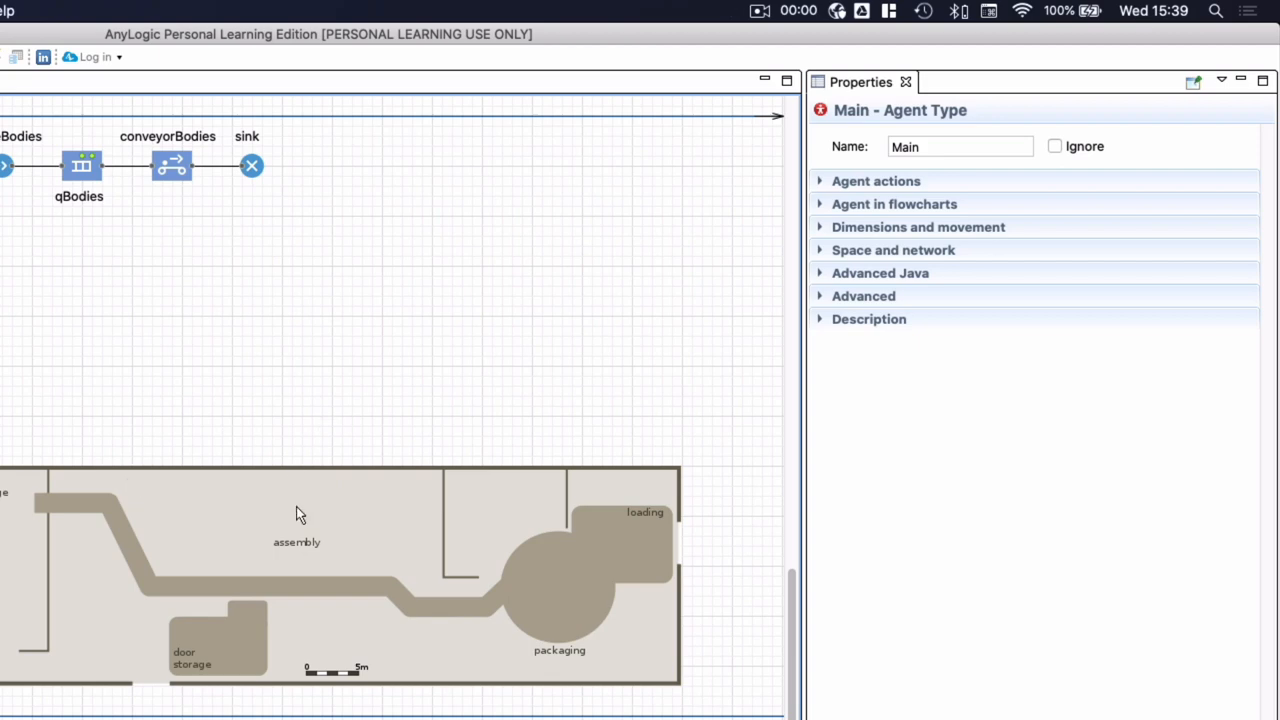
mouse_move(251, 507)
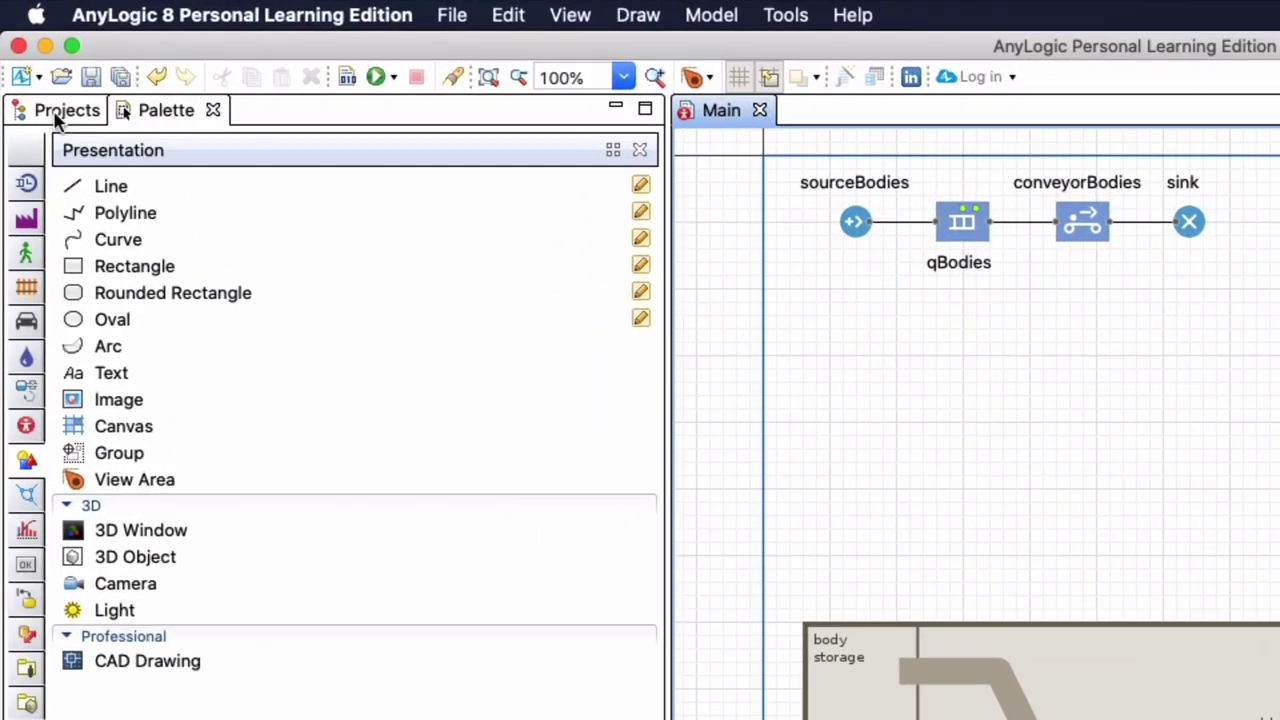
Select the image element under Main > Presentation > level in the Projects tree.
left_click(66, 110)
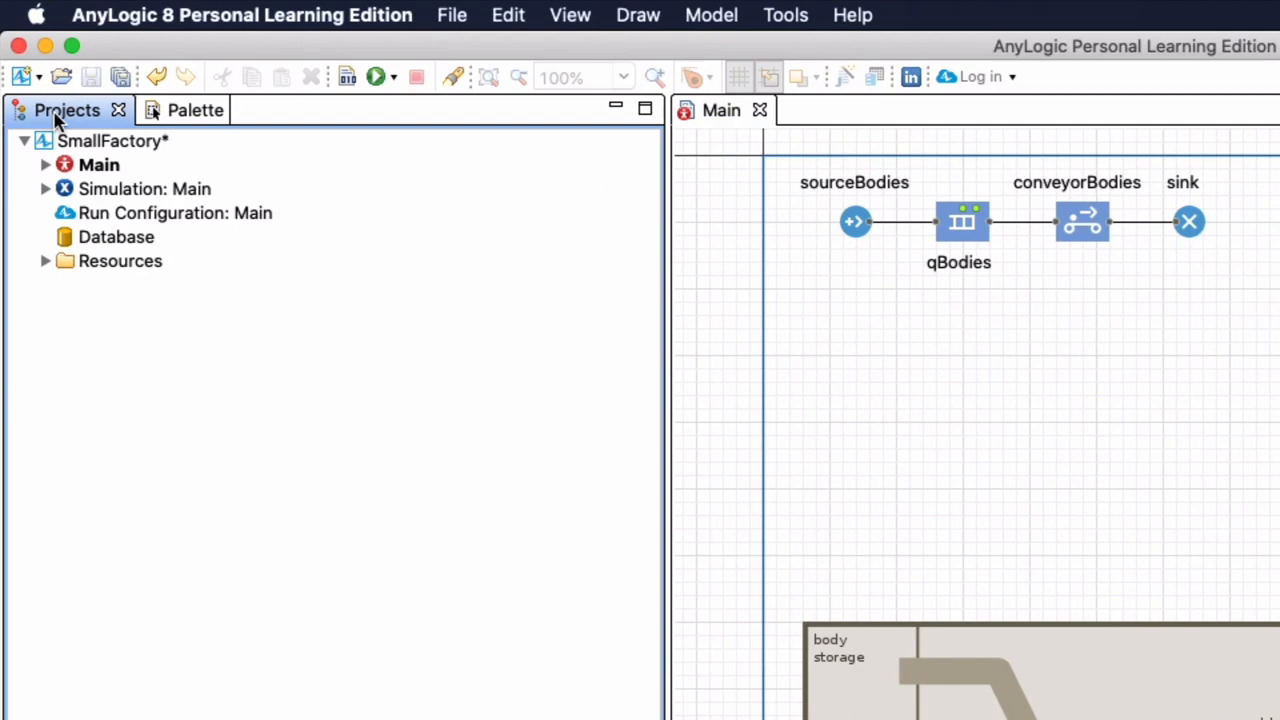
left_click(45, 165)
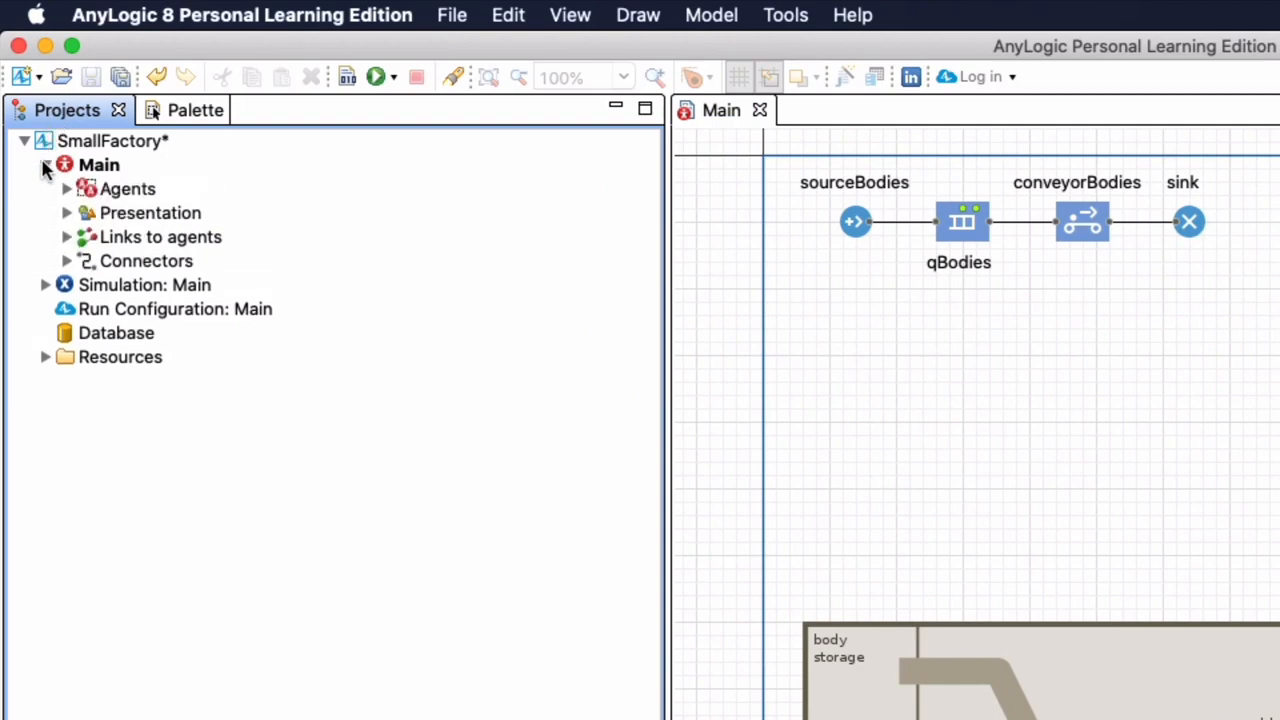
left_click(66, 213)
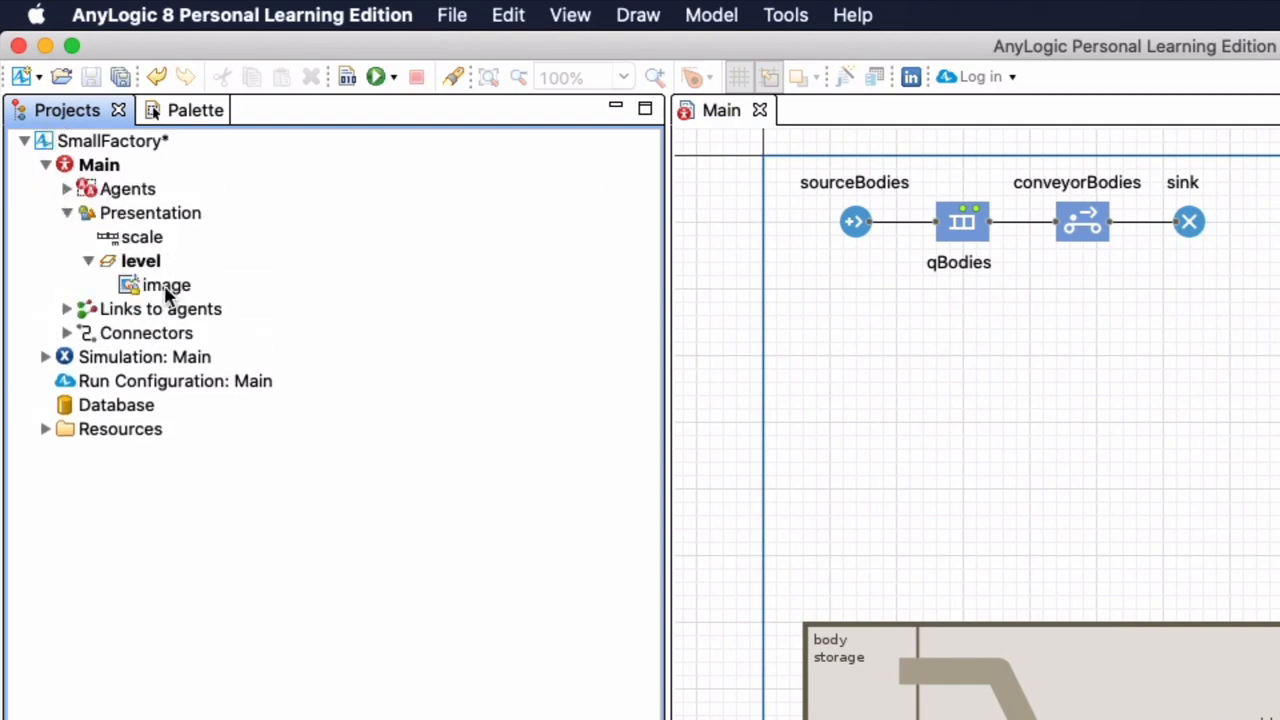
left_click(167, 285)
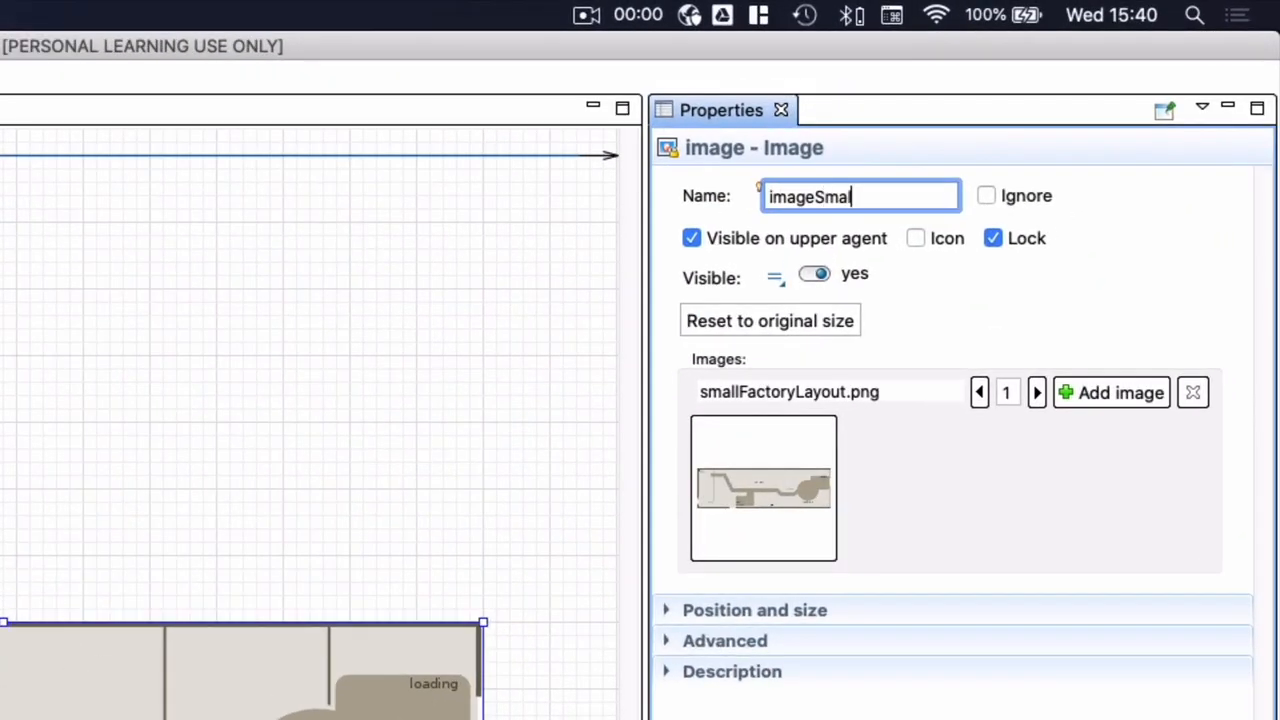
Name it imageSmallFactoryLayout and recheck Lock so it stays locked.
type("lFactory")
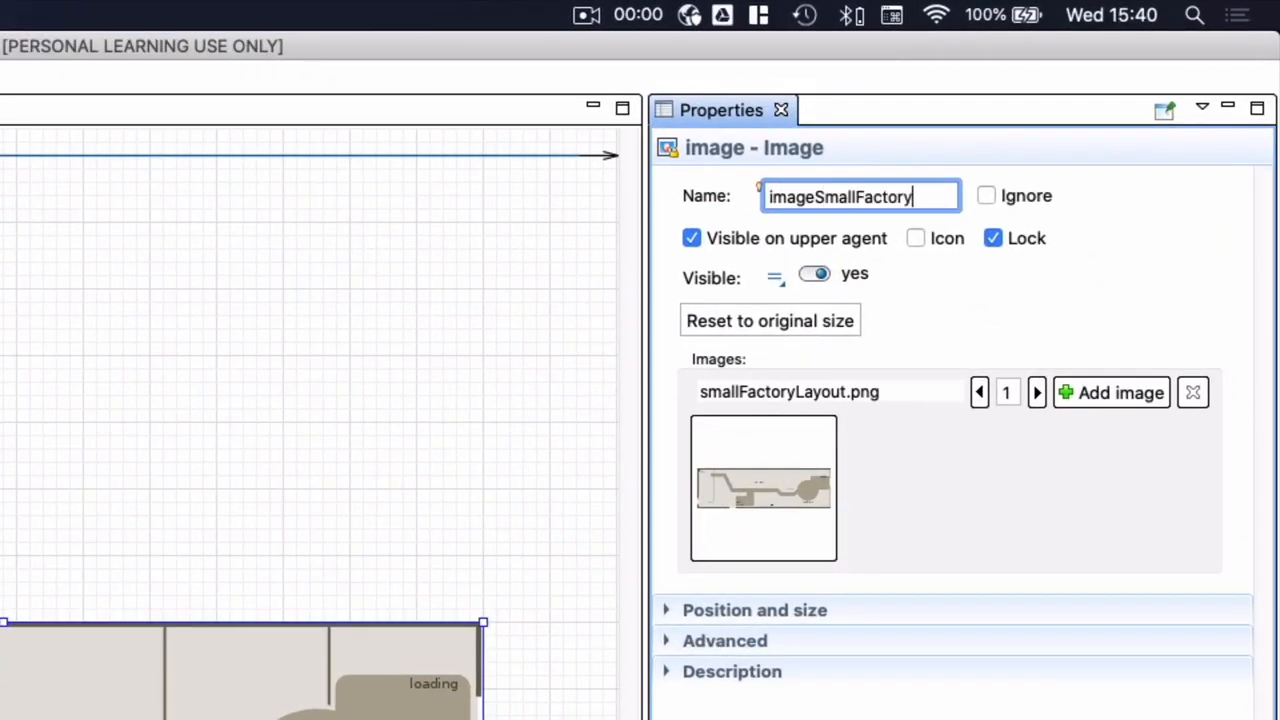
type("Layout")
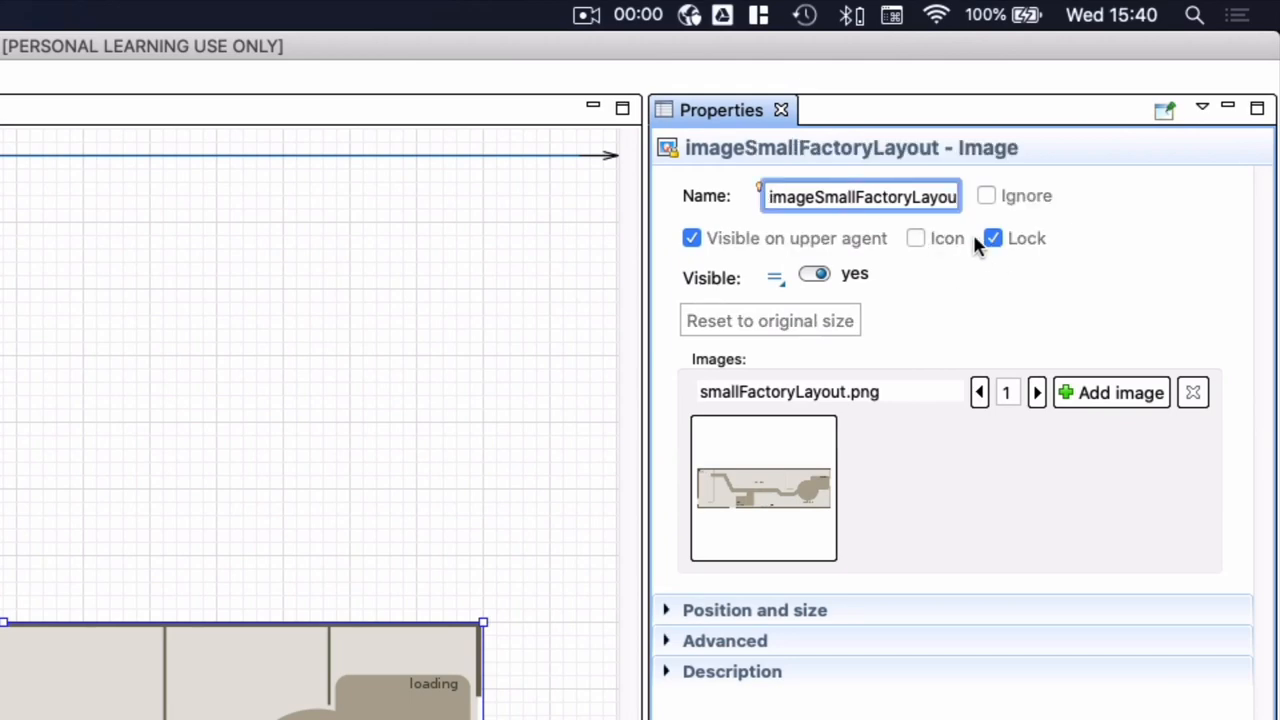
left_click(992, 238)
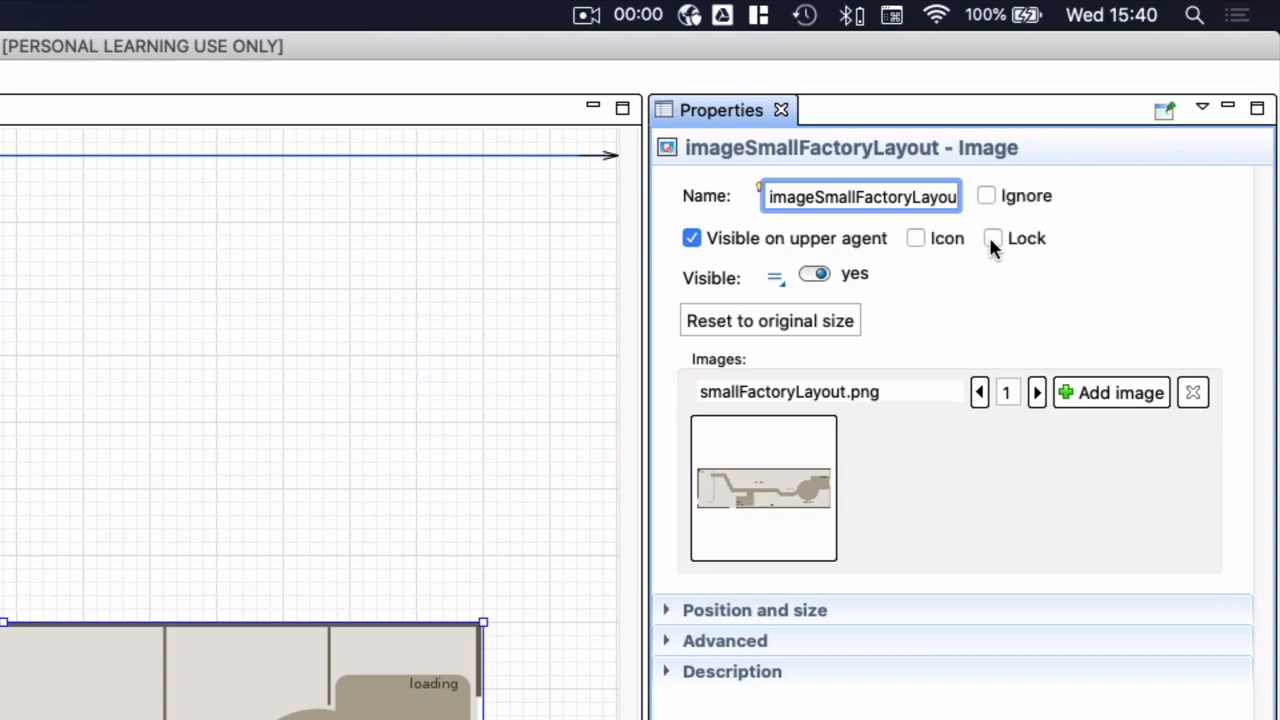
left_click(992, 238)
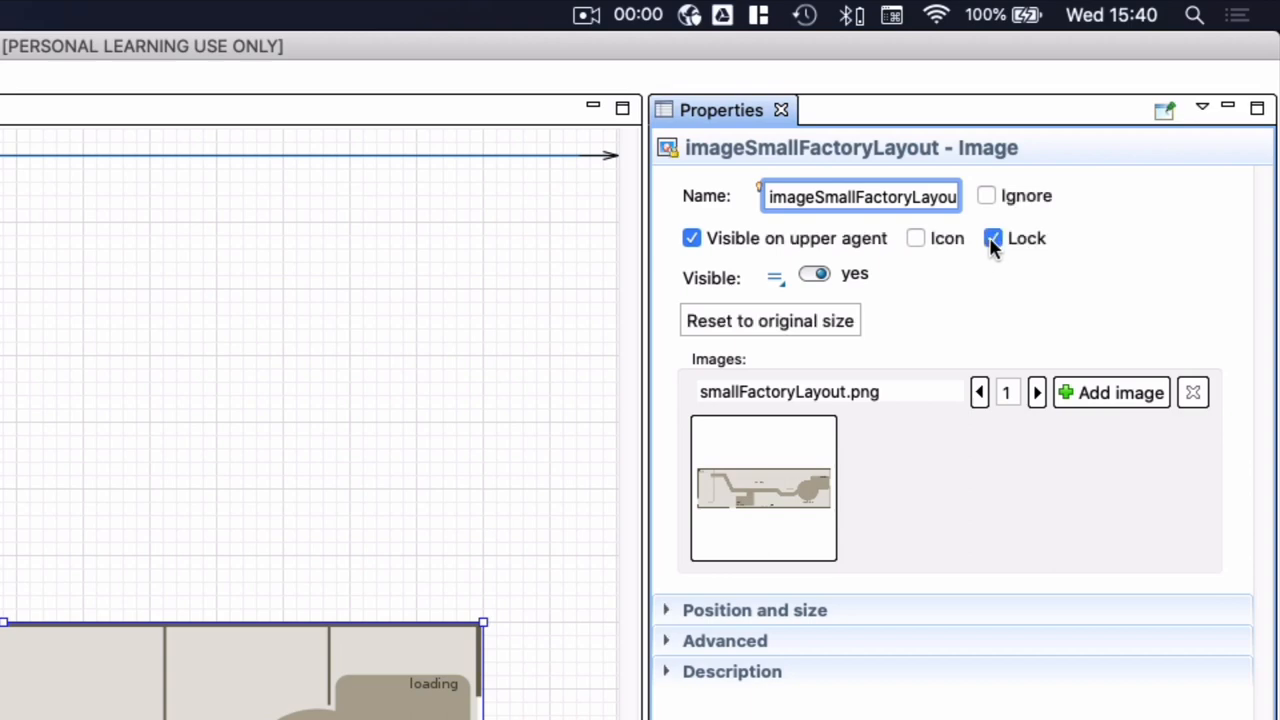
left_click(993, 238)
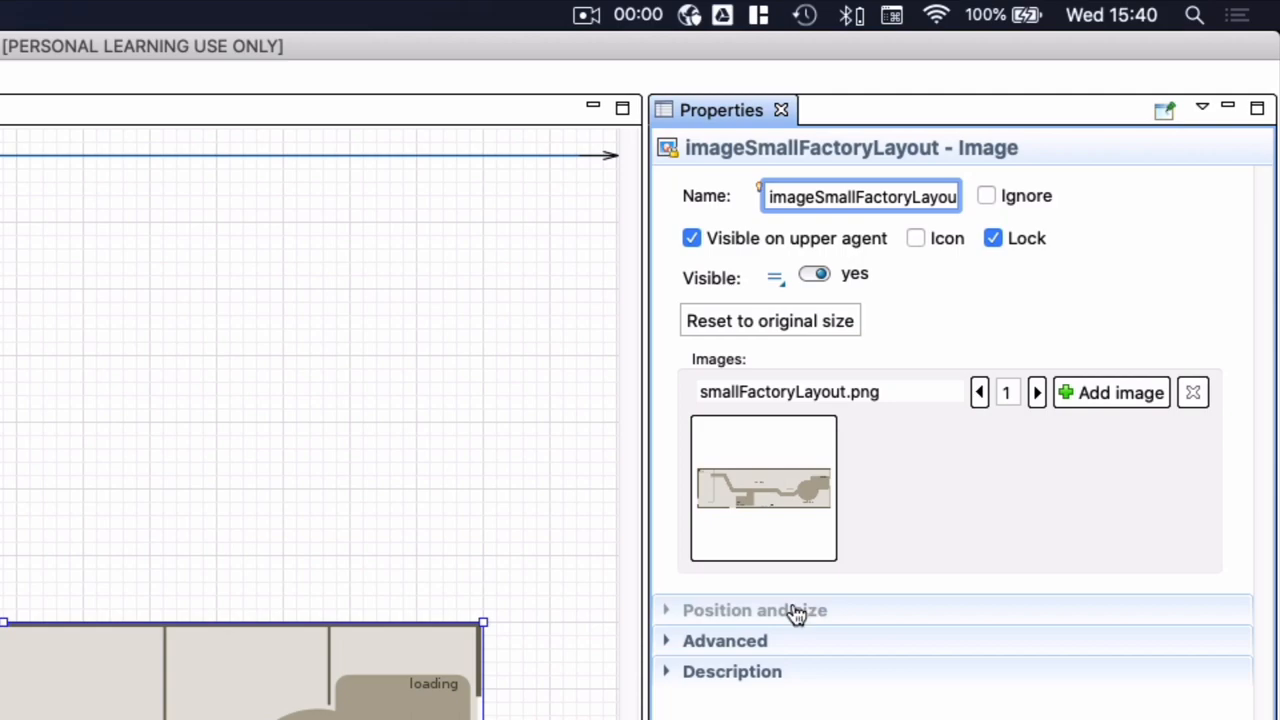
mouse_move(1012, 527)
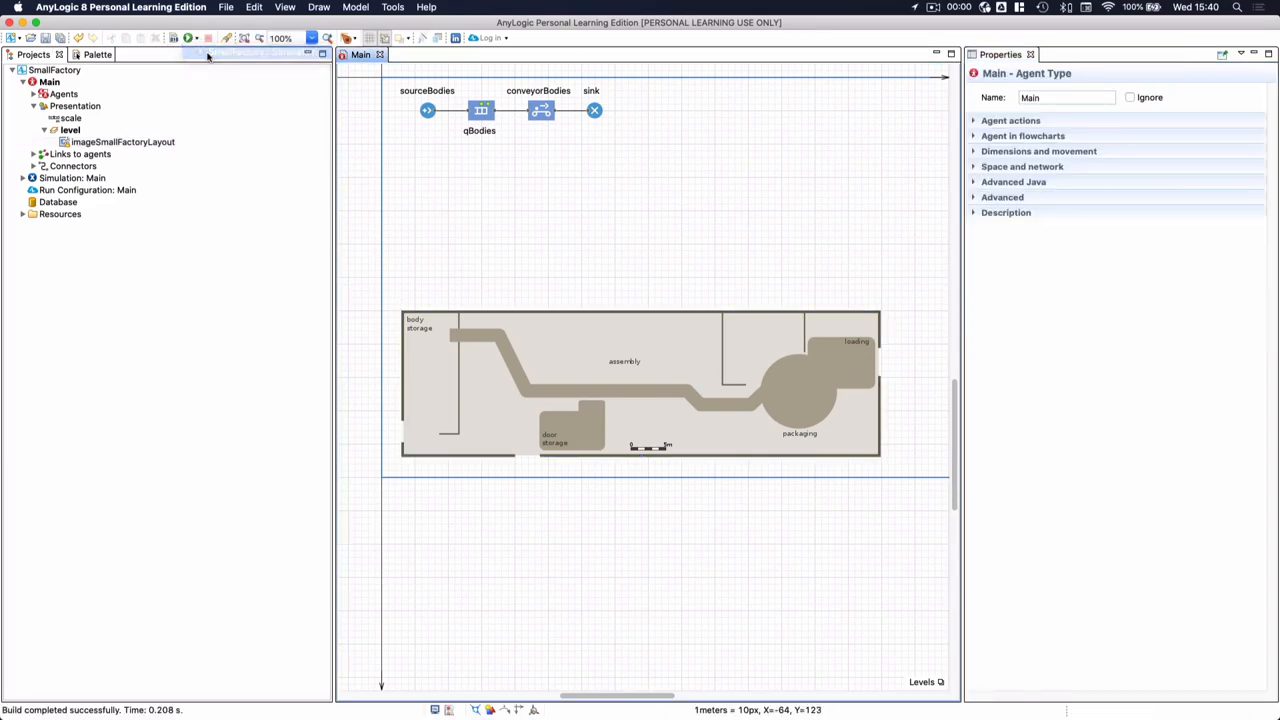
Build and run Simulation: Main, then stop it after about 28 bodies reach the sink.
left_click(187, 38)
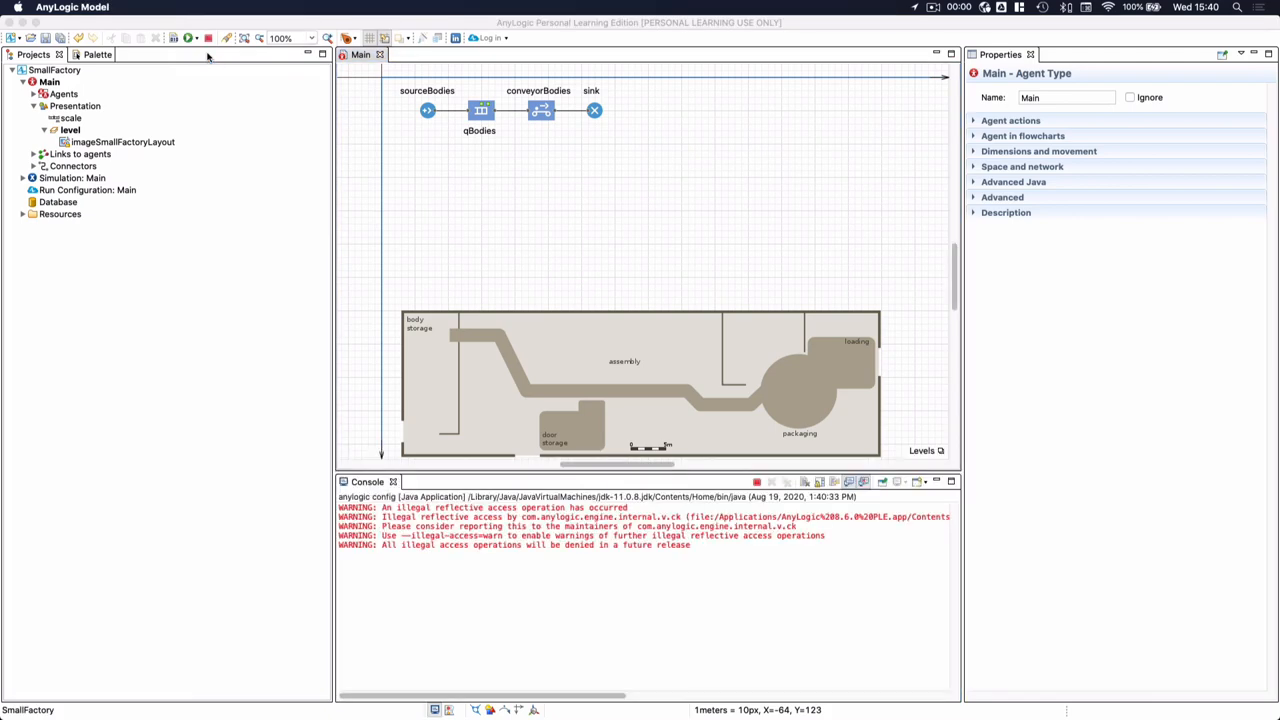
left_click(187, 38)
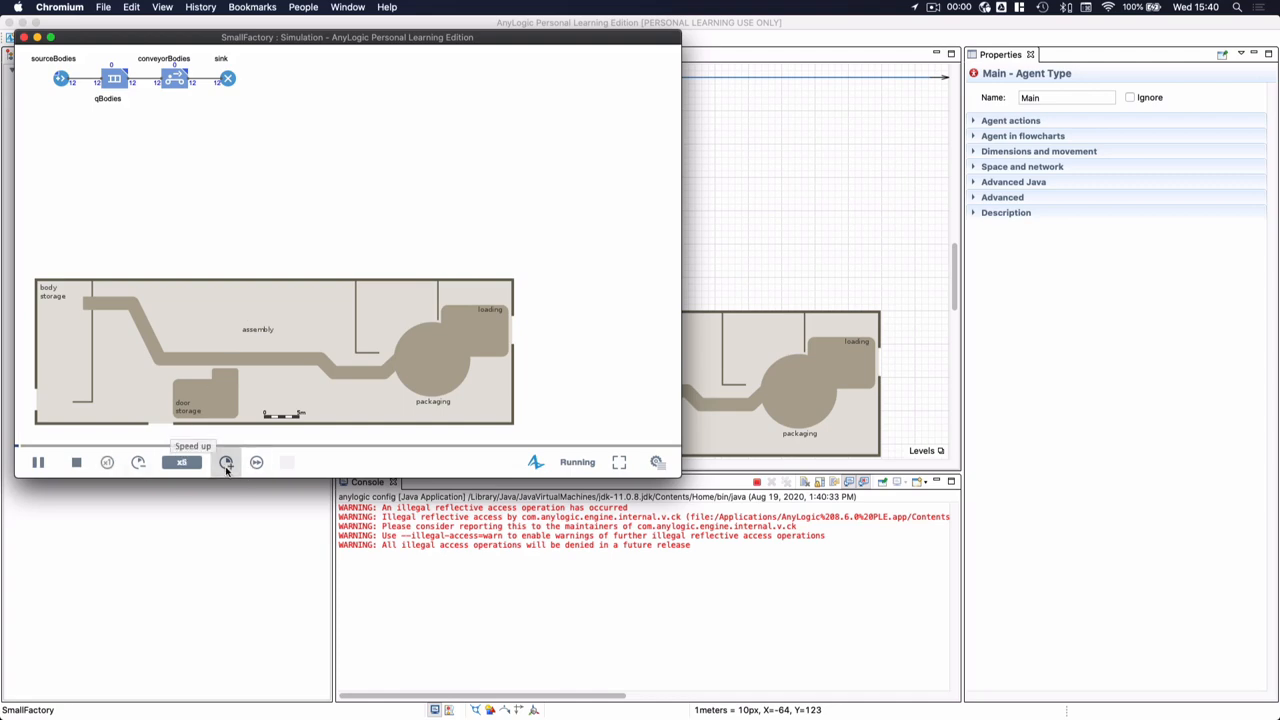
mouse_move(256, 462)
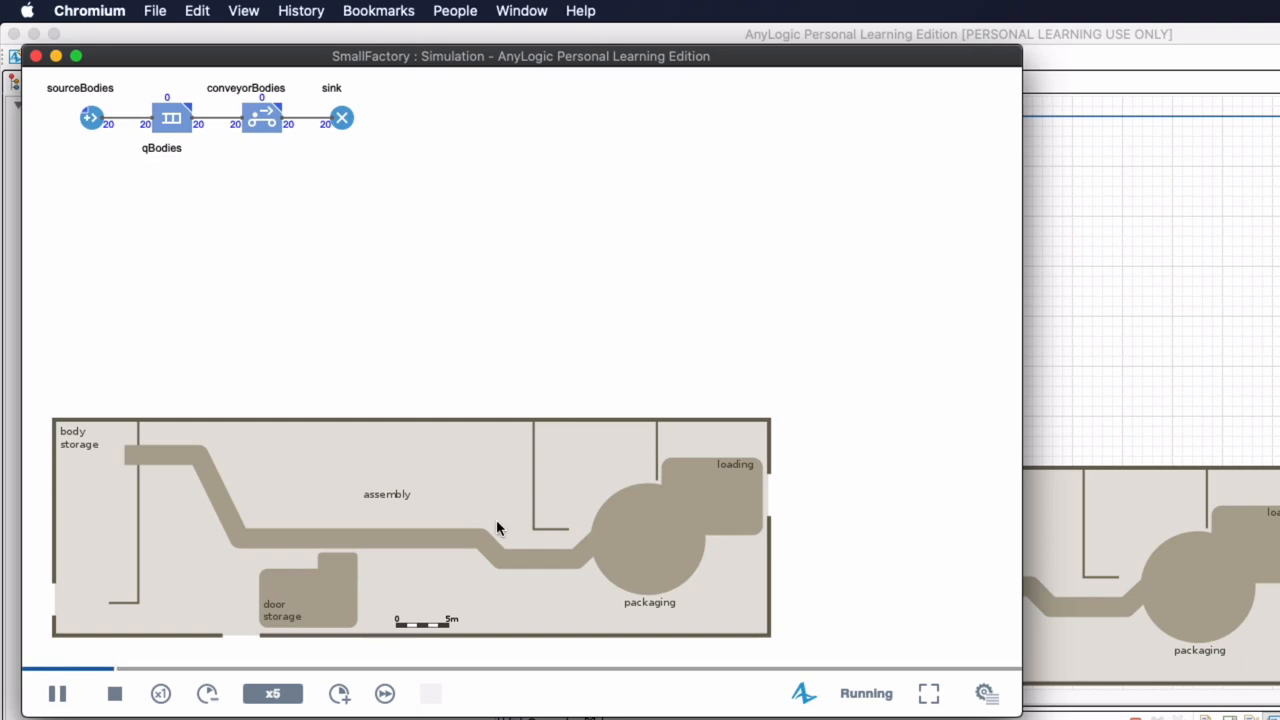
mouse_move(455, 575)
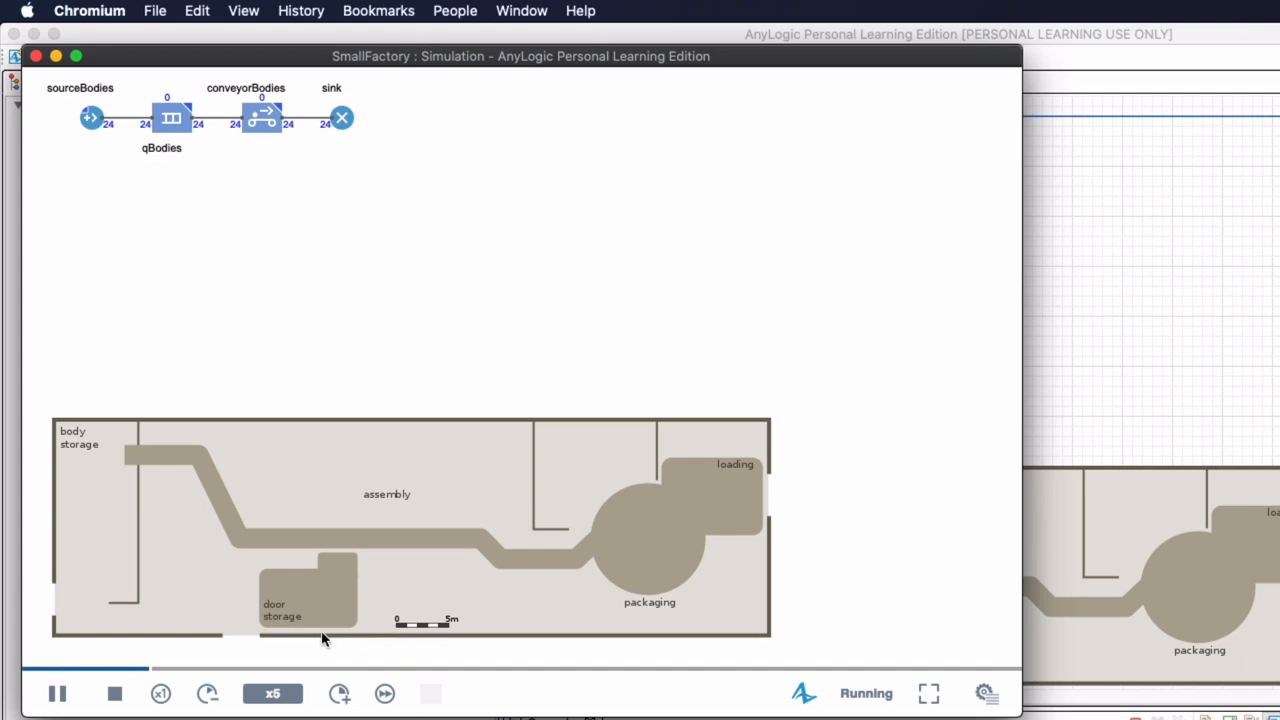
mouse_move(114, 693)
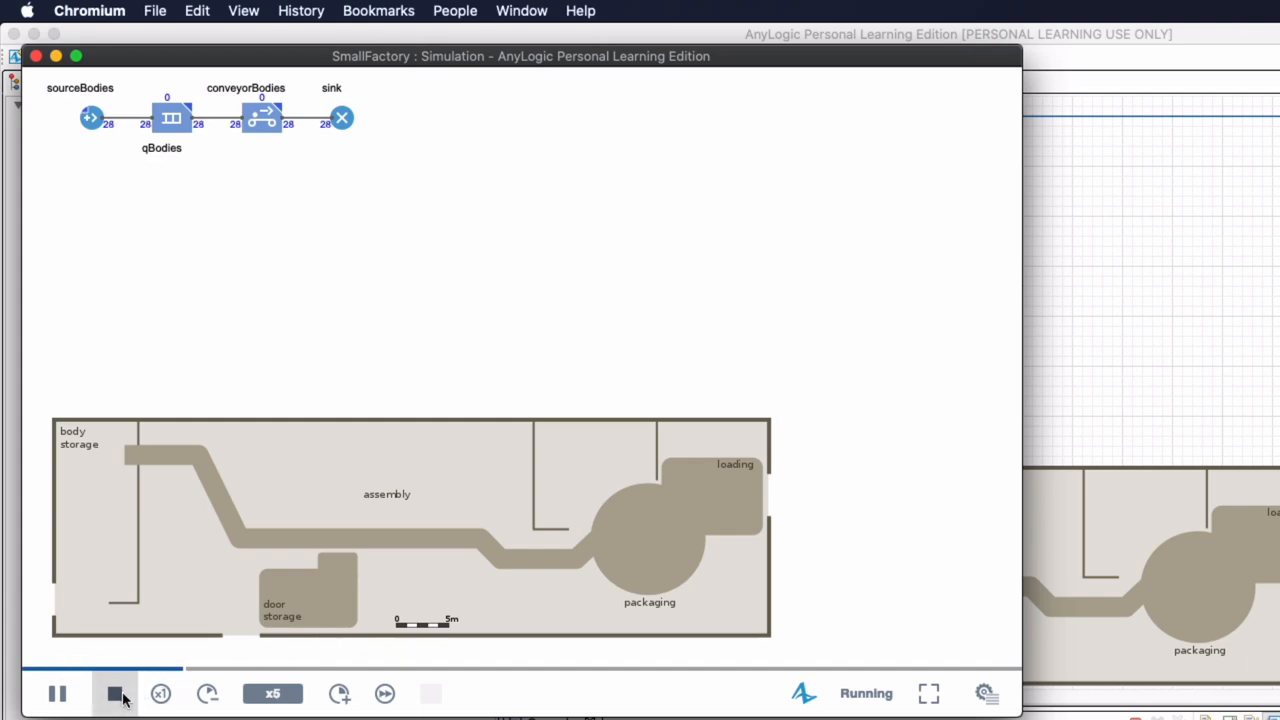
left_click(114, 693)
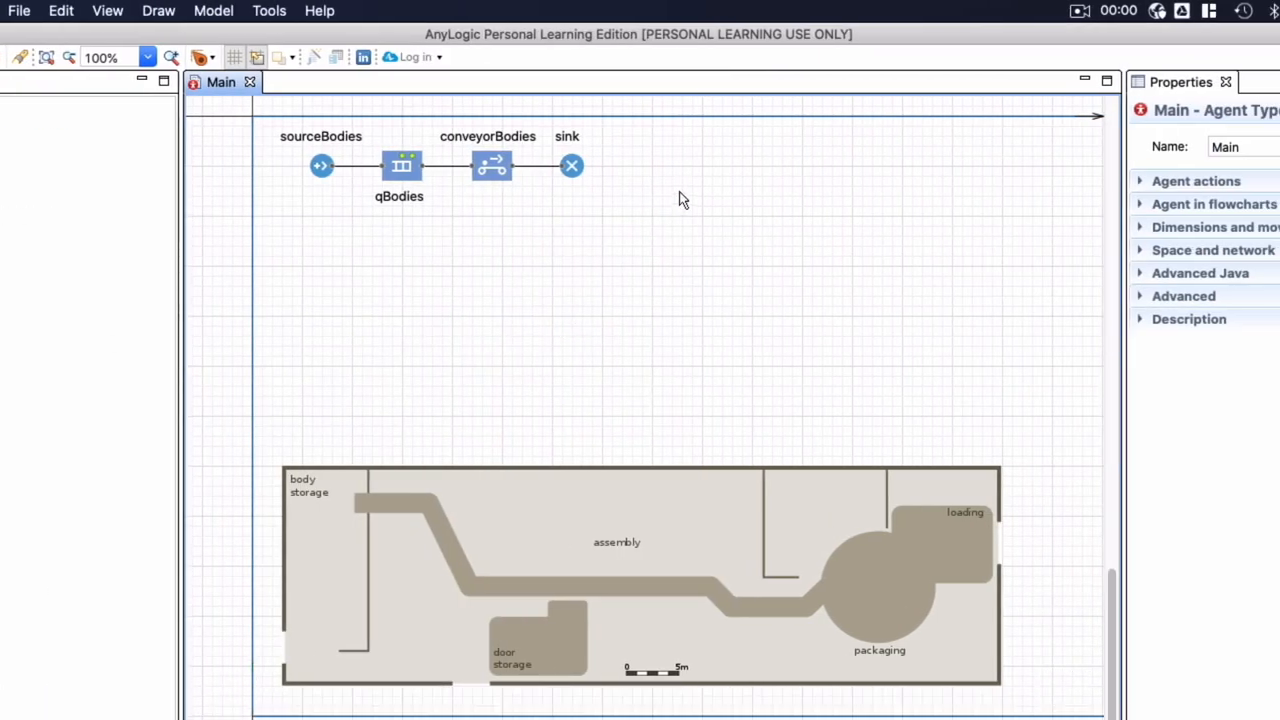
mouse_move(322, 166)
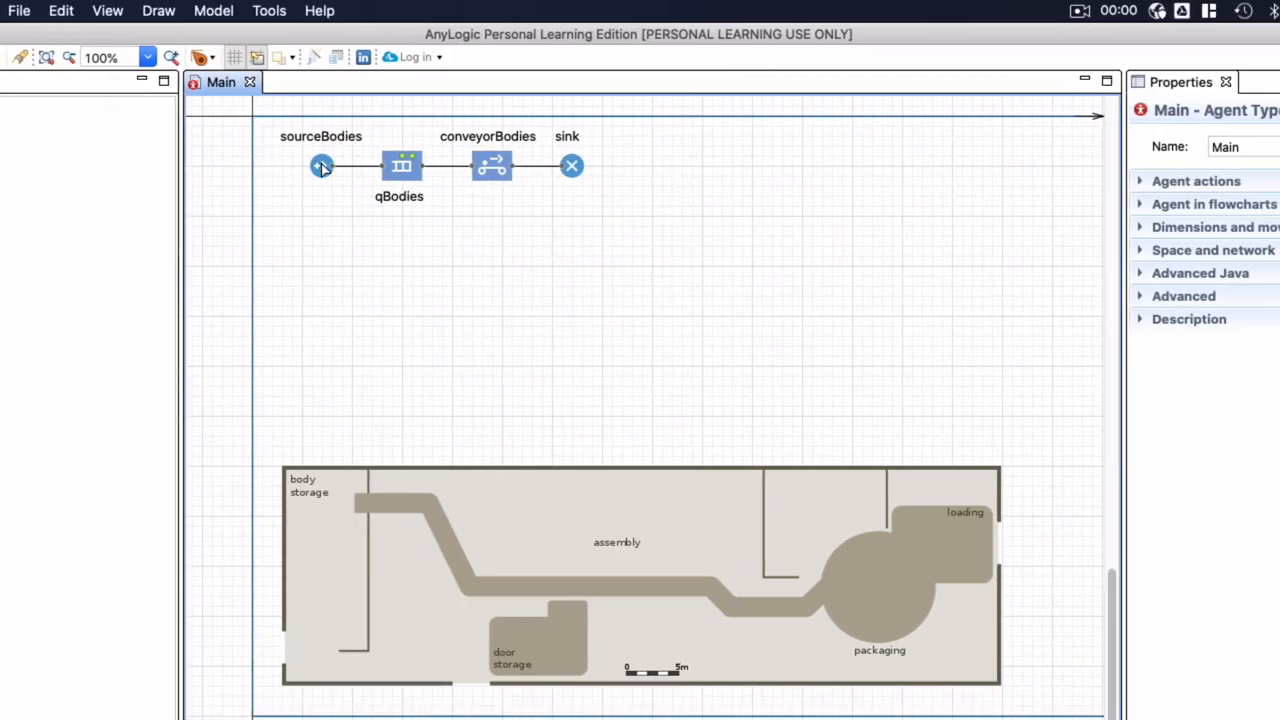
mouse_move(320, 170)
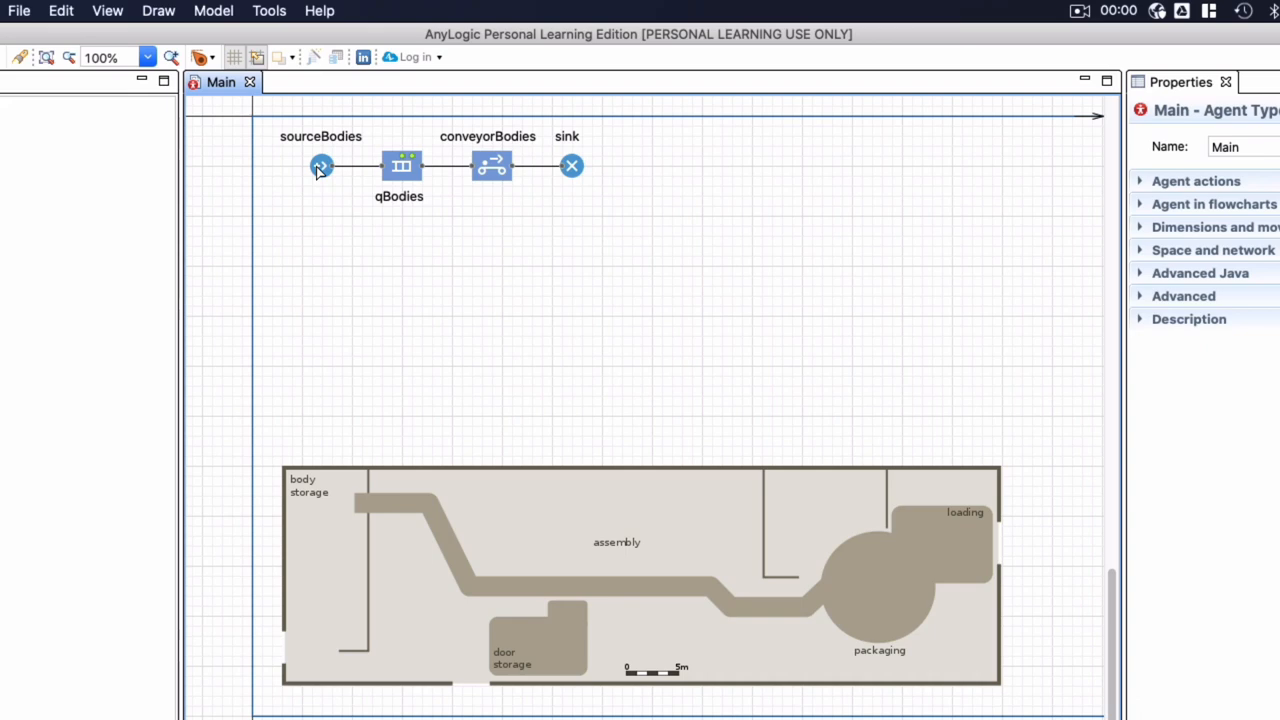
mouse_move(622, 597)
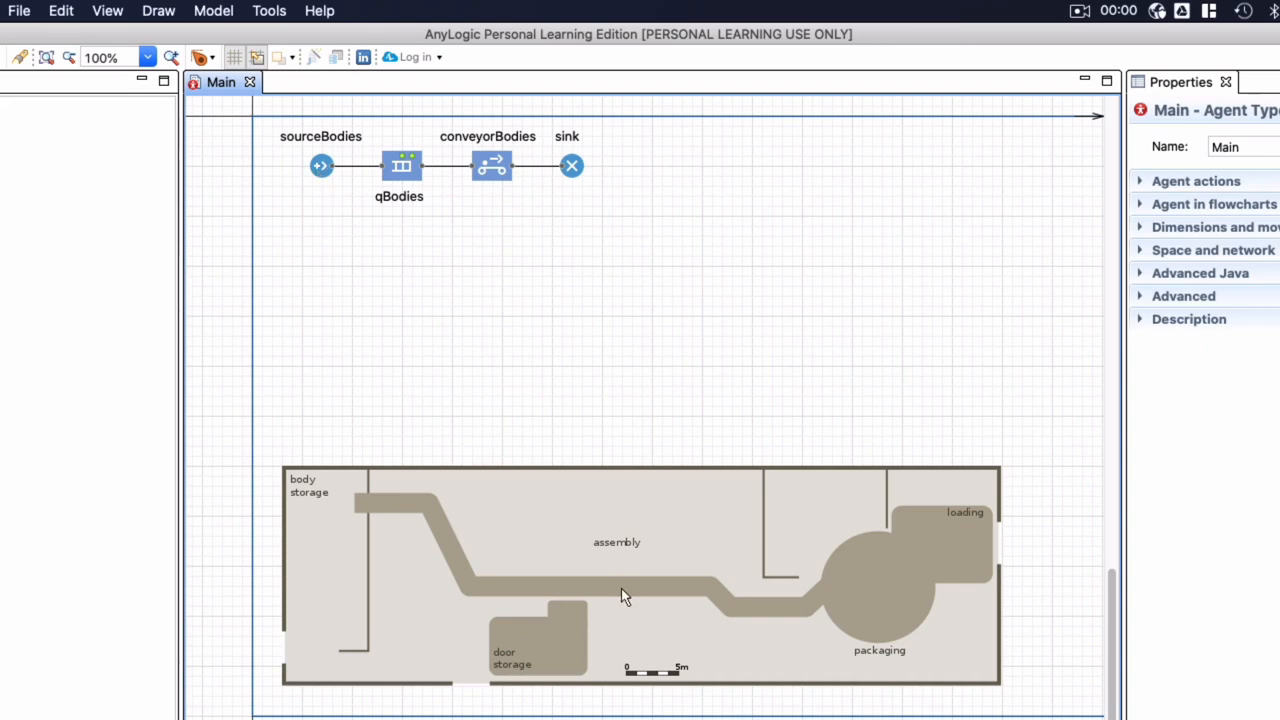